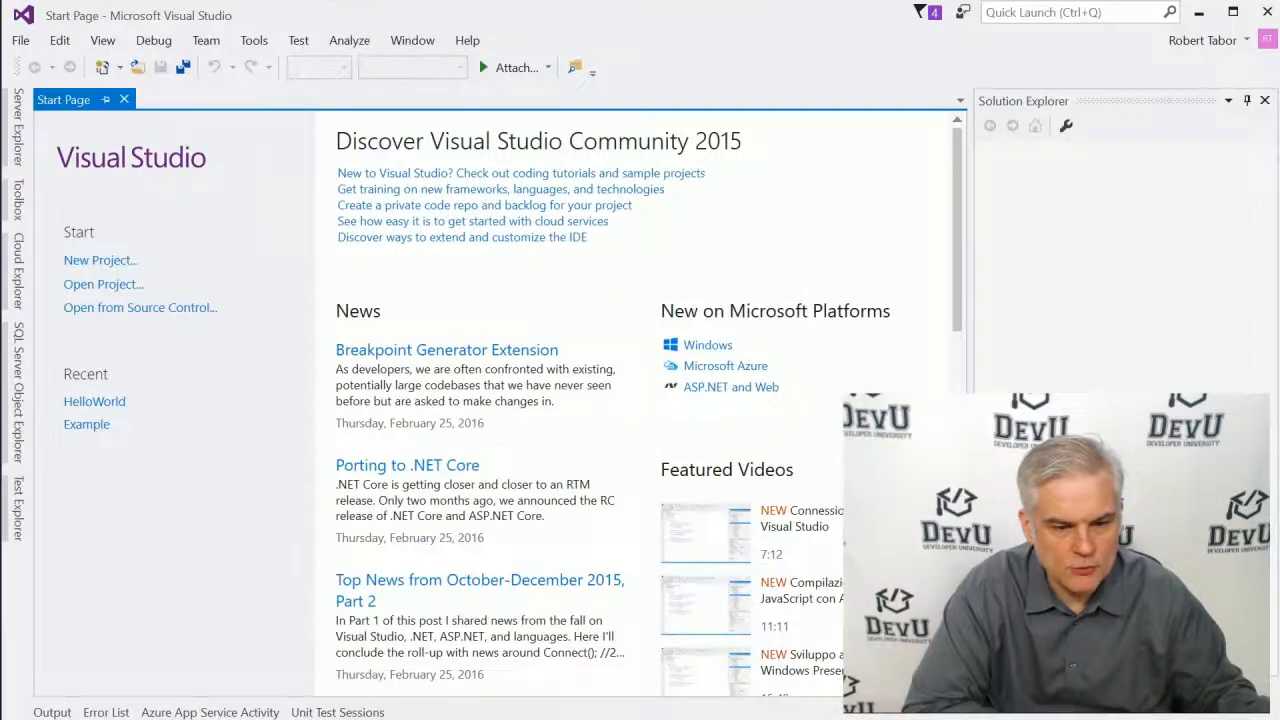
{"action": "mouse_move", "coordinate": [19, 40]}
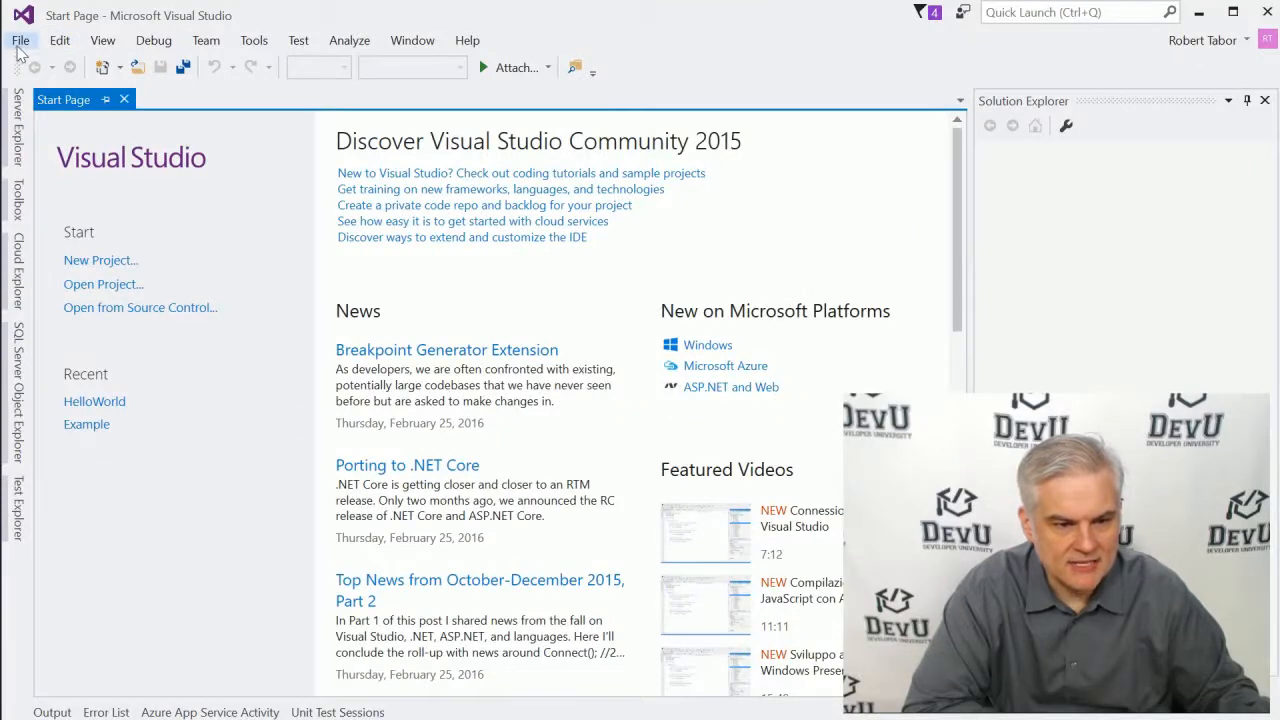
Open the New Project dialog from the File menu on the Start Page
{"action": "left_click", "coordinate": [19, 40]}
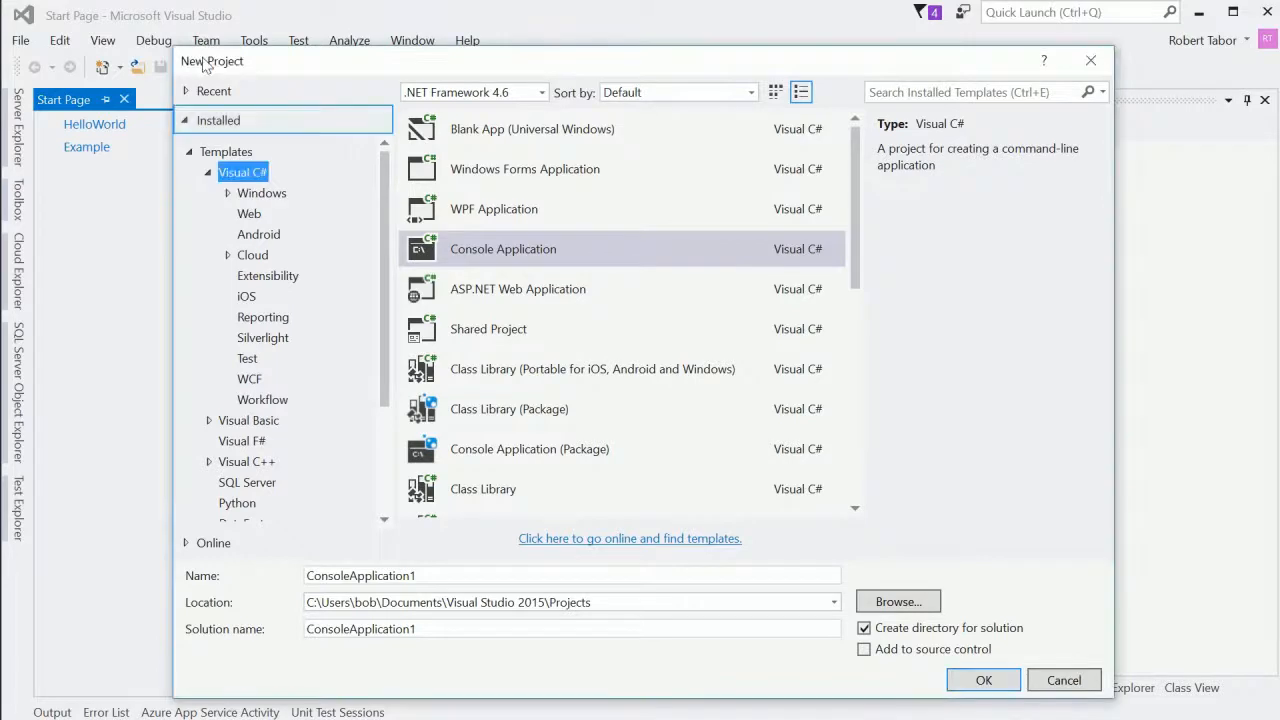
Create a Visual C# Console Application project named Variables
{"action": "left_click", "coordinate": [503, 248]}
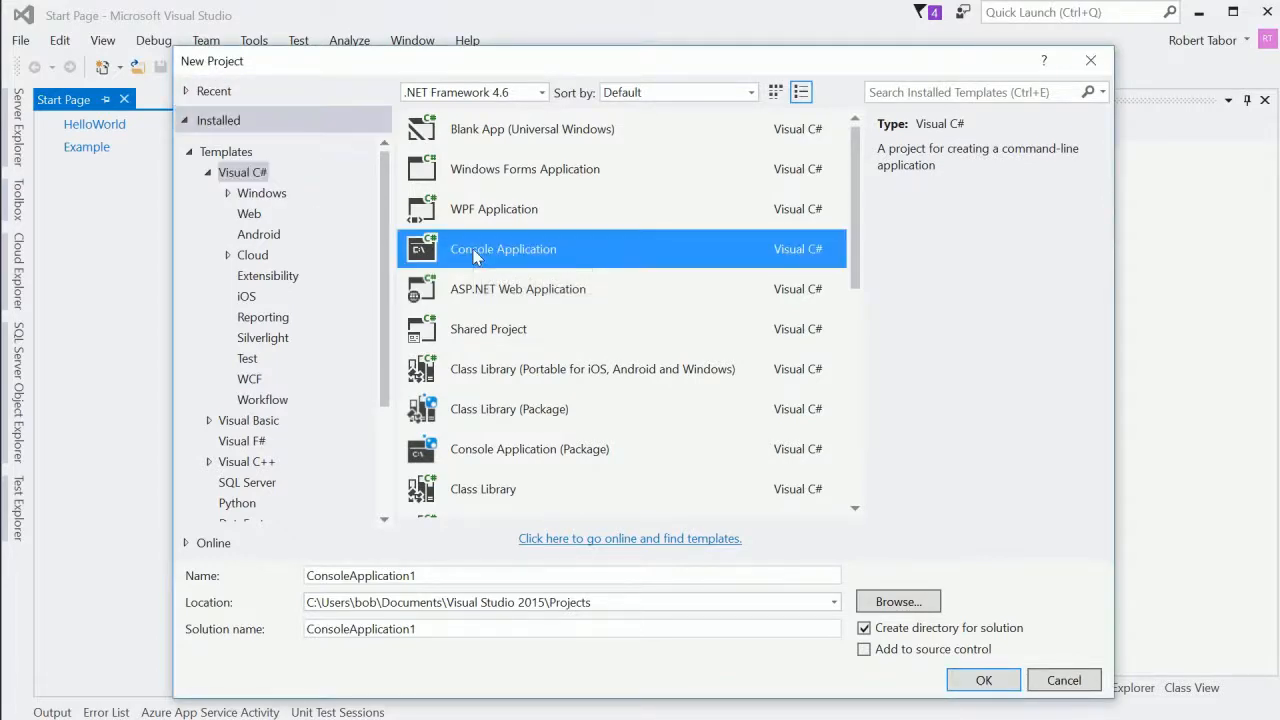
{"action": "mouse_move", "coordinate": [507, 602]}
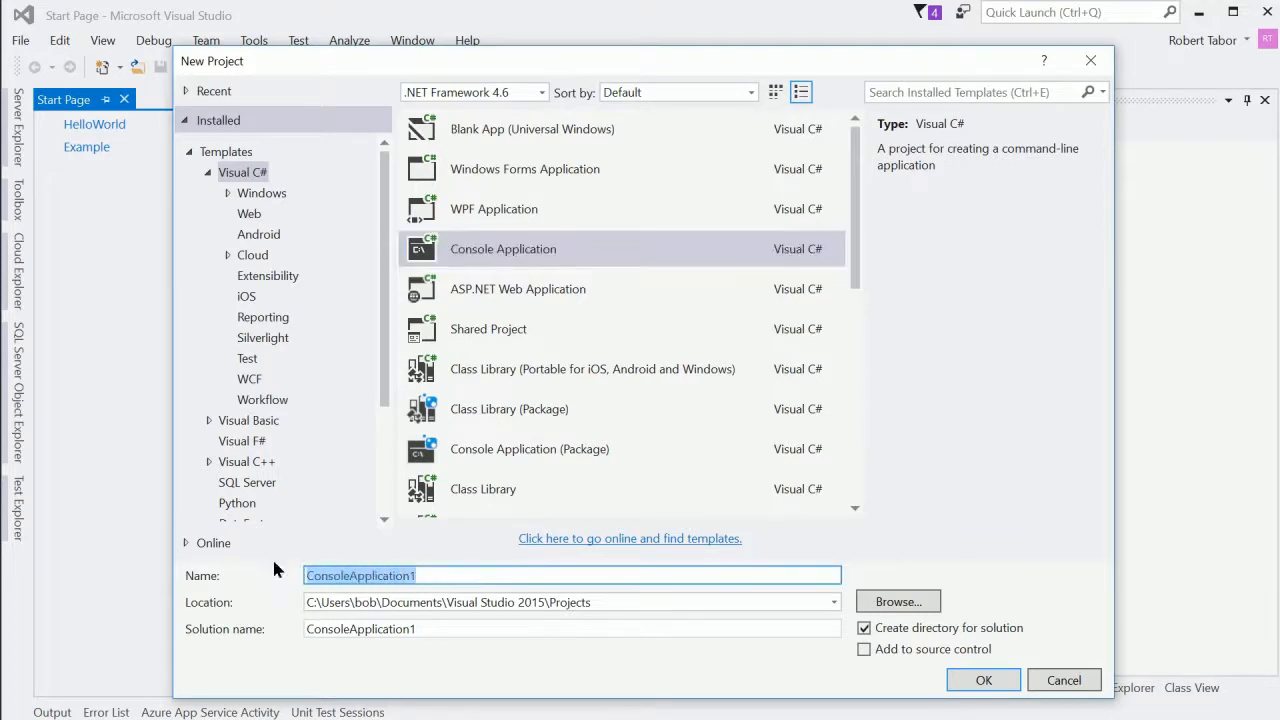
{"action": "type", "text": "Variables"}
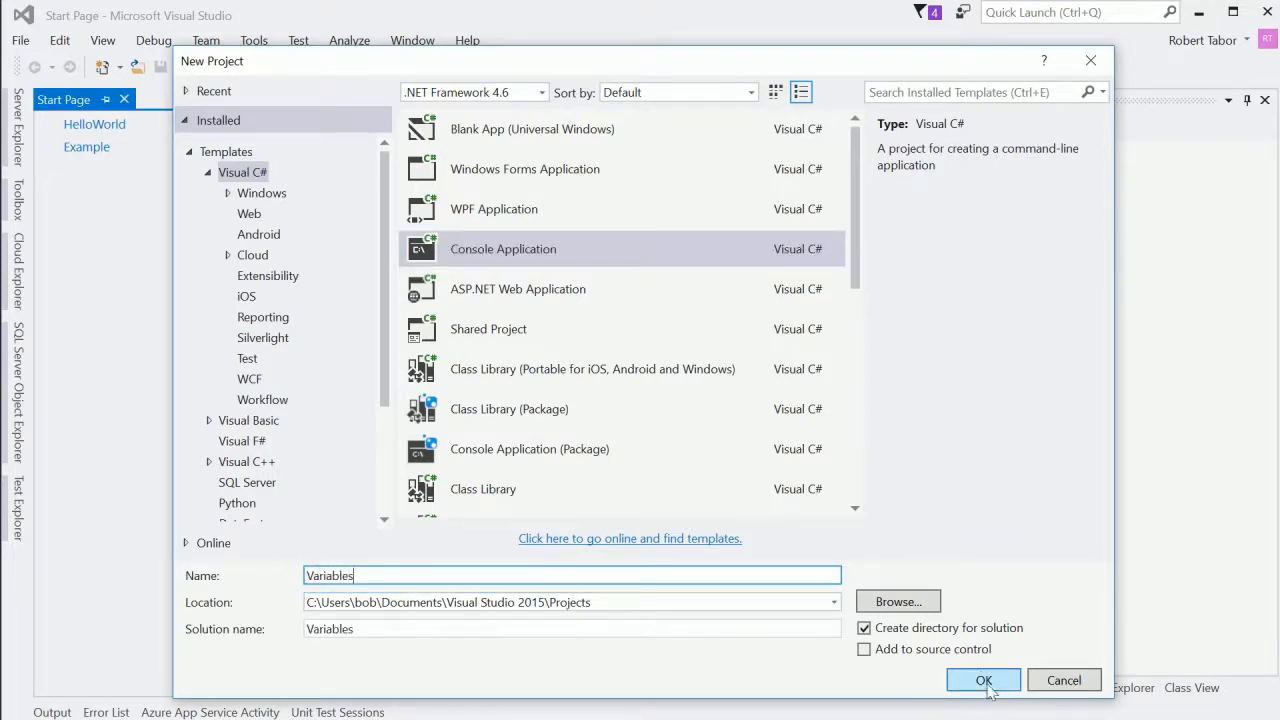
{"action": "left_click", "coordinate": [983, 680]}
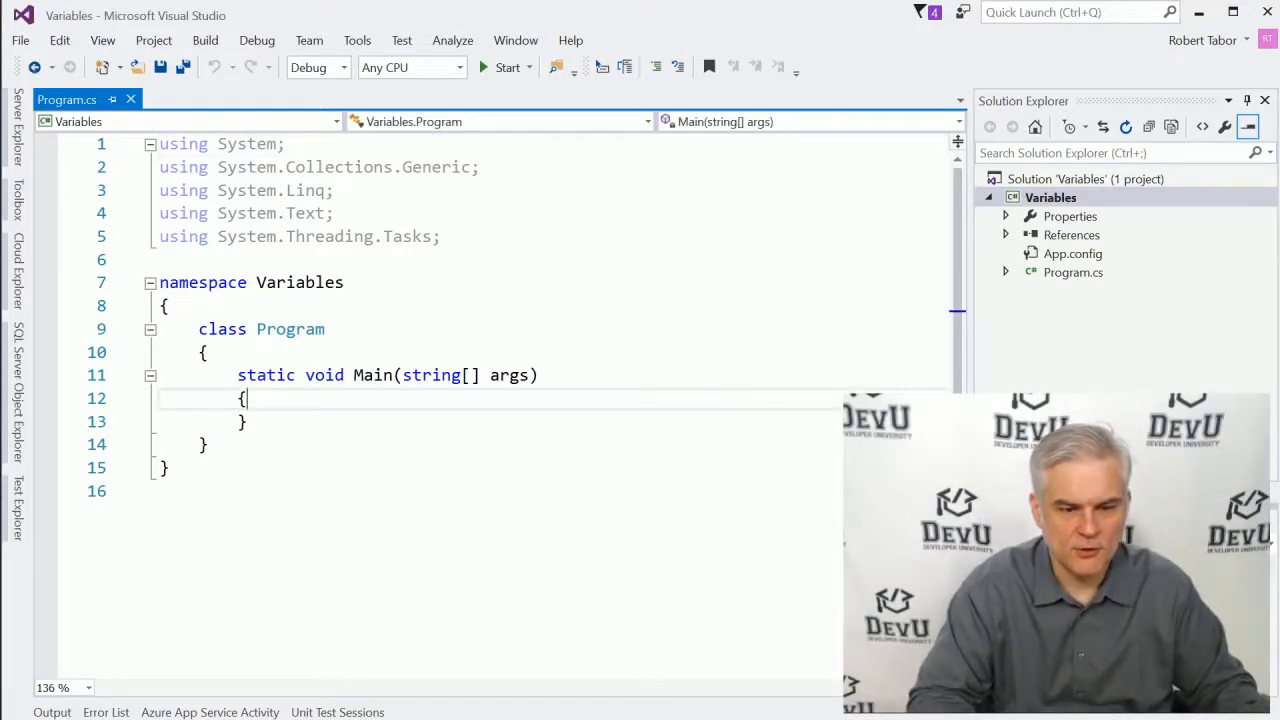
Insert an empty line after Main's opening brace in Program.cs
{"action": "key", "text": "enter"}
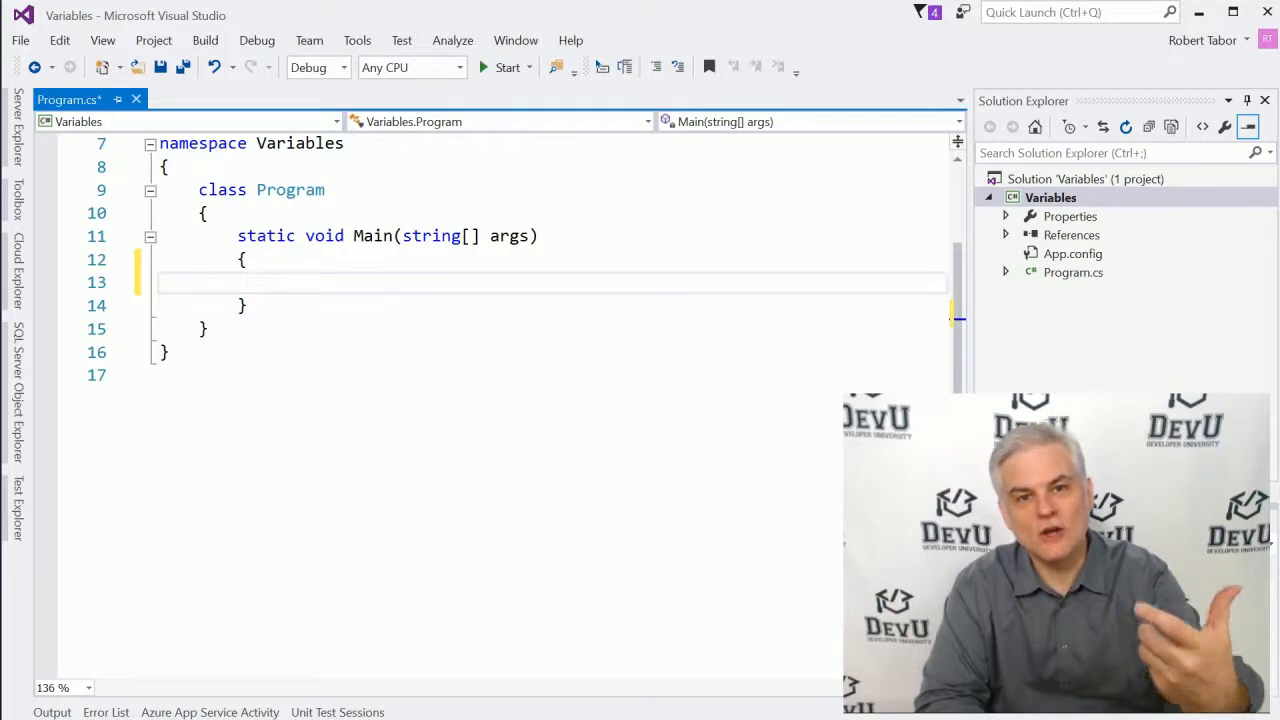
Declare integer variables x and y in Main, followed by a blank line
{"action": "type", "text": "int"}
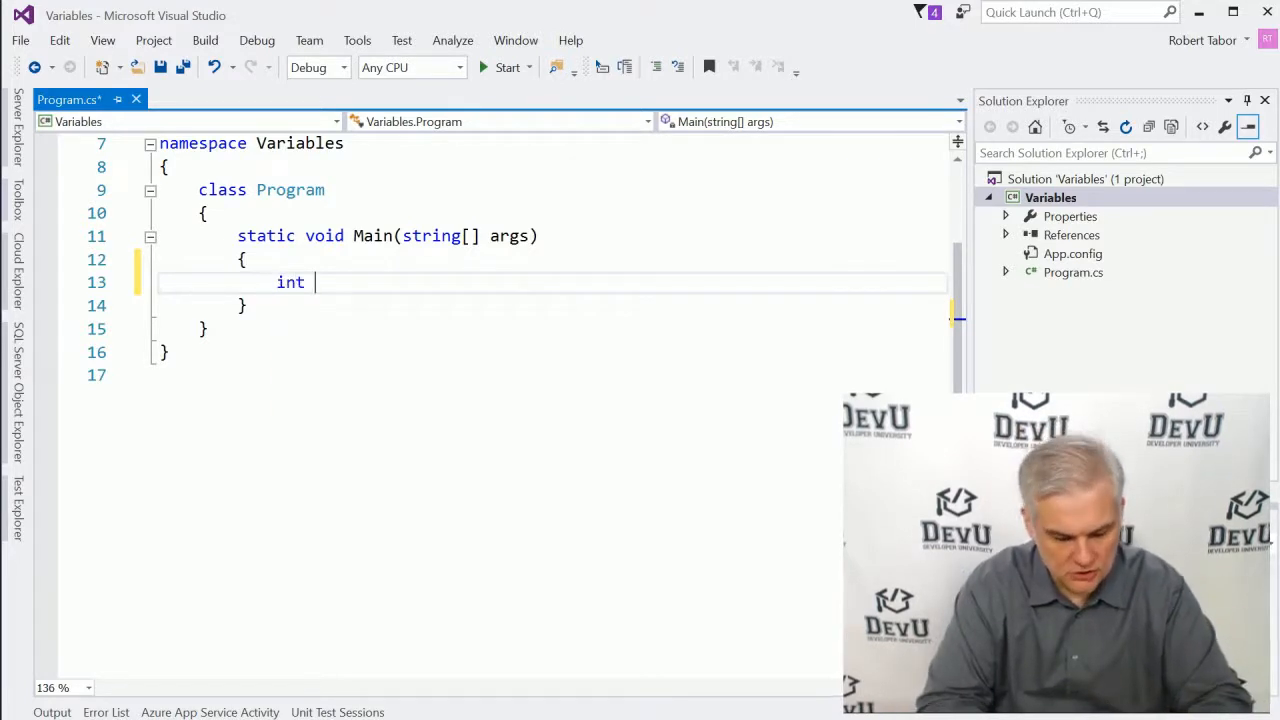
{"action": "type", "text": "x;"}
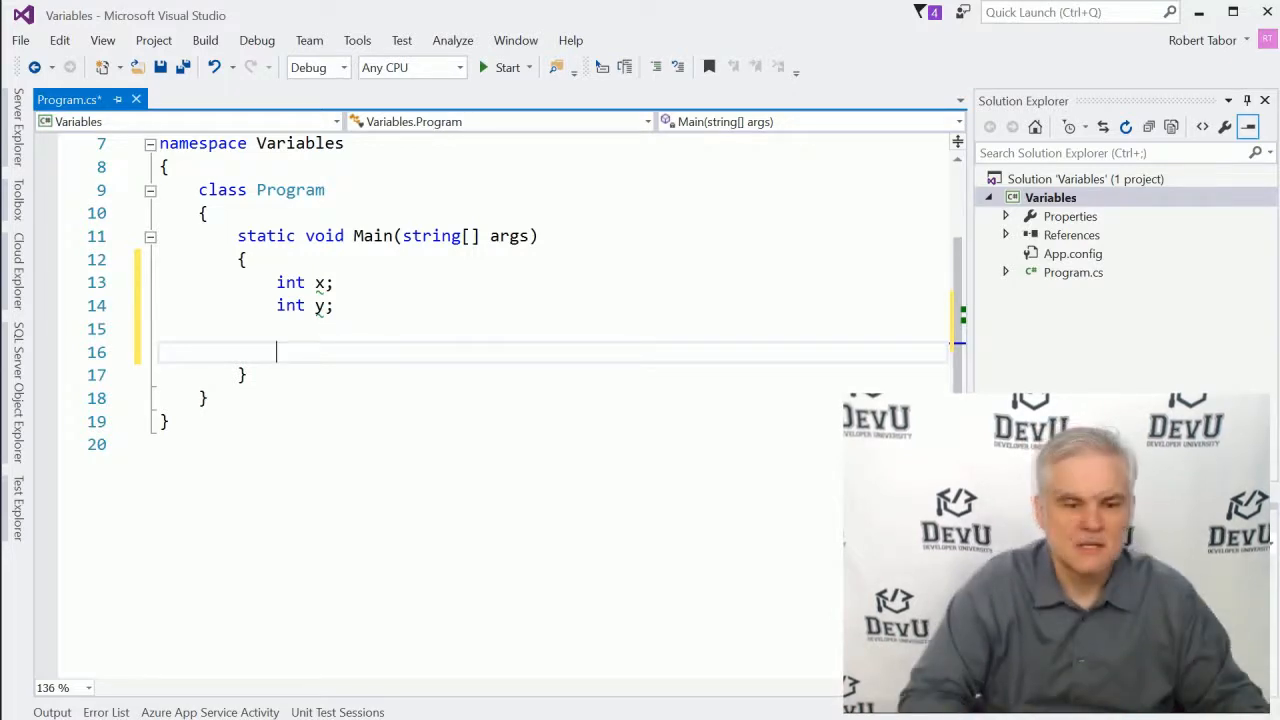
{"action": "key", "text": "Enter"}
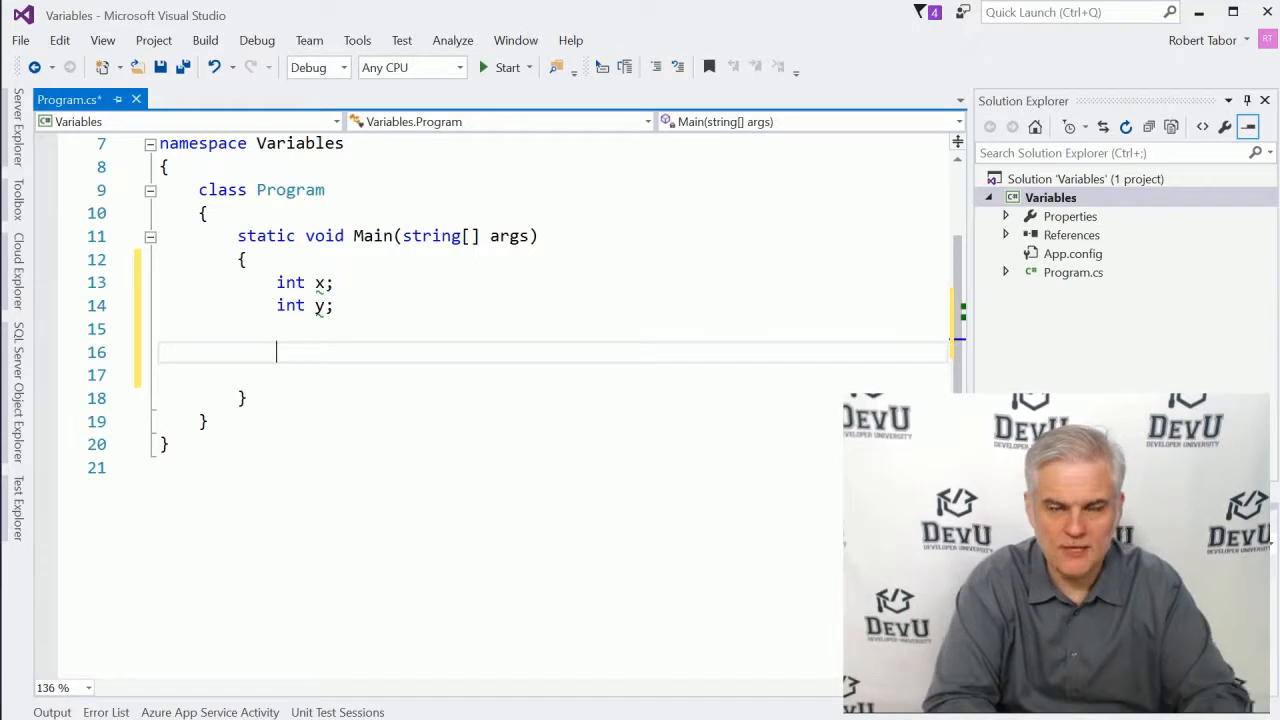
Assign x = 7 and y = x + 3
{"action": "type", "text": "x ="}
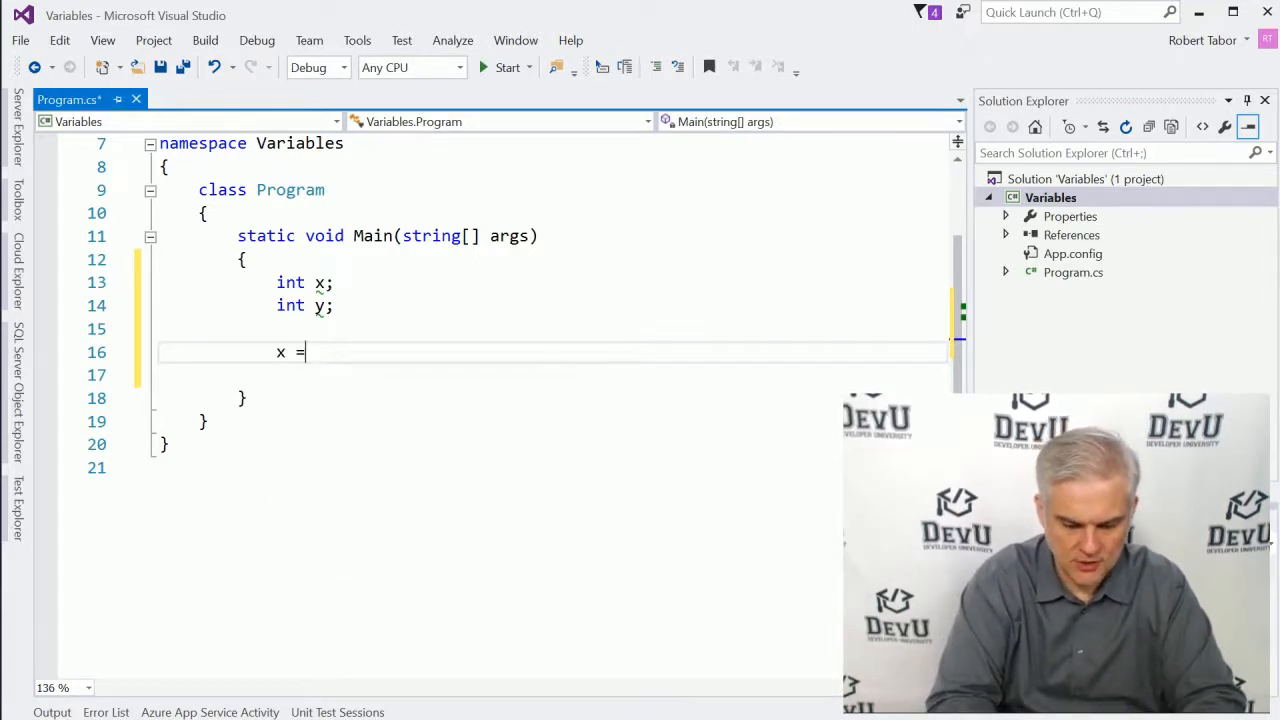
{"action": "type", "text": "7;"}
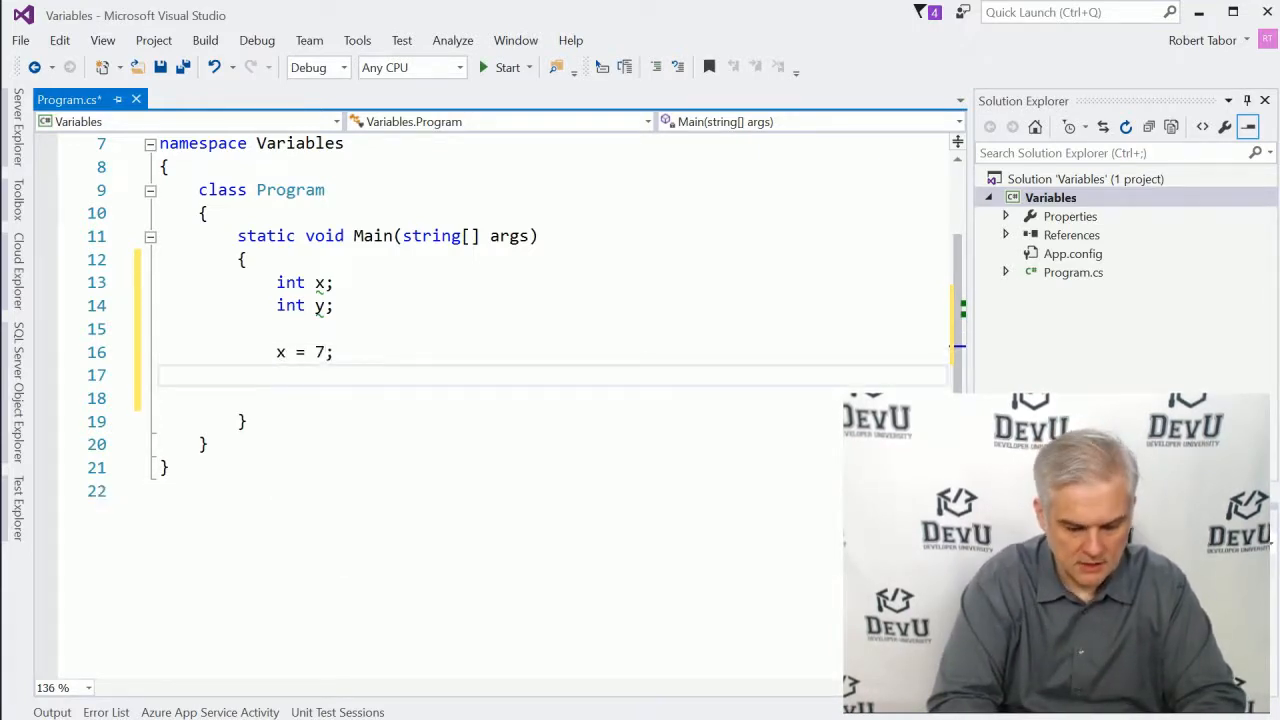
{"action": "type", "text": "y ="}
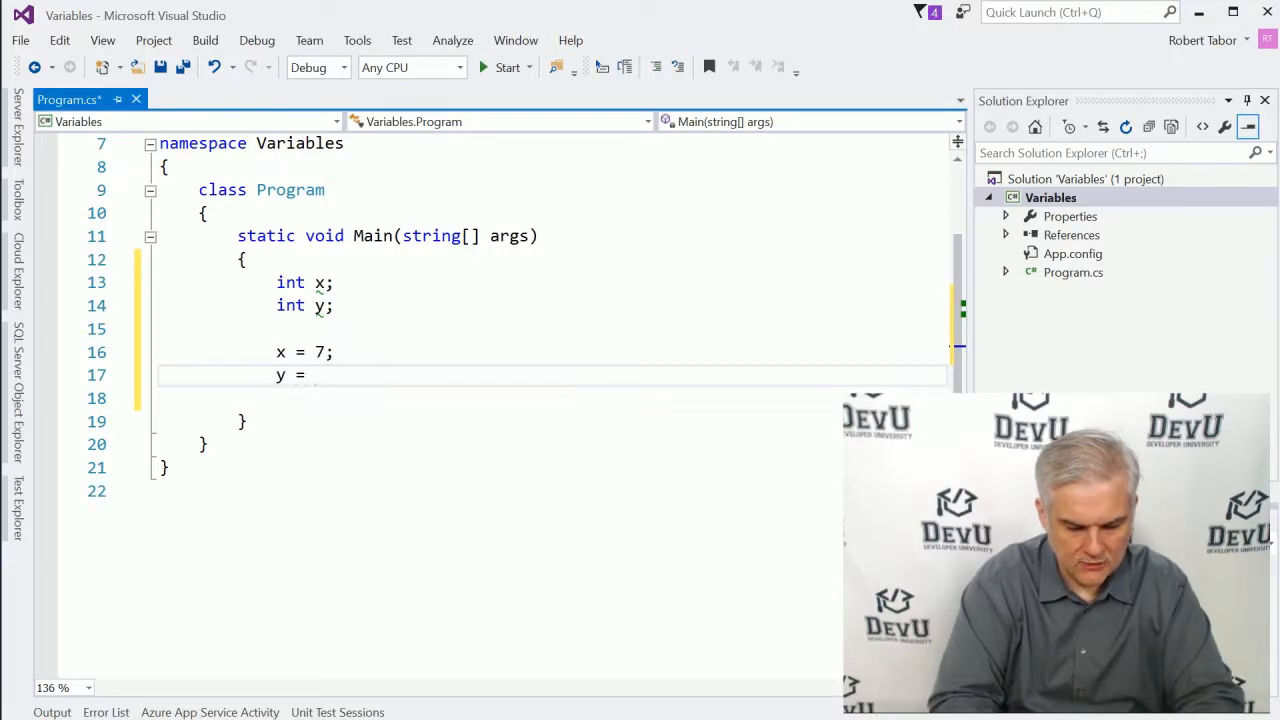
{"action": "type", "text": "x + 3;"}
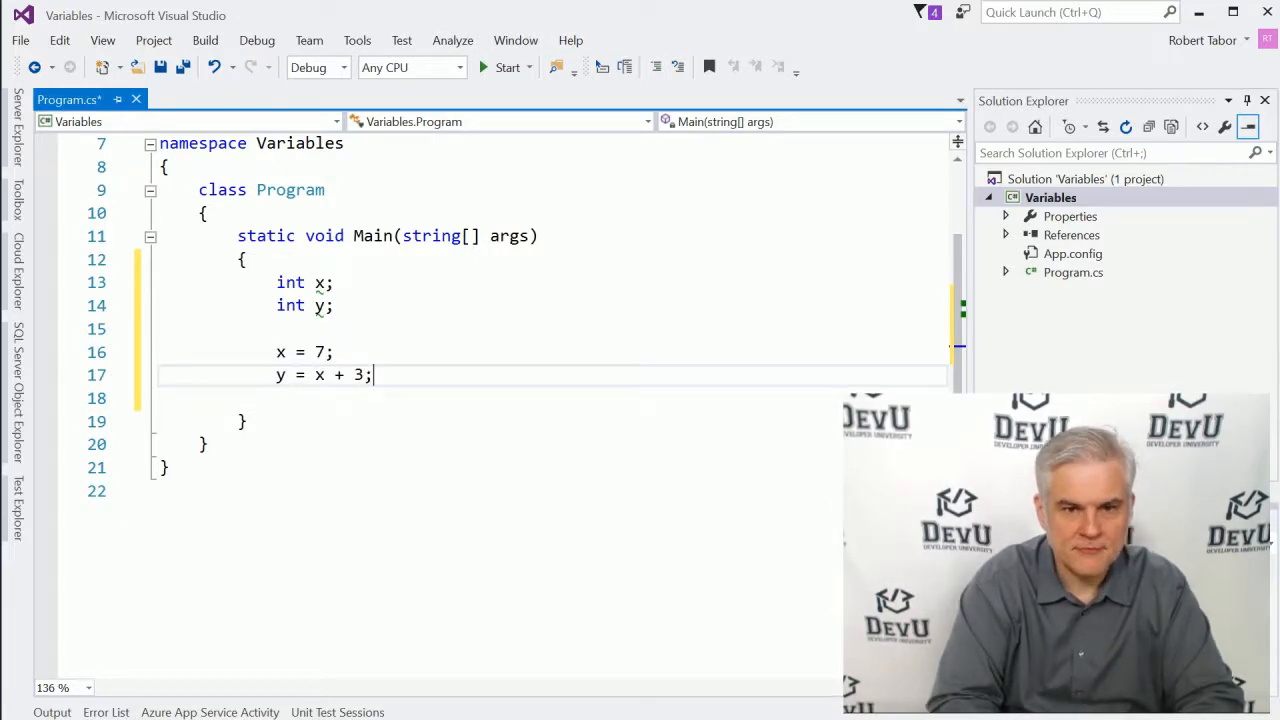
Print y with Console.WriteLine(y), then wait using Console.ReadLine()
{"action": "type", "text": "Console."}
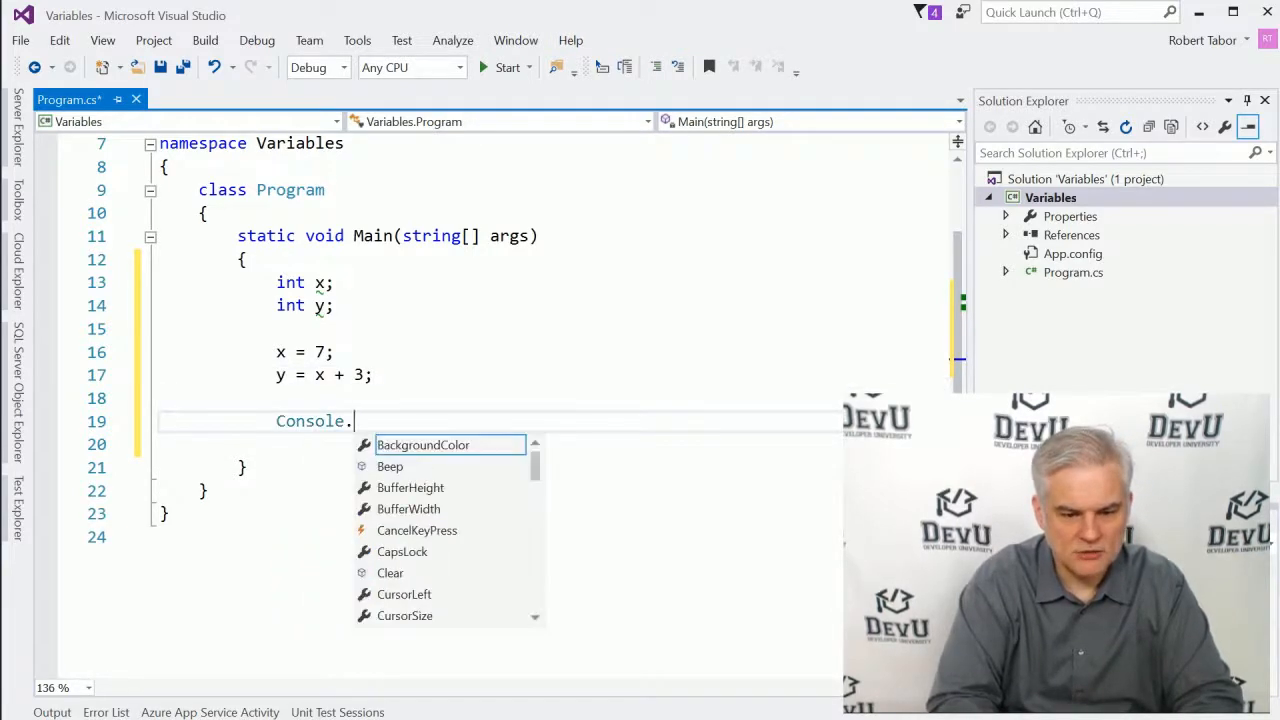
{"action": "type", "text": "WriteLine"}
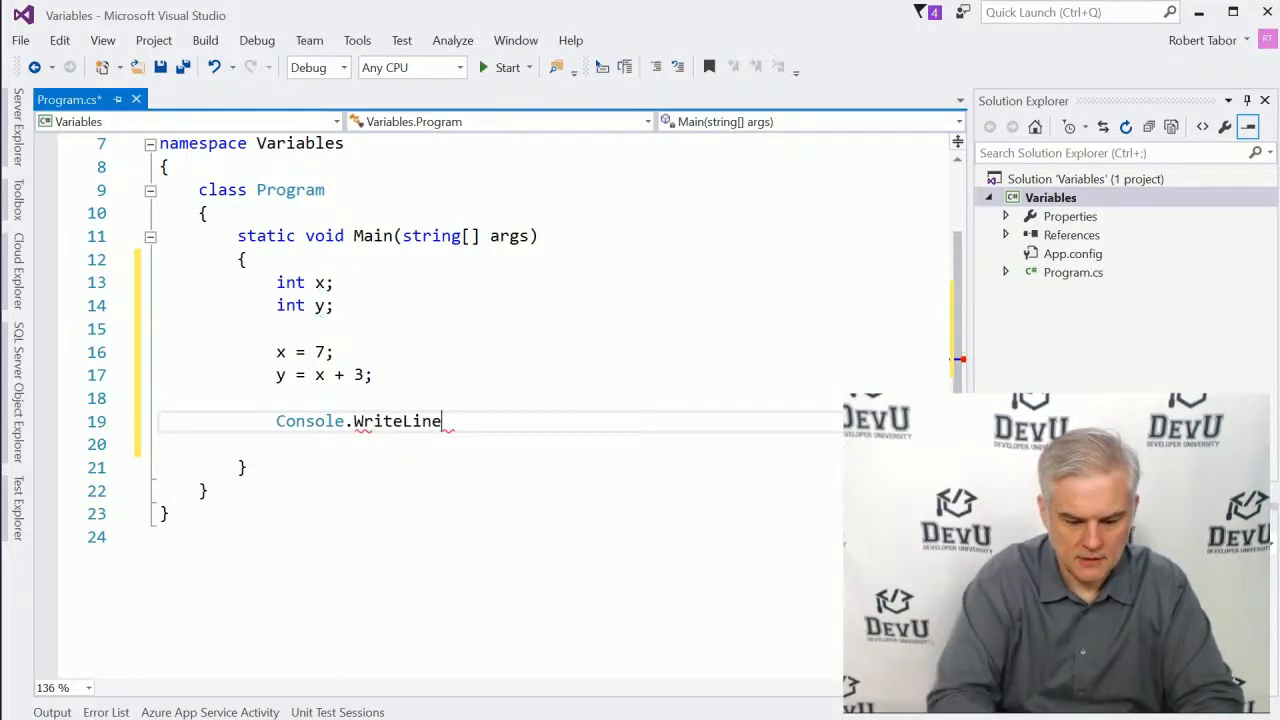
{"action": "type", "text": "(y)"}
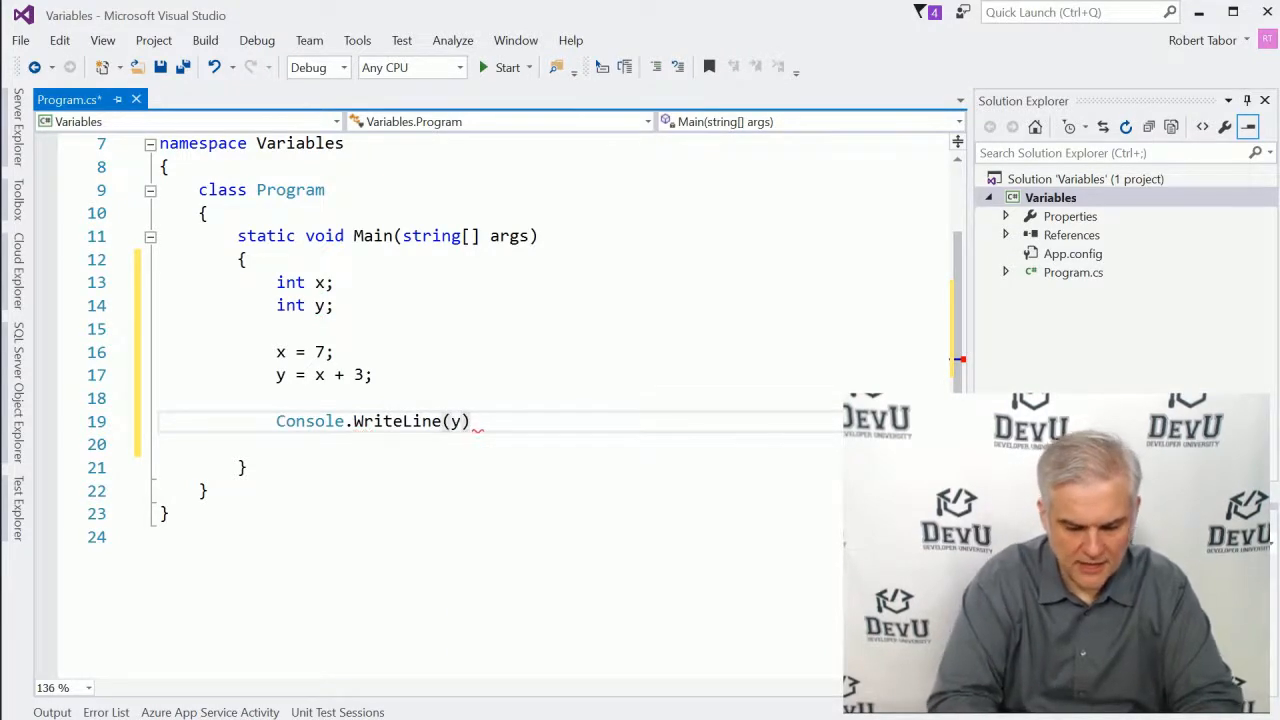
{"action": "type", "text": "Cons"}
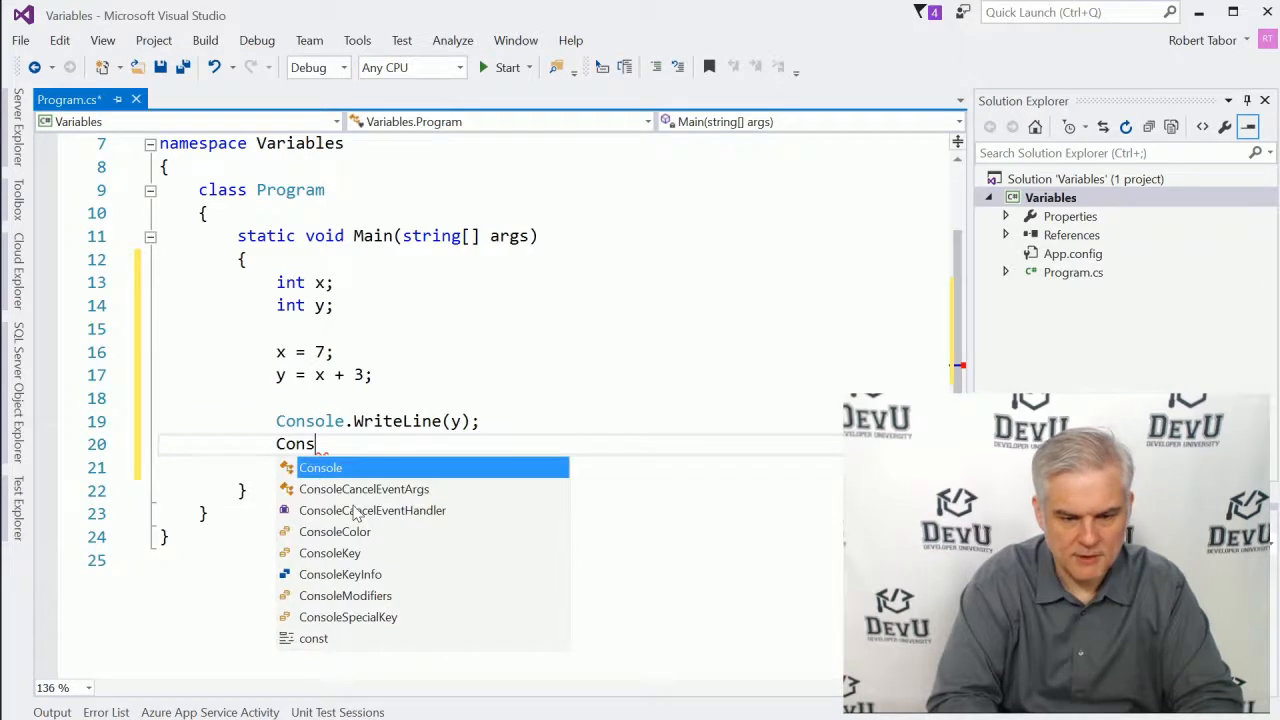
{"action": "type", "text": ".R"}
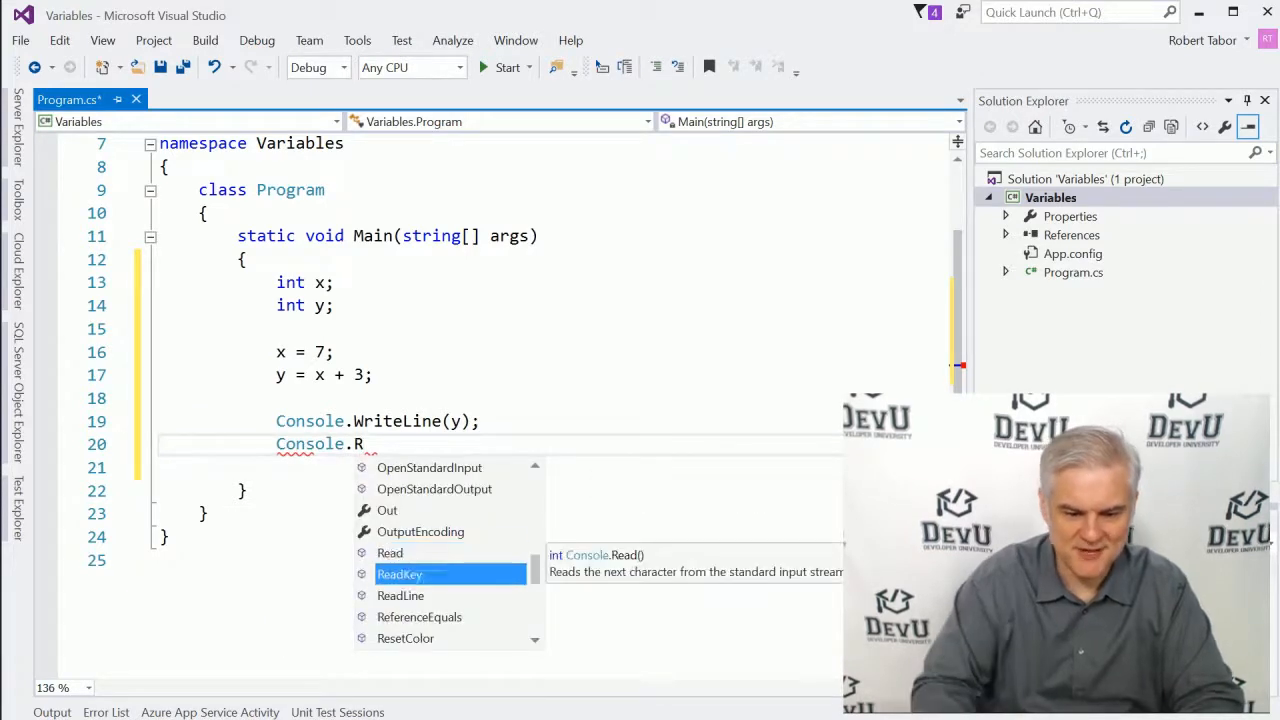
{"action": "type", "text": "eadLine();"}
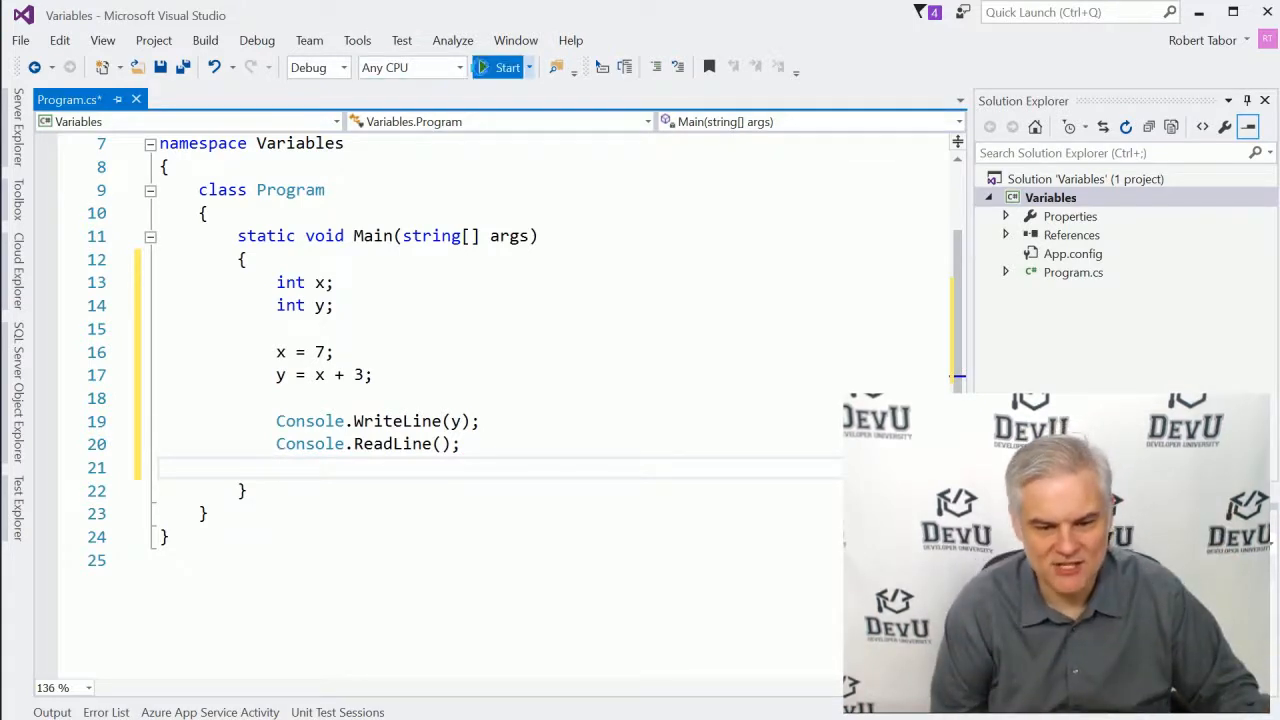
Build and run the Variables program, which prints 10 in the console
{"action": "left_click", "coordinate": [507, 67]}
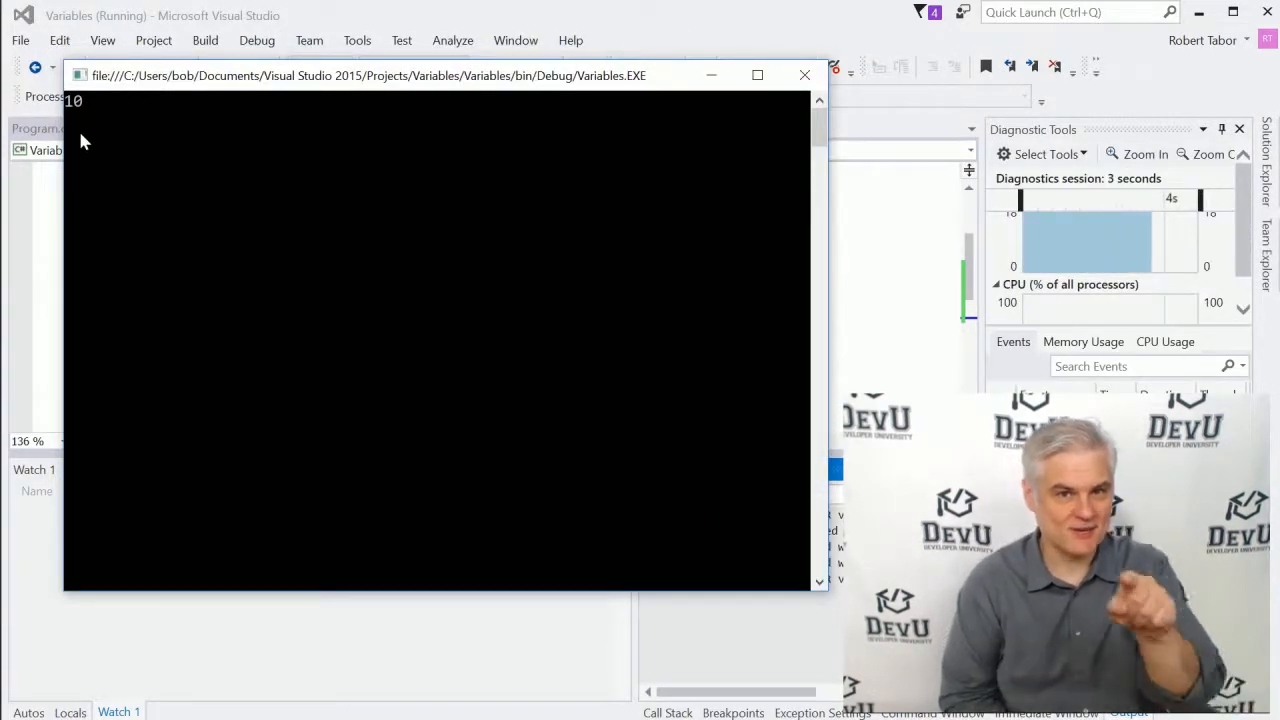
{"action": "mouse_move", "coordinate": [190, 132]}
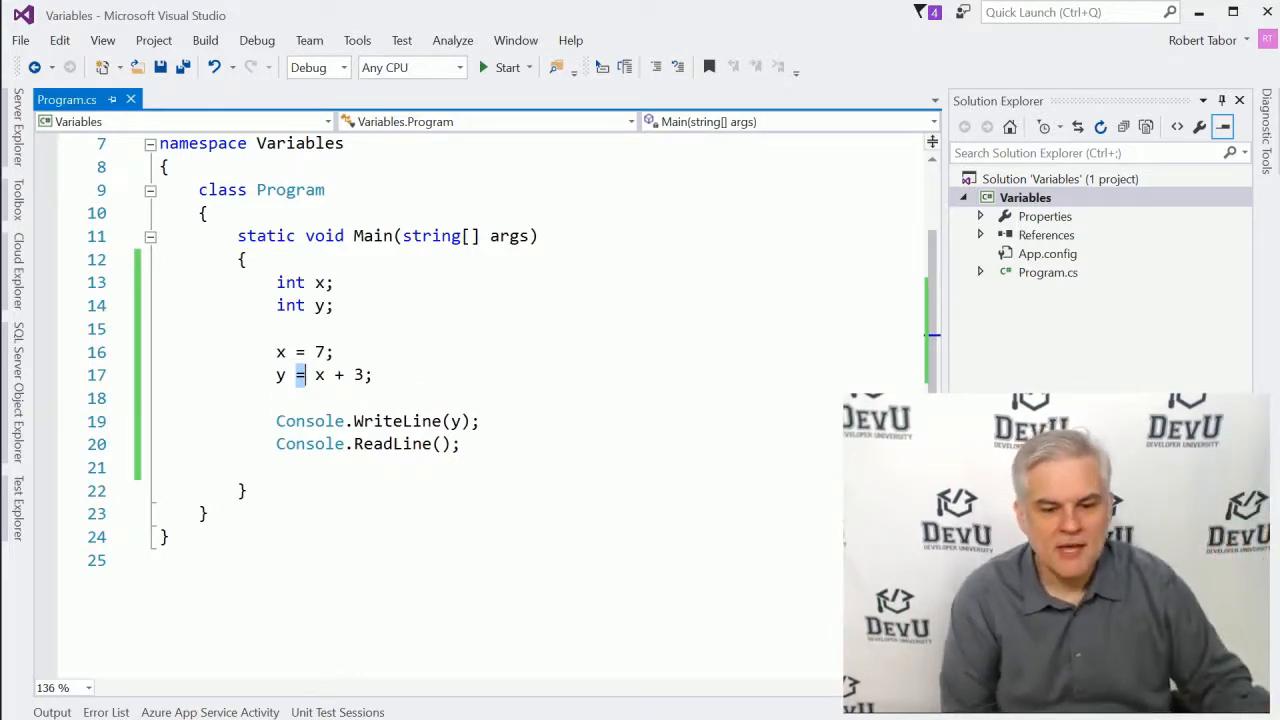
Comment out the int x; declaration line with //
{"action": "double_click", "coordinate": [318, 375]}
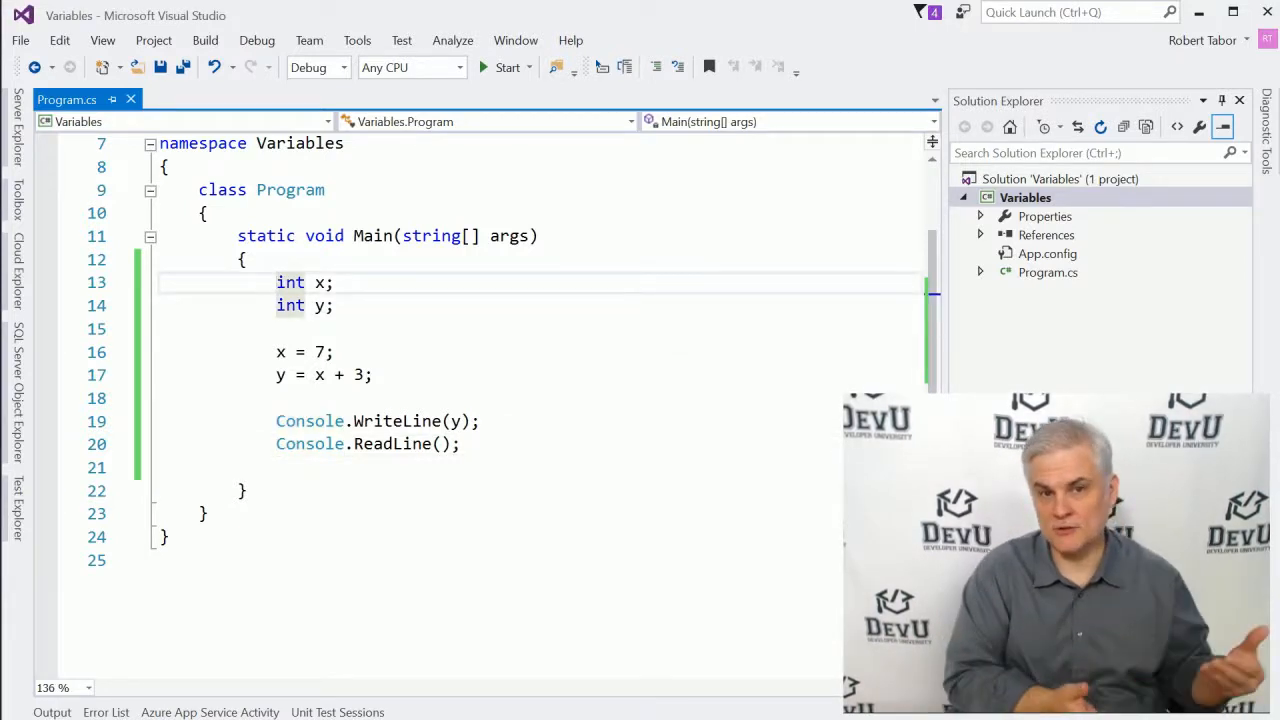
{"action": "type", "text": "//"}
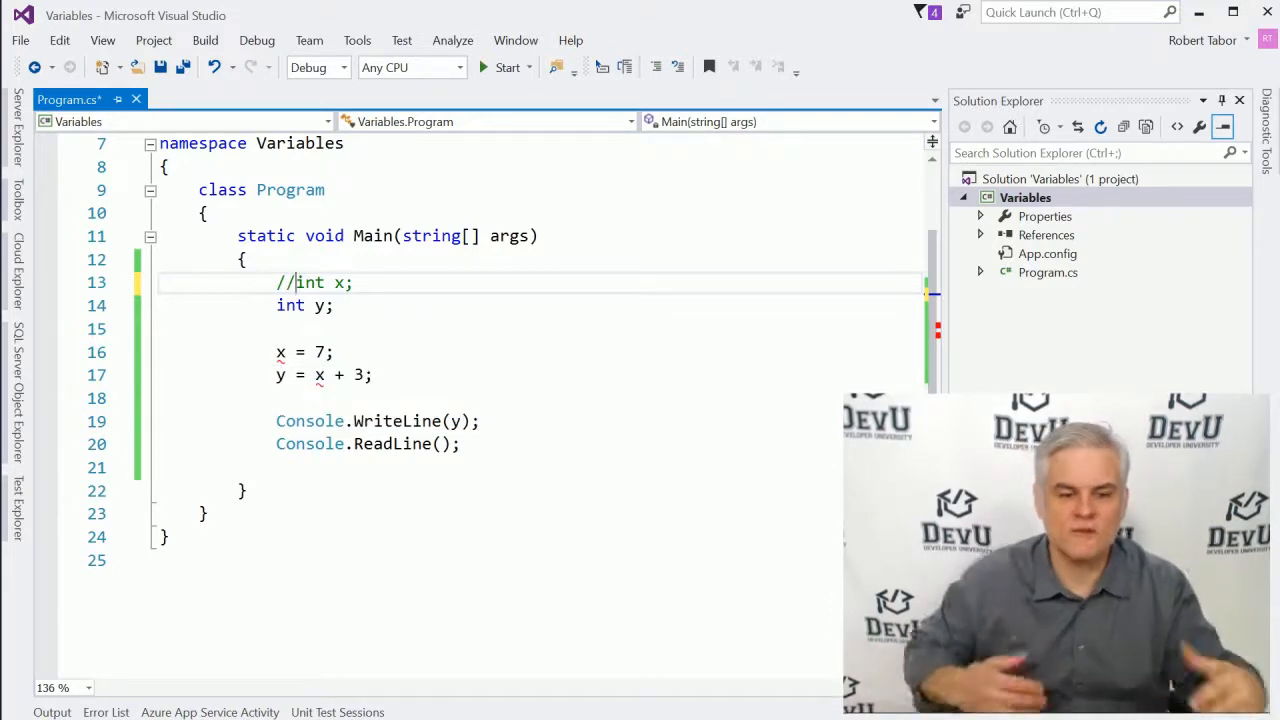
{"action": "left_click", "coordinate": [277, 282]}
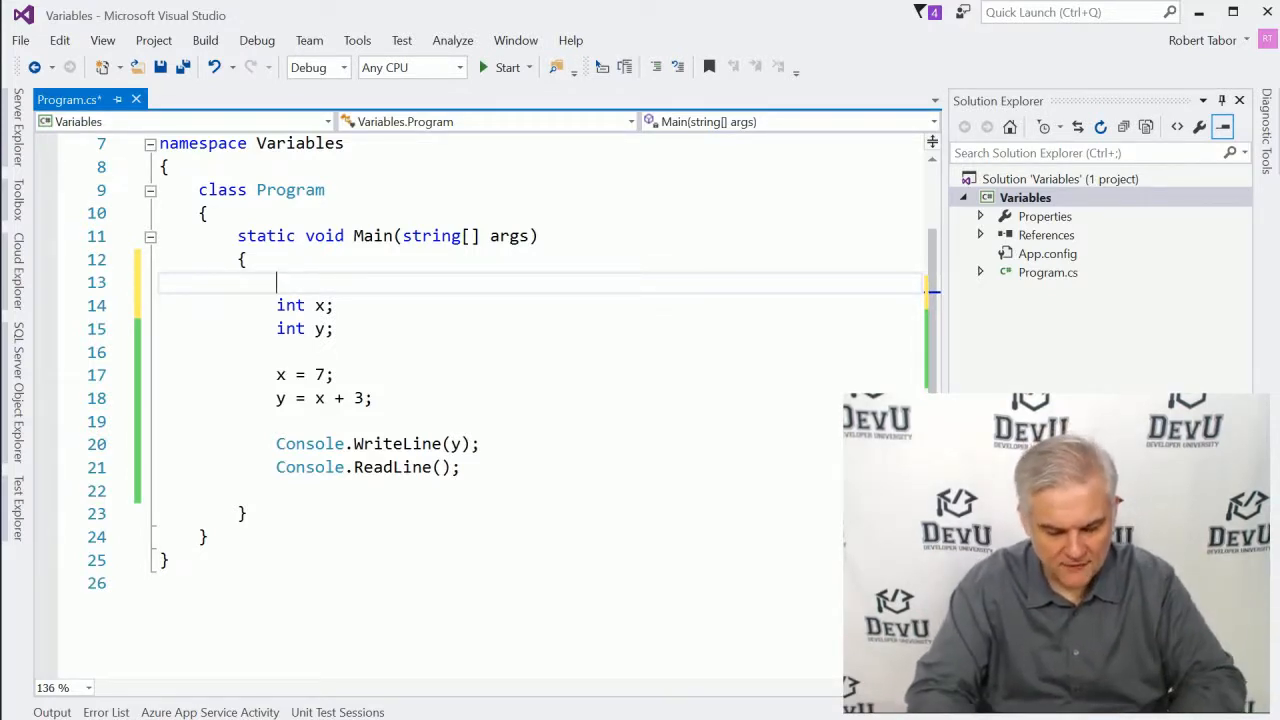
Enclose the old x and y code between /* and */
{"action": "type", "text": "/"}
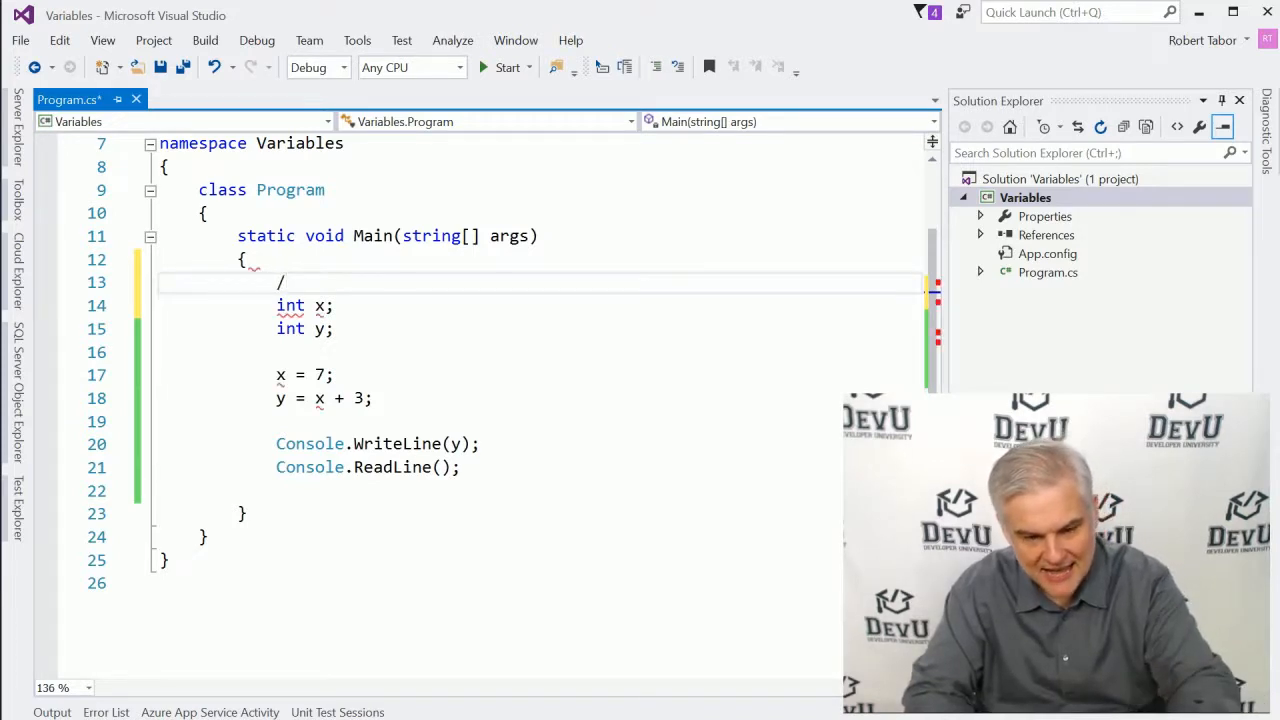
{"action": "type", "text": "*"}
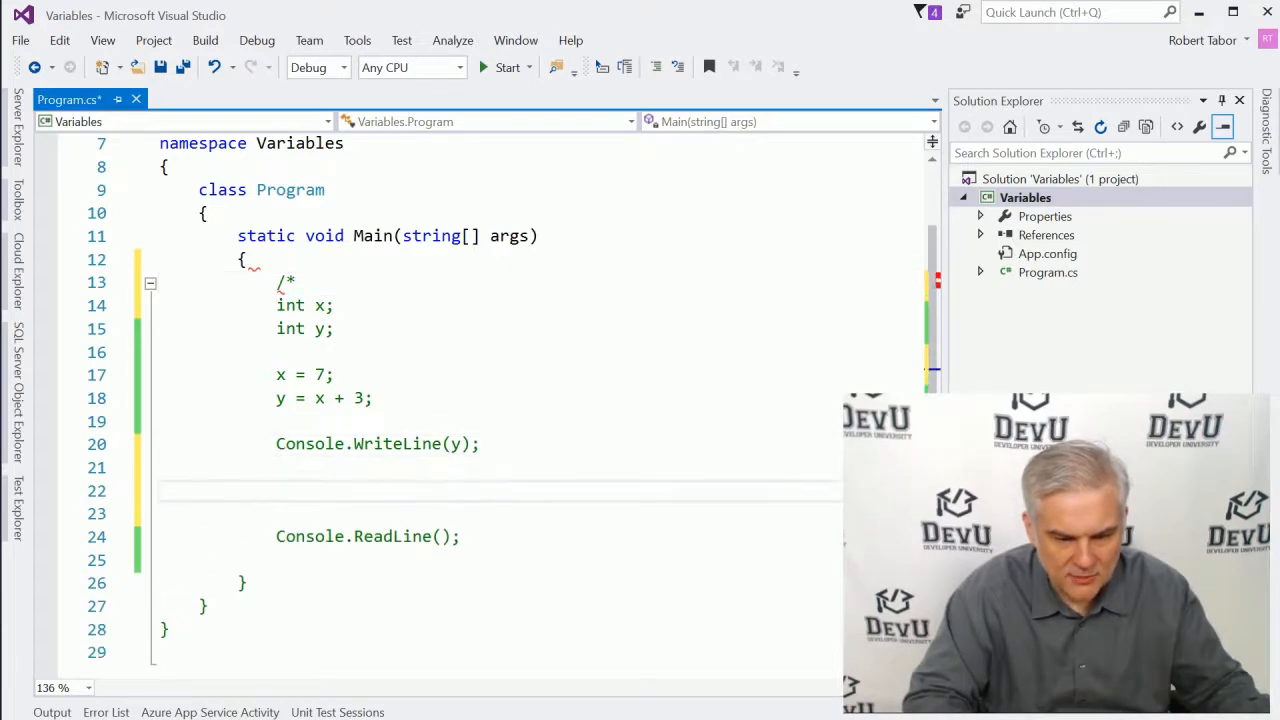
{"action": "left_click", "coordinate": [314, 467]}
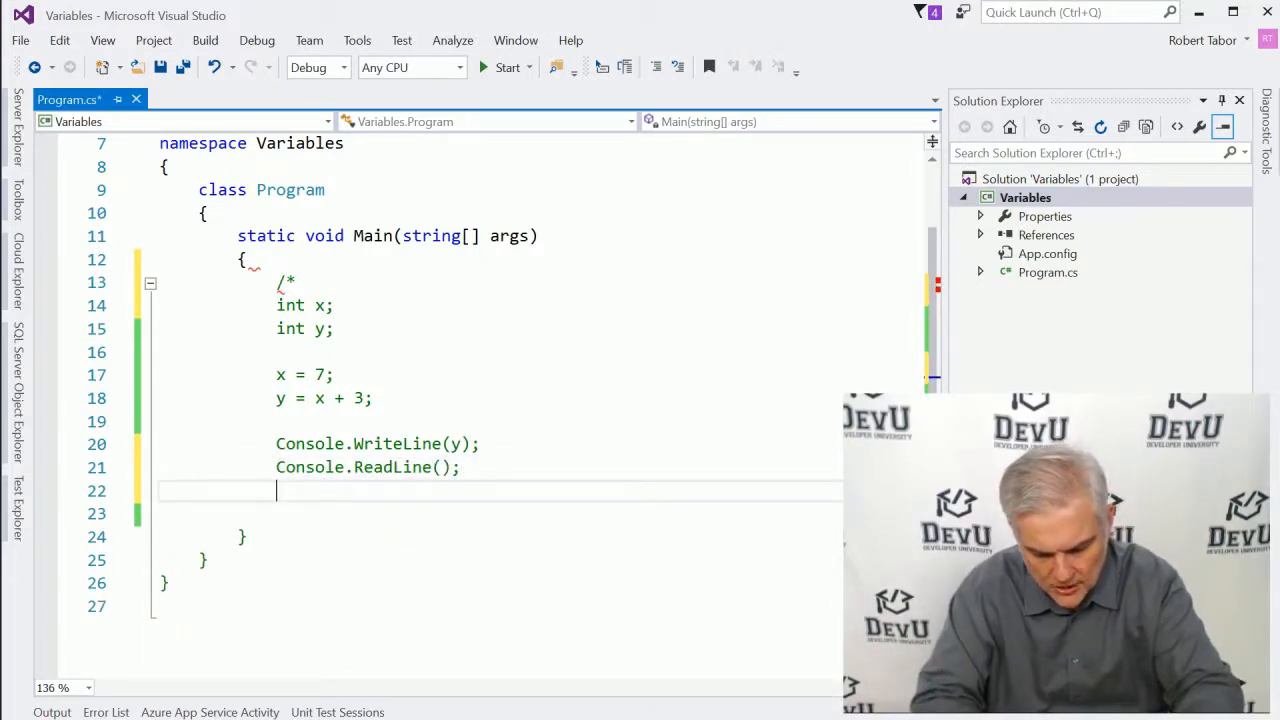
{"action": "type", "text": "*/"}
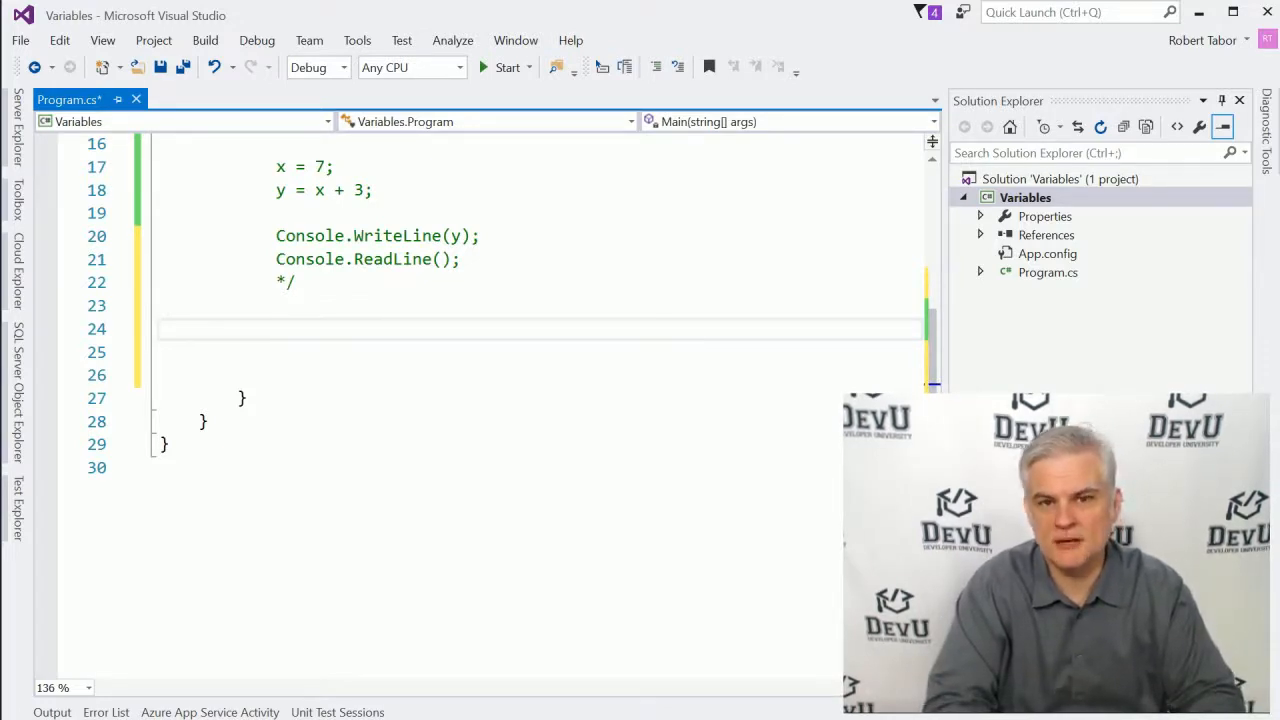
Print "What is your name?" and a first name: prompt
{"action": "type", "text": "Console.WriteL"}
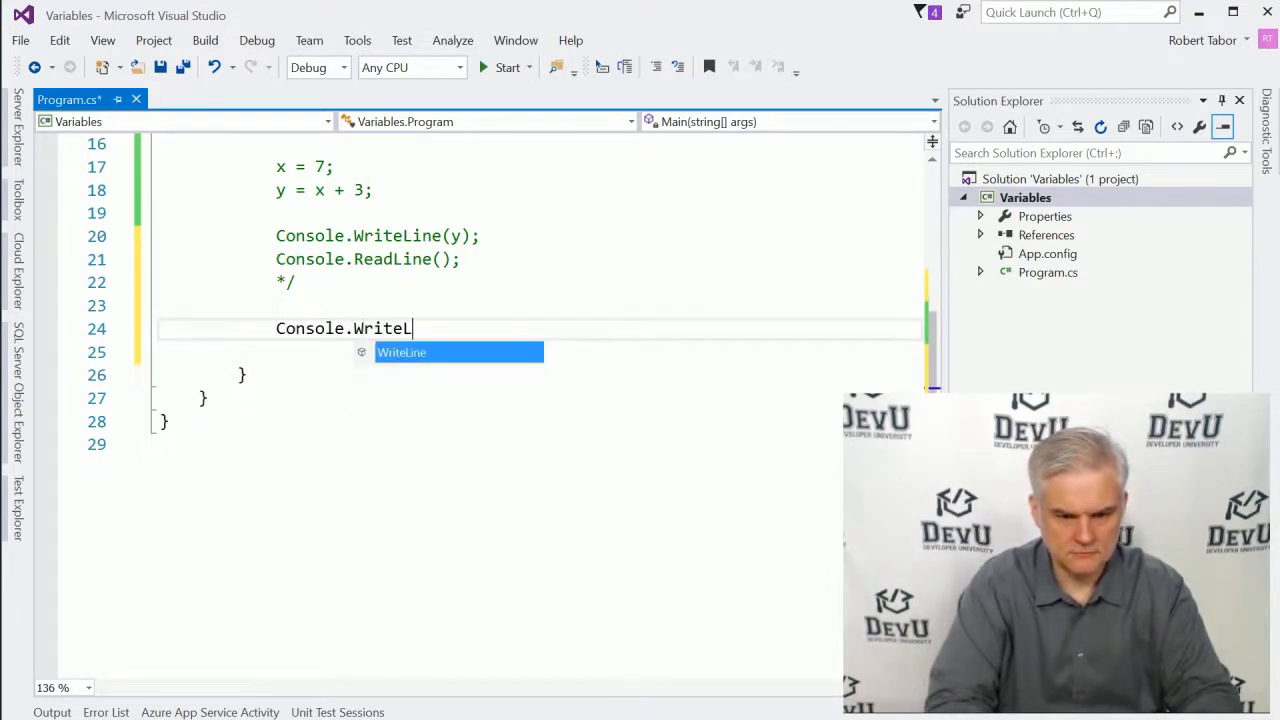
{"action": "type", "text": "ine(\"\")"}
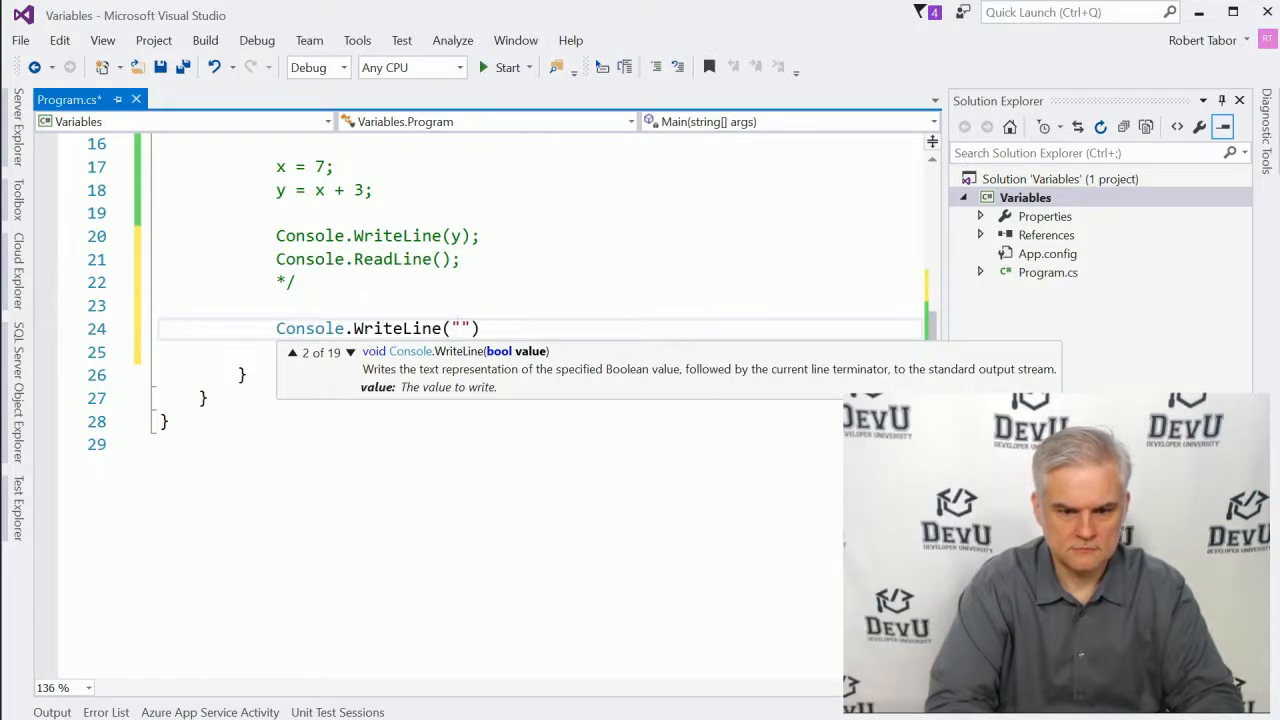
{"action": "type", "text": "What is your nam"}
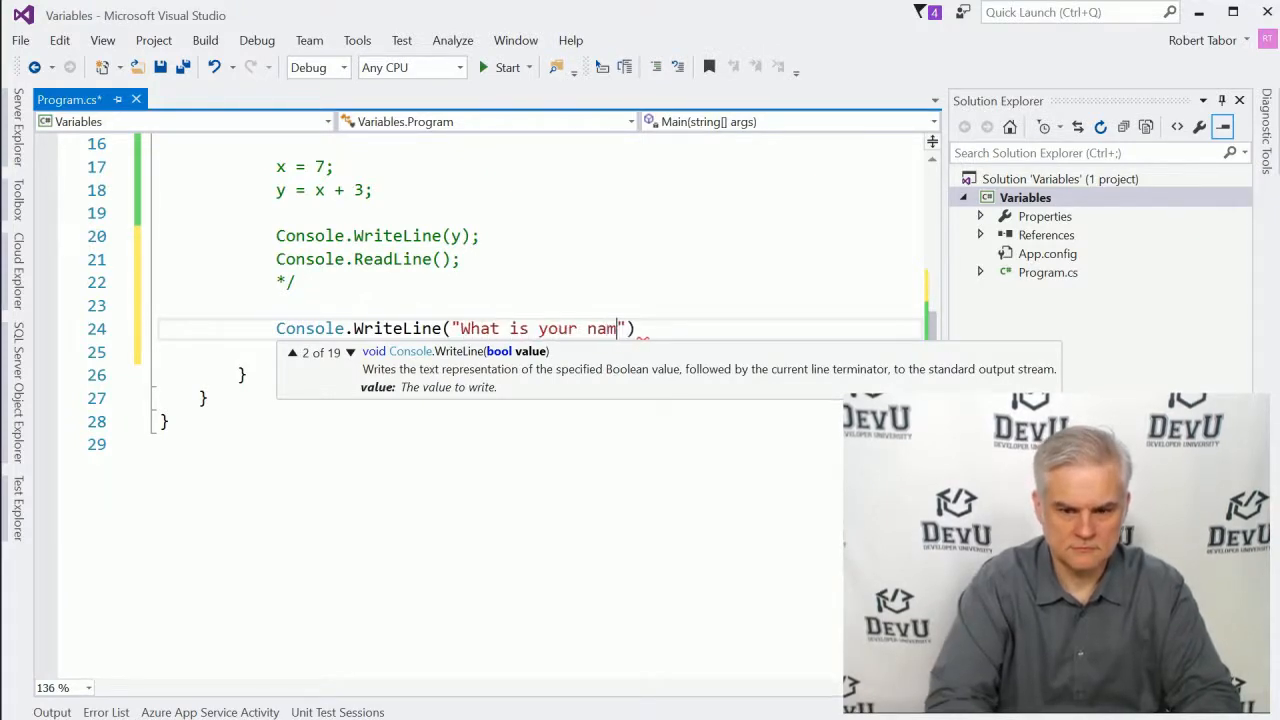
{"action": "type", "text": "e?"}
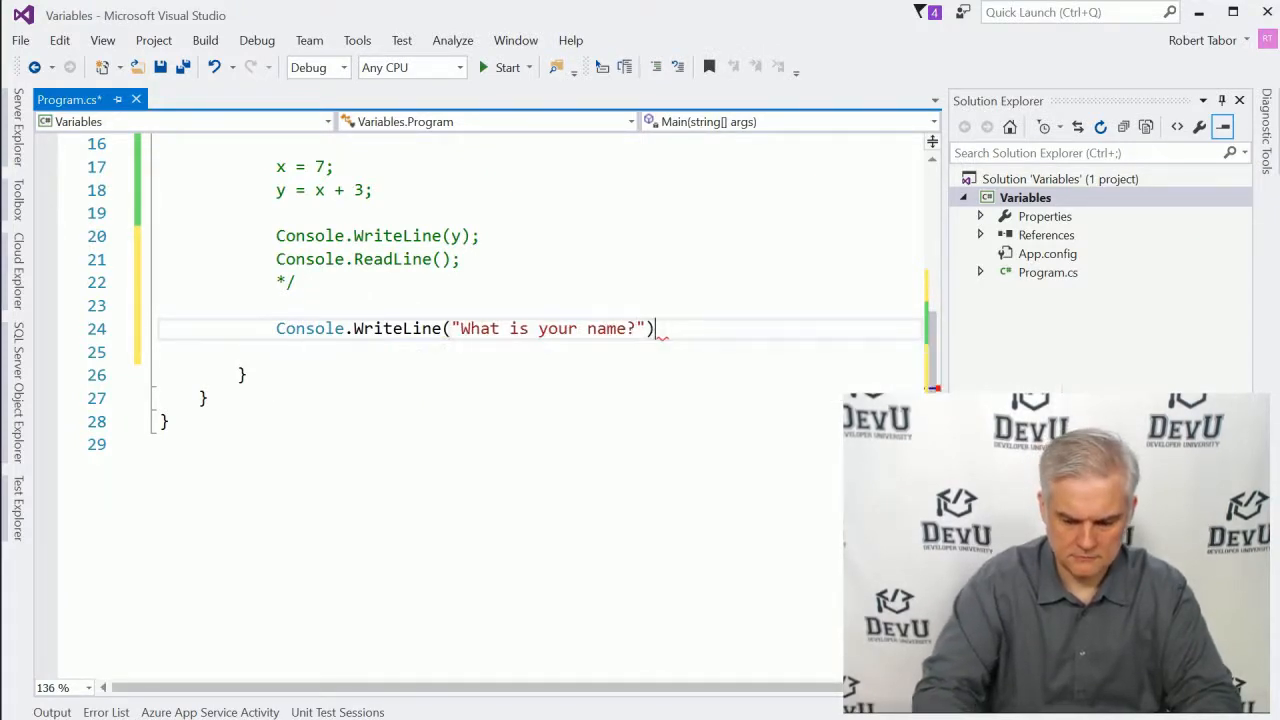
{"action": "type", "text": ";"}
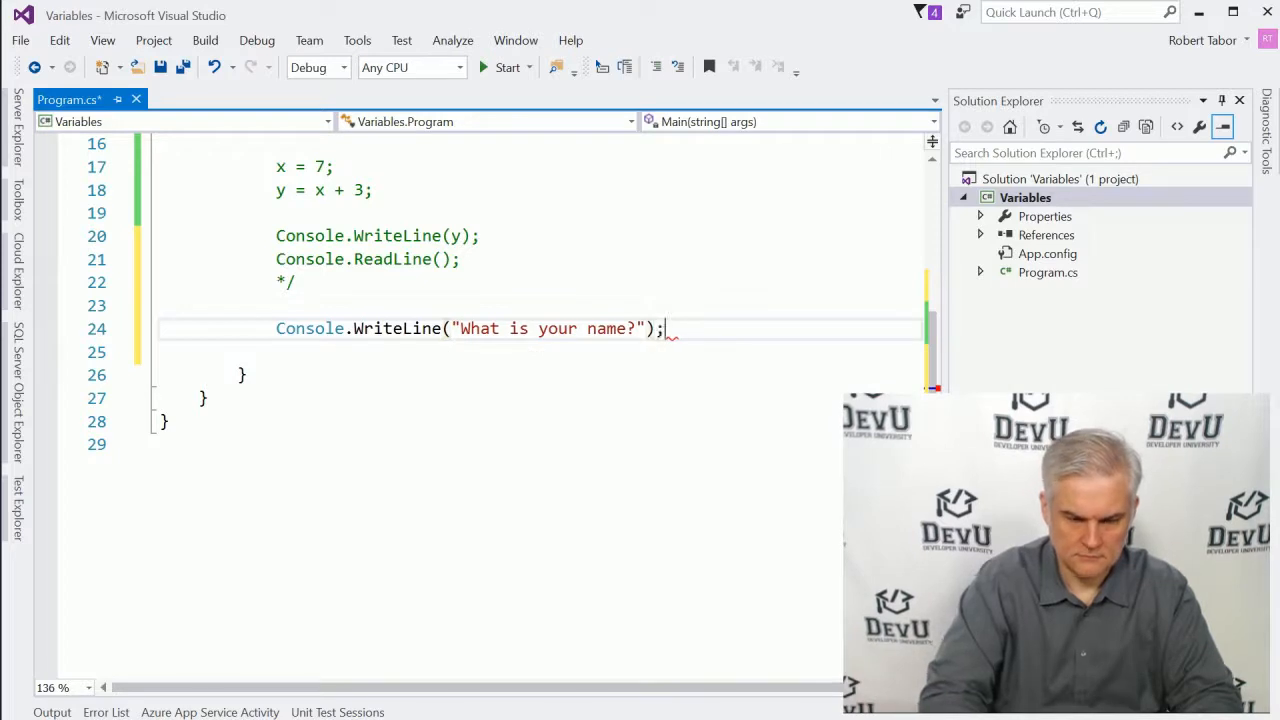
{"action": "type", "text": "Console.Write(\"Type your"}
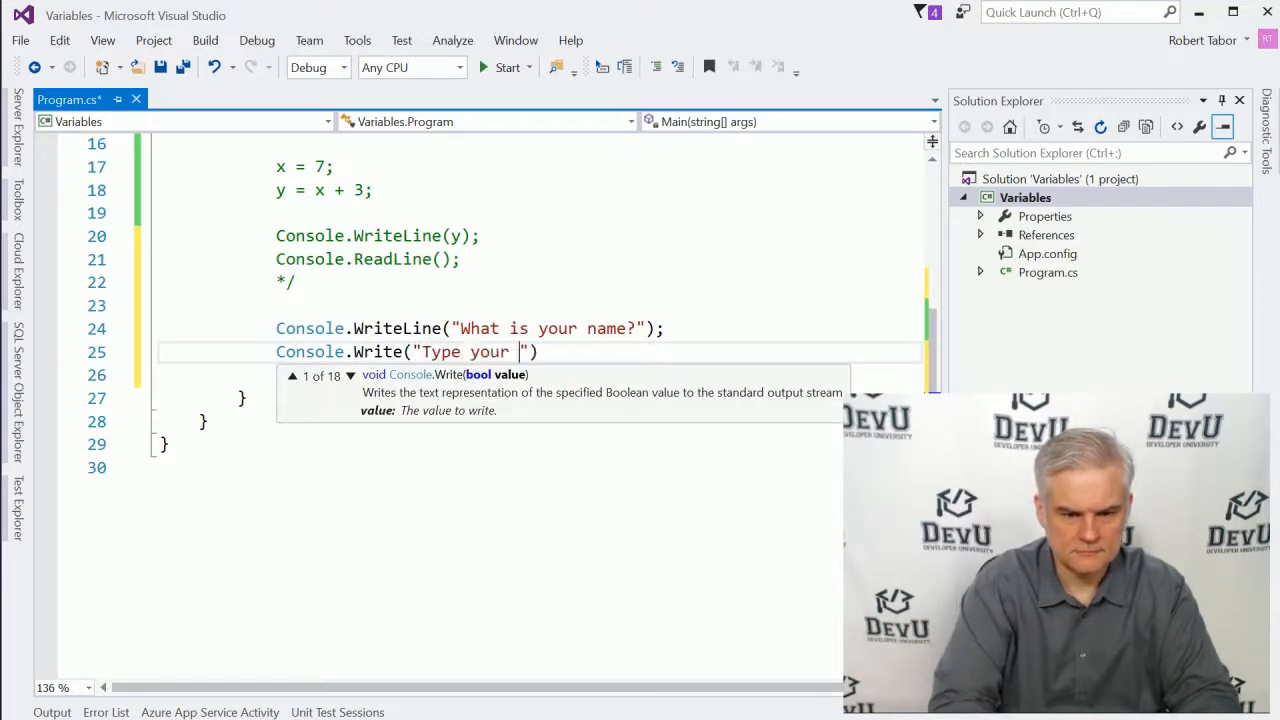
{"action": "type", "text": "first name:"}
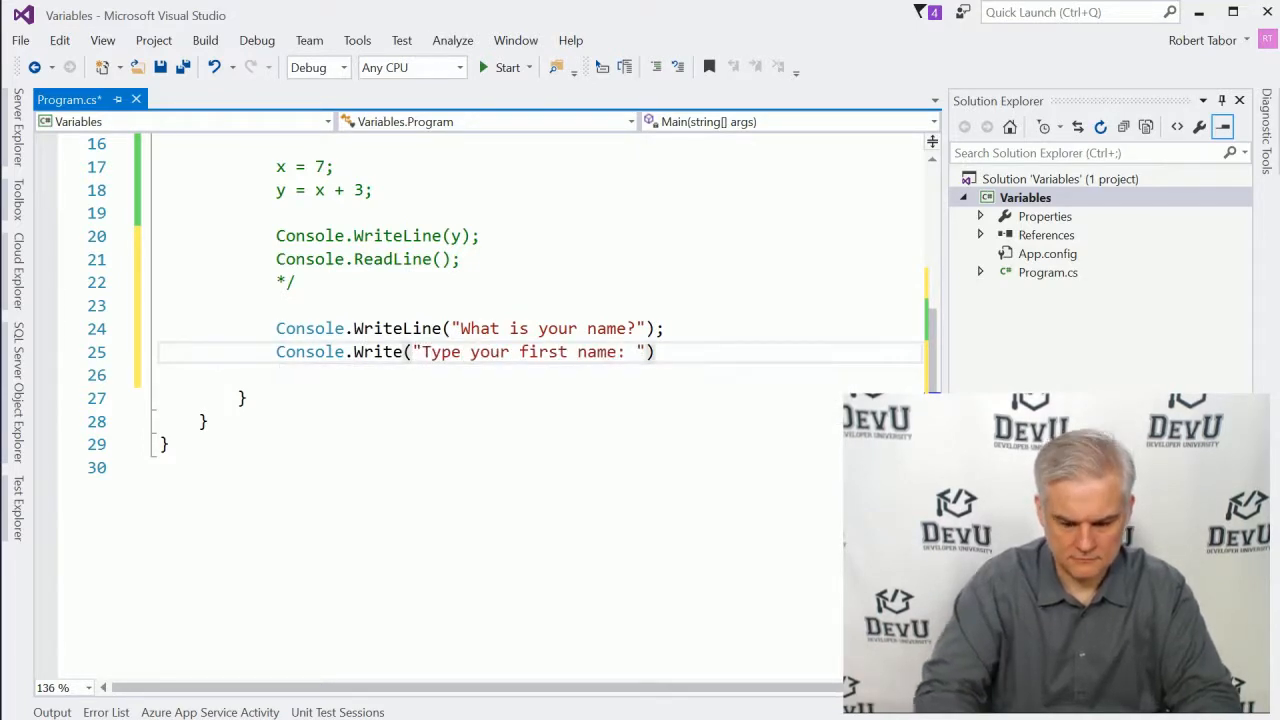
Declare string myFirstName and store Console.ReadLine() input in it
{"action": "type", "text": "stri"}
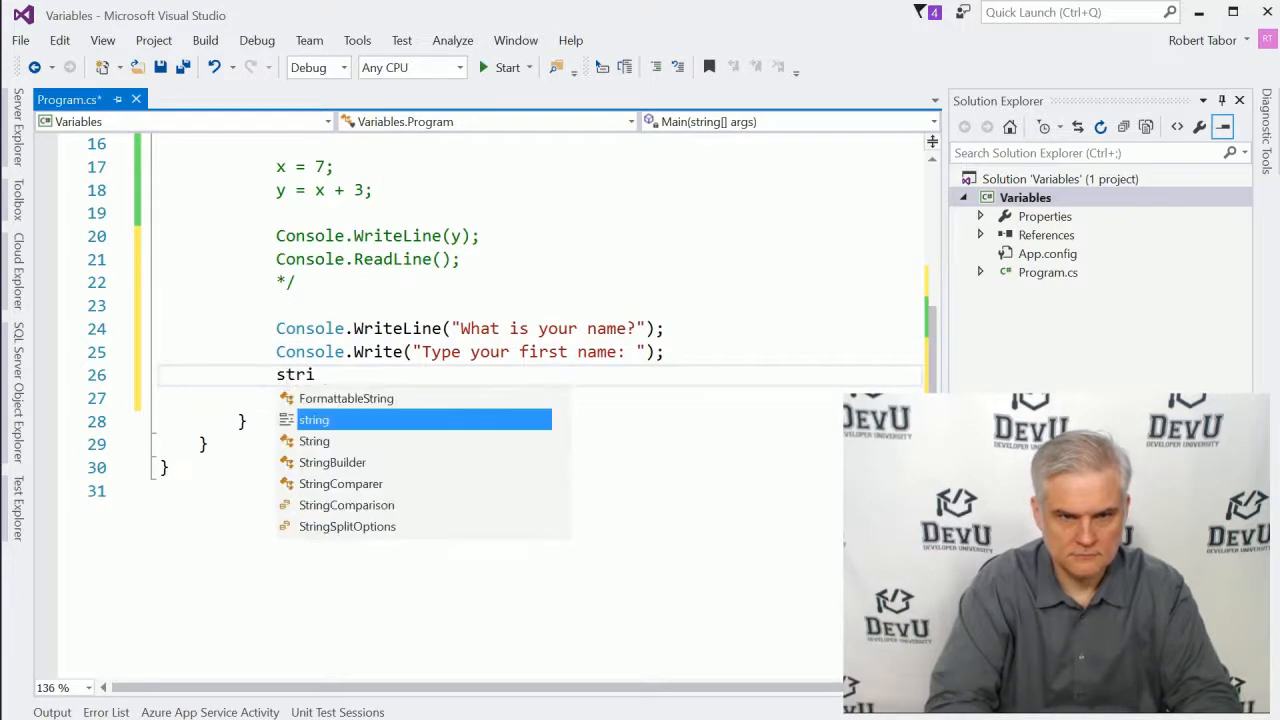
{"action": "type", "text": "ng myFirstName;"}
{"action": "left_click", "coordinate": [600, 398]}
{"action": "type", "text": "myFirstName = Consol"}
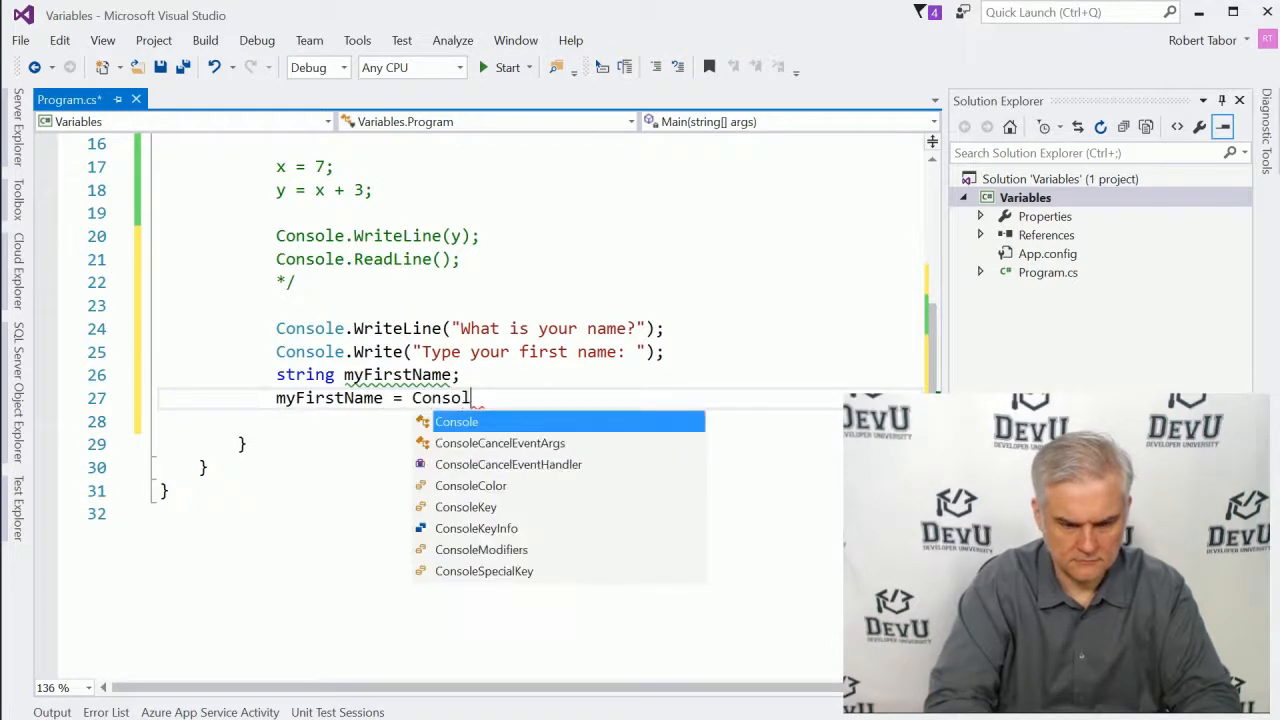
{"action": "type", "text": ".ReadLine()"}
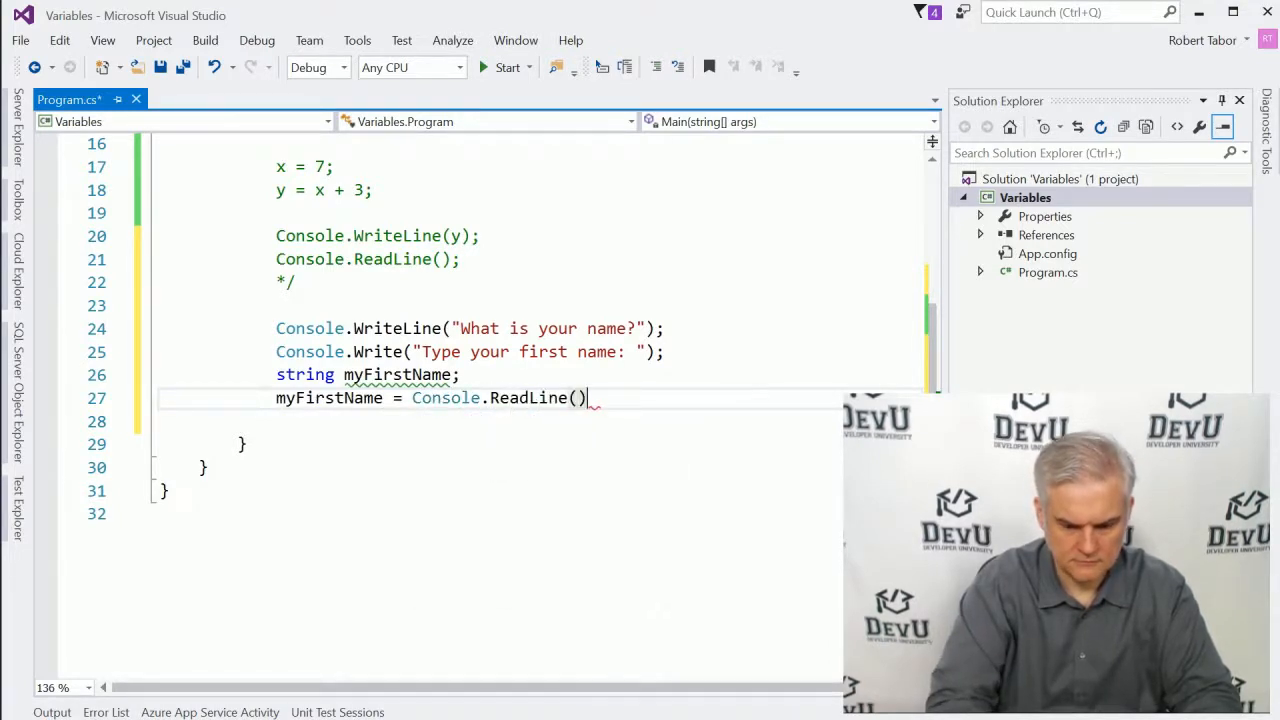
{"action": "type", "text": ";"}
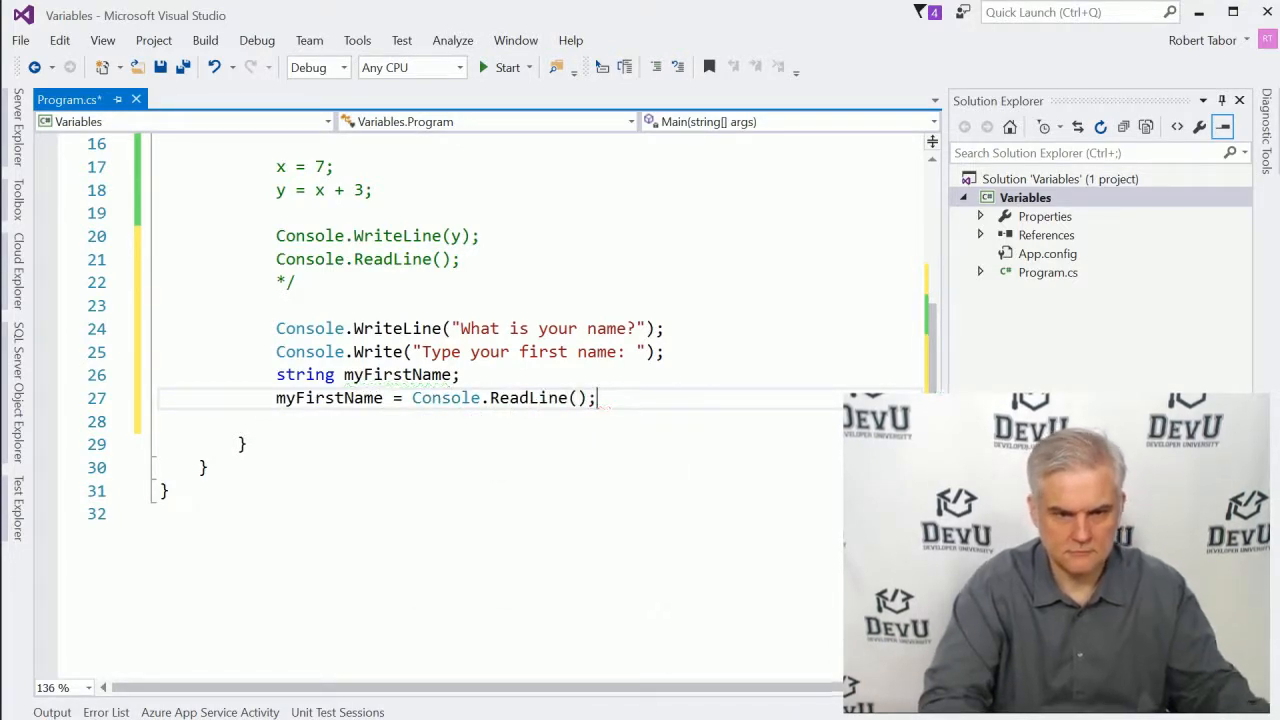
{"action": "type", "text": "string myLas"}
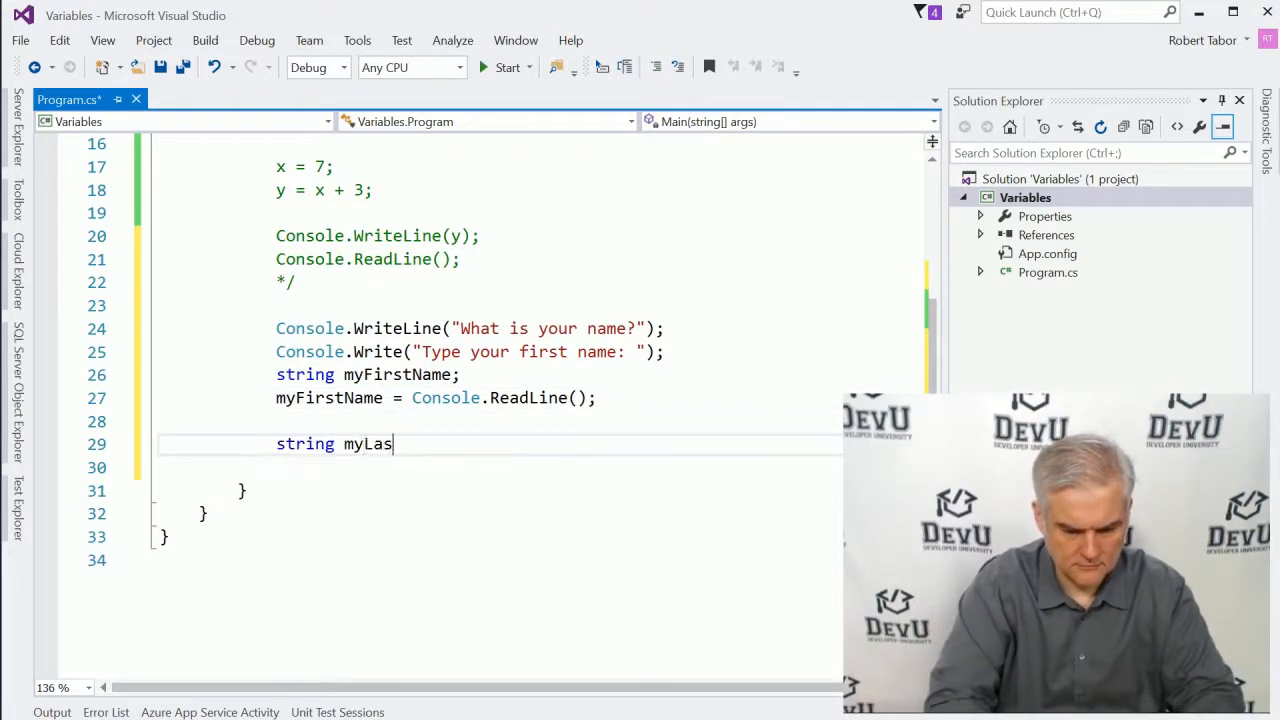
Declare myLastName and assign it Console.ReadLine()
{"action": "type", "text": "tName;"}
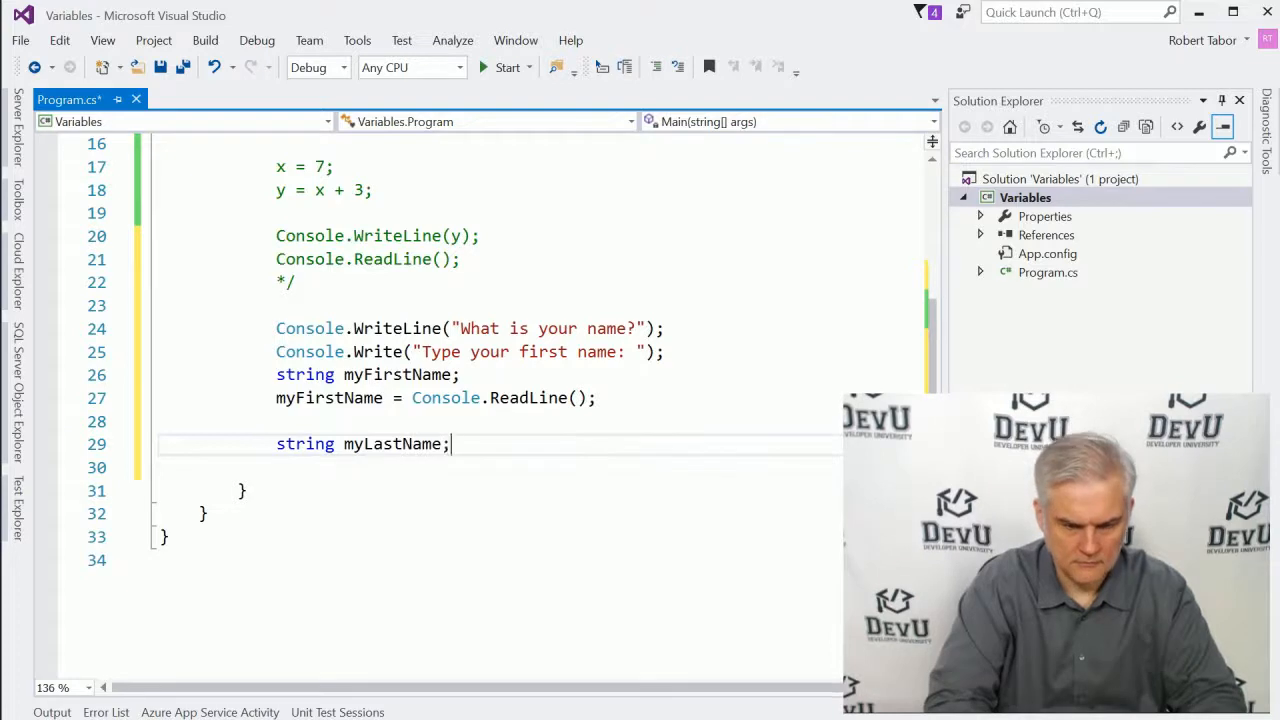
{"action": "type", "text": "myLastName ="}
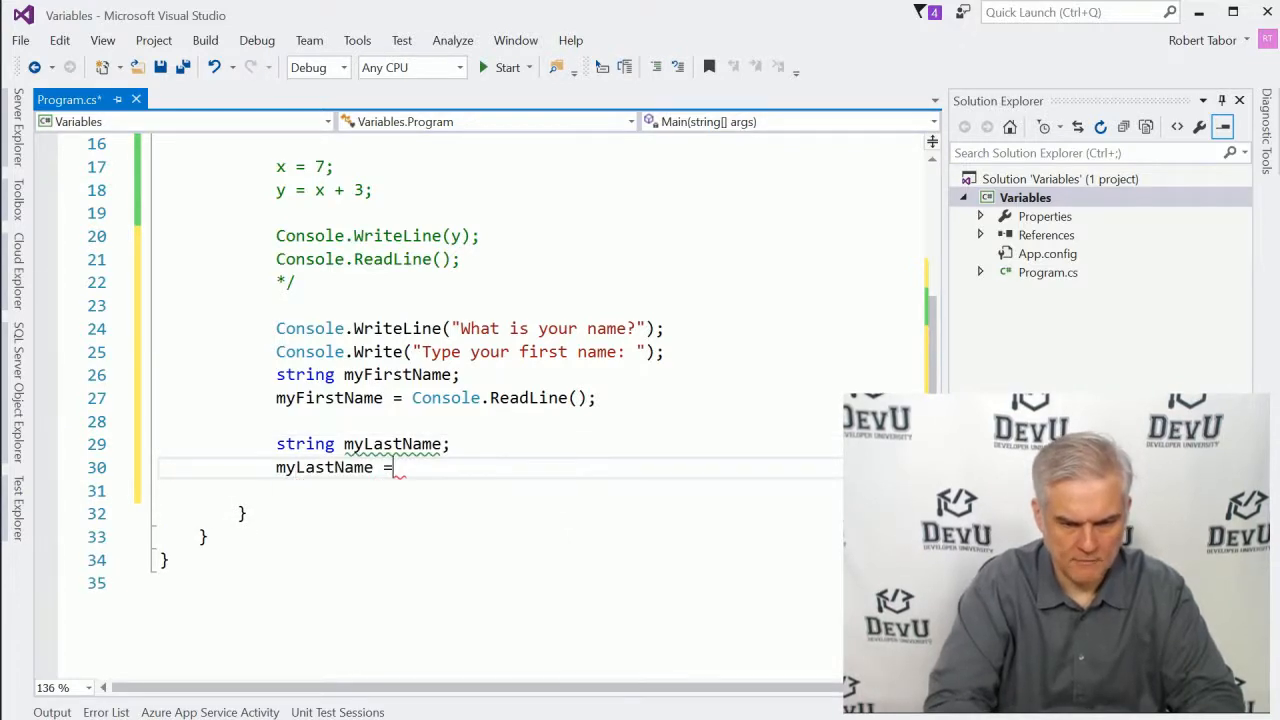
{"action": "type", "text": "Console."}
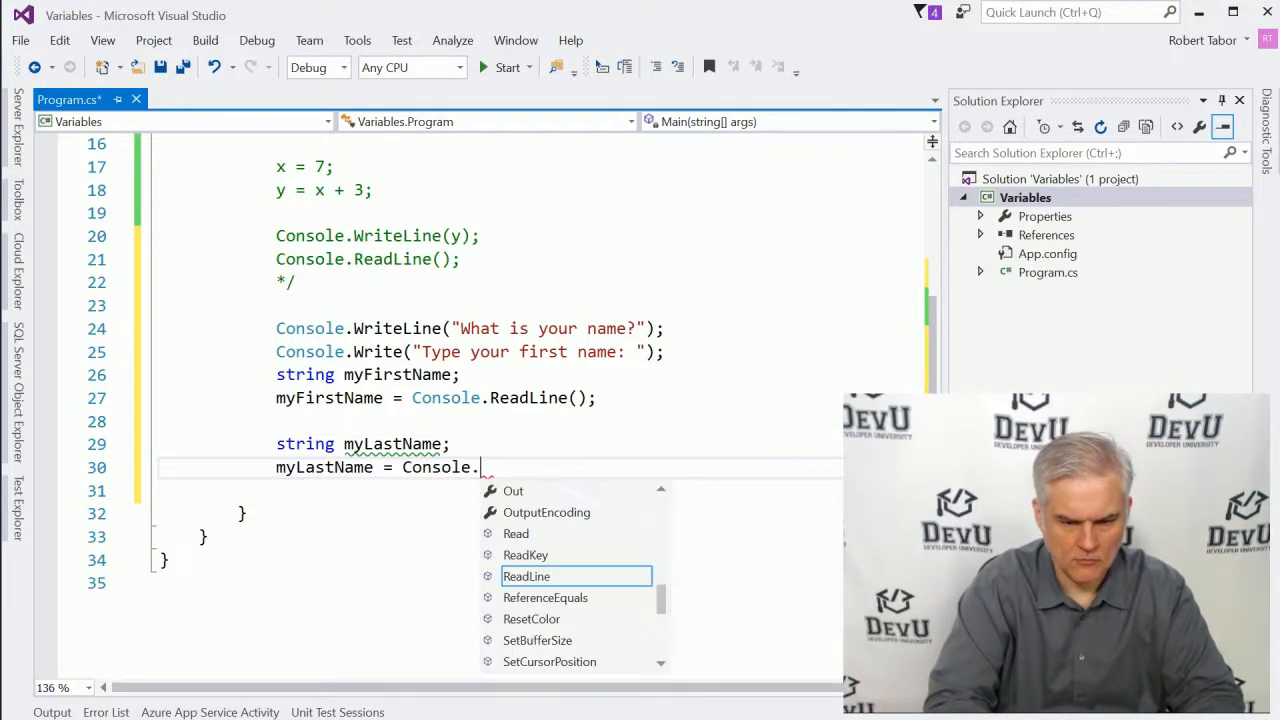
{"action": "type", "text": "ReadLine();"}
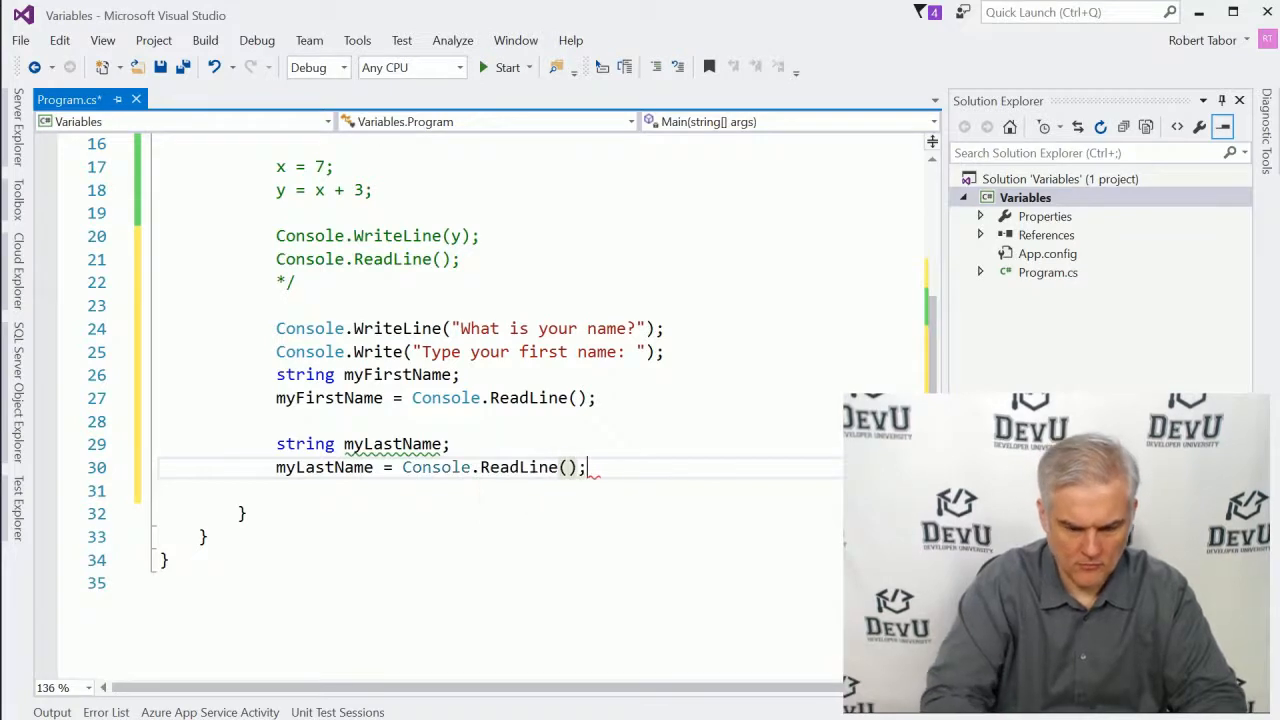
Add a Console prompt "Type your last name: "
{"action": "type", "text": "Console.Write(\"T"}
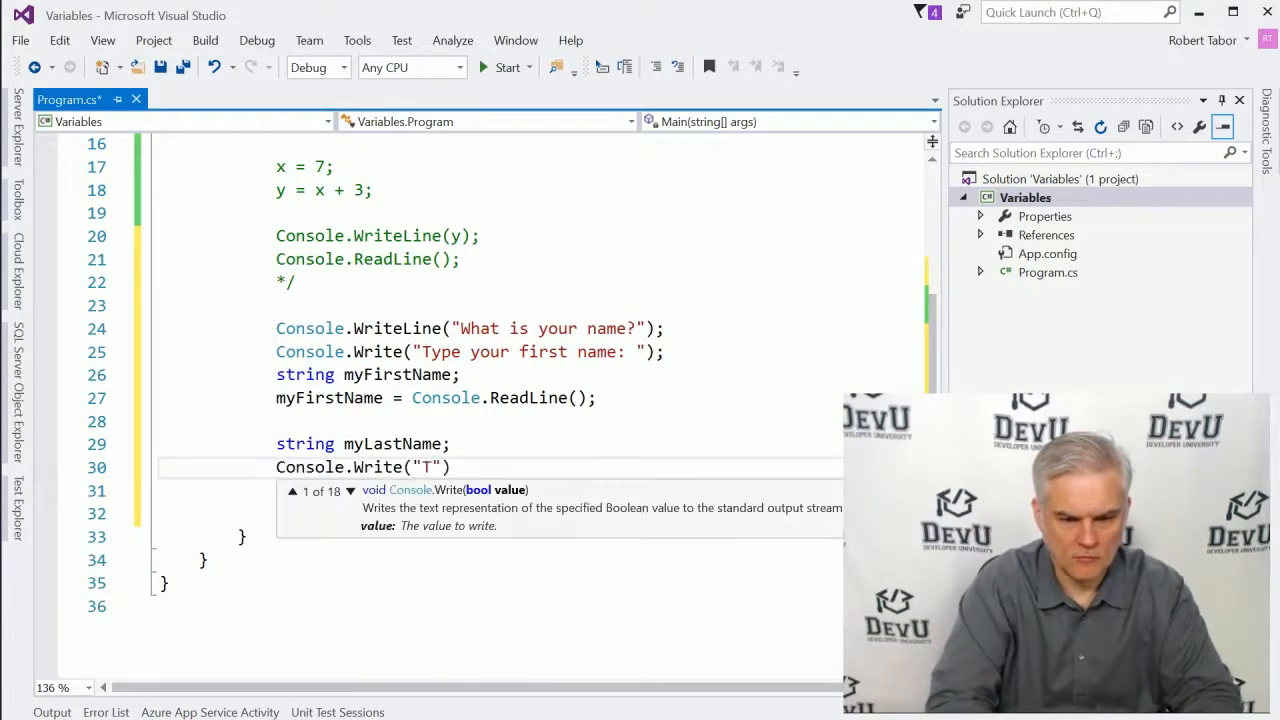
{"action": "type", "text": "ype your last name:"}
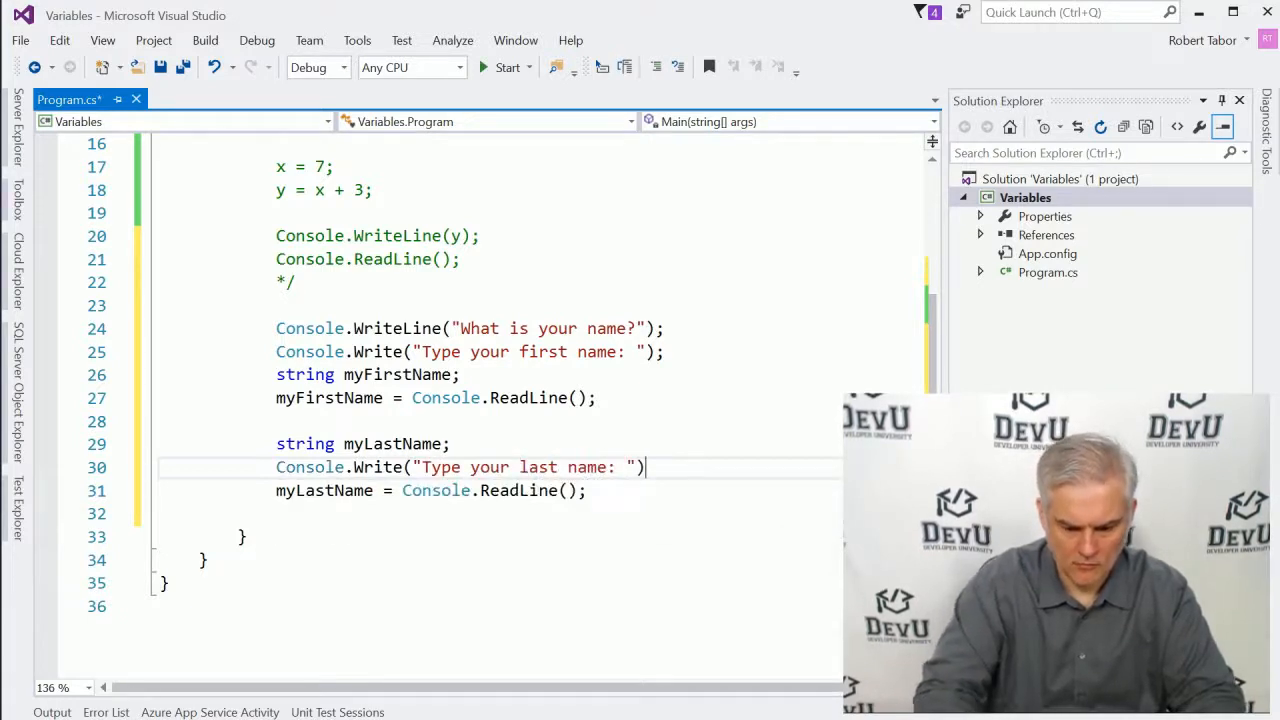
{"action": "type", "text": ";"}
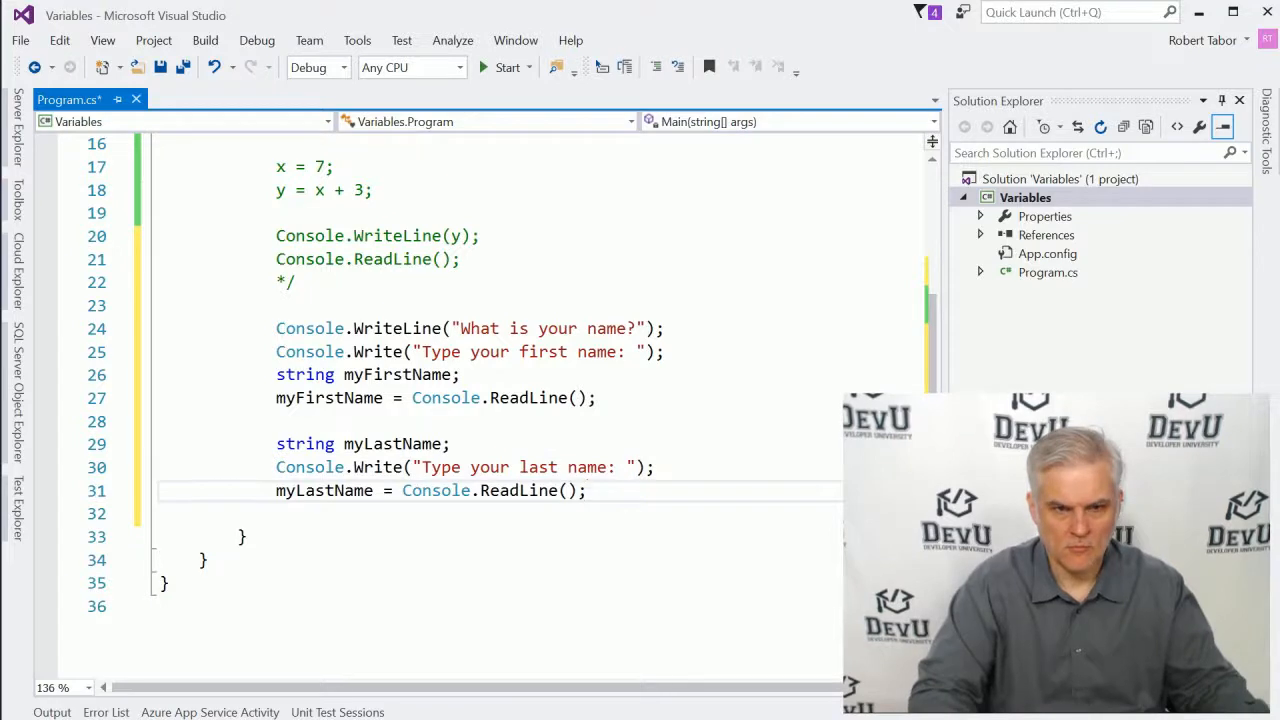
{"action": "type", "text": "Consd"}
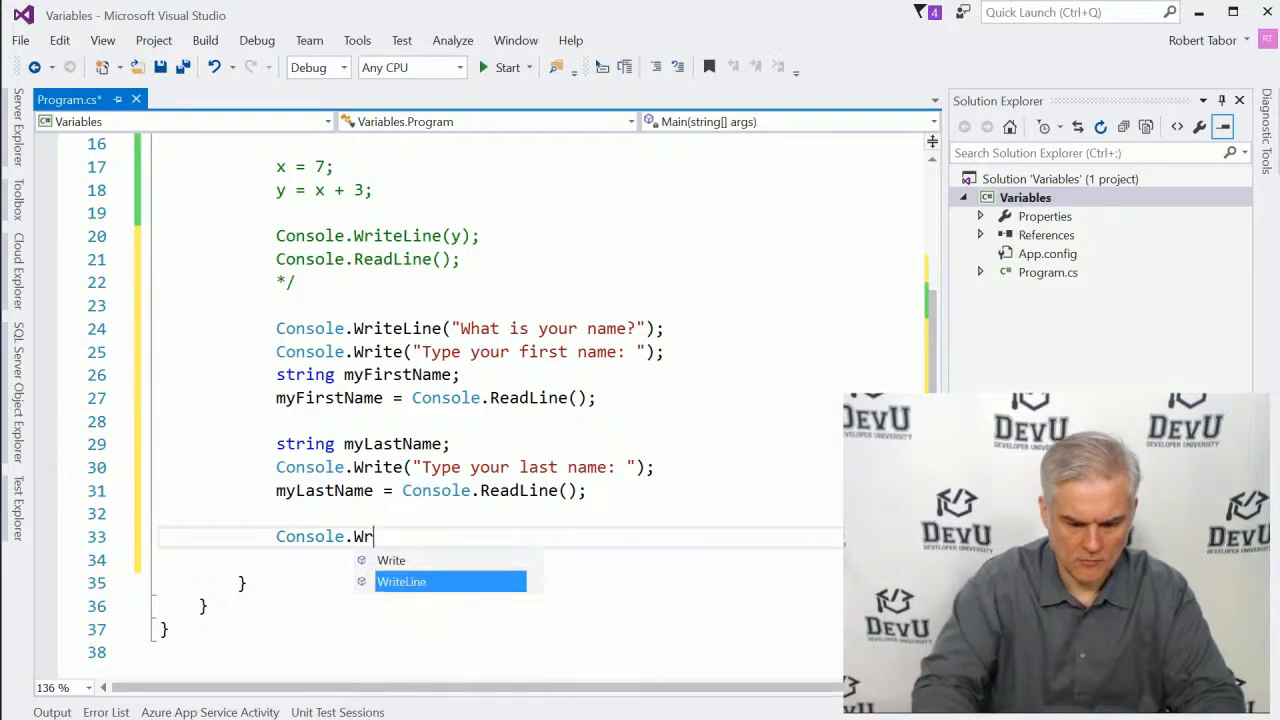
Complete line 33 as Console.WriteLine("Hello, " + myFirstName + " " + myLastName);
{"action": "type", "text": "iteLine(\"Hello\""}
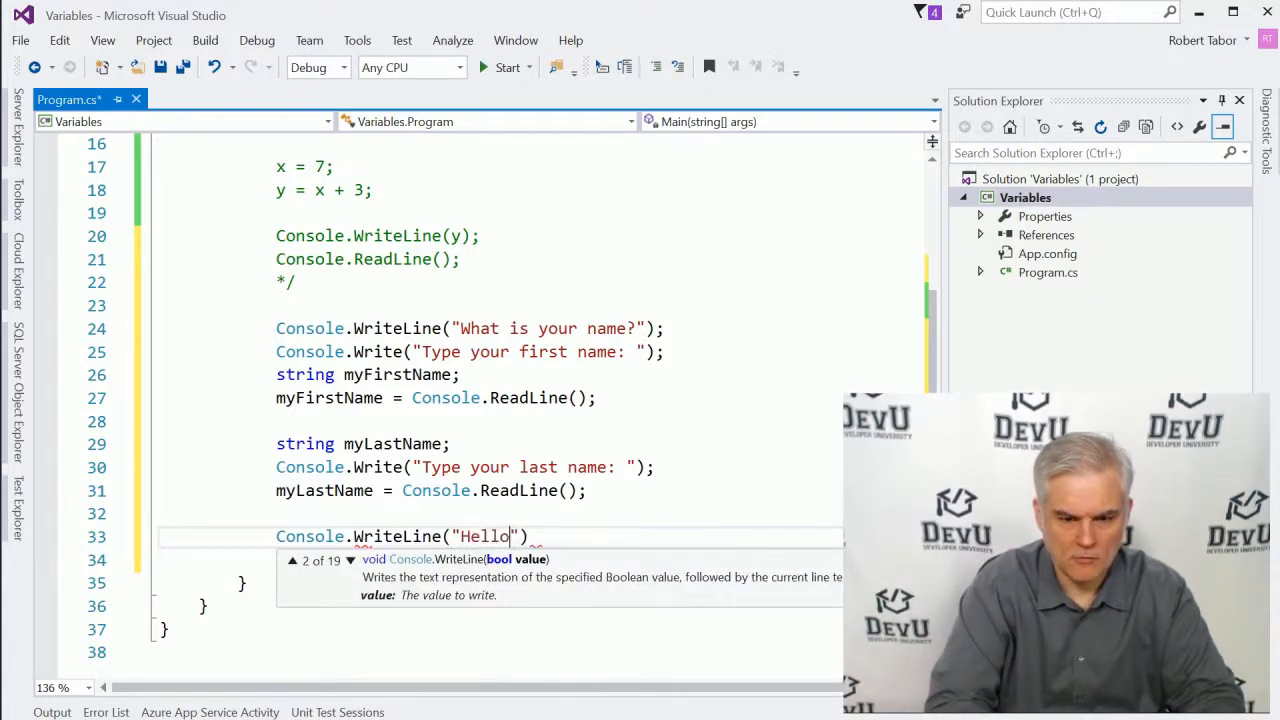
{"action": "type", "text": ",\" +"}
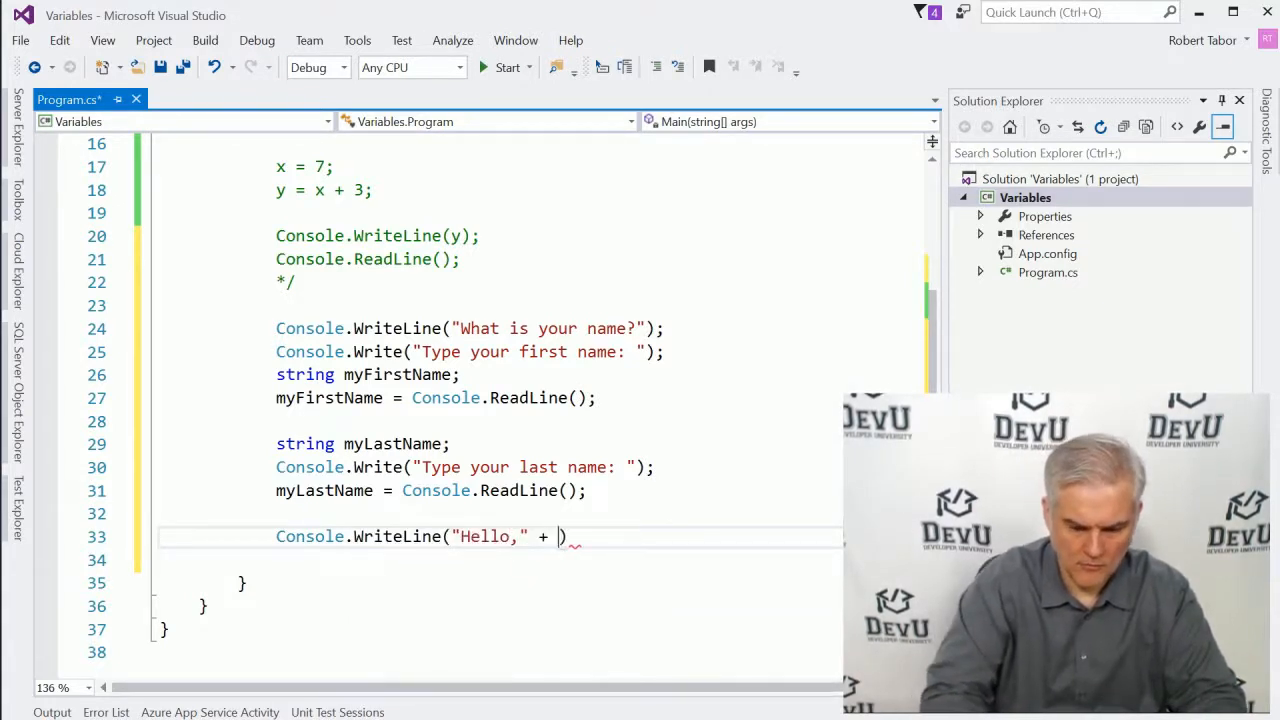
{"action": "type", "text": "myFirstName"}
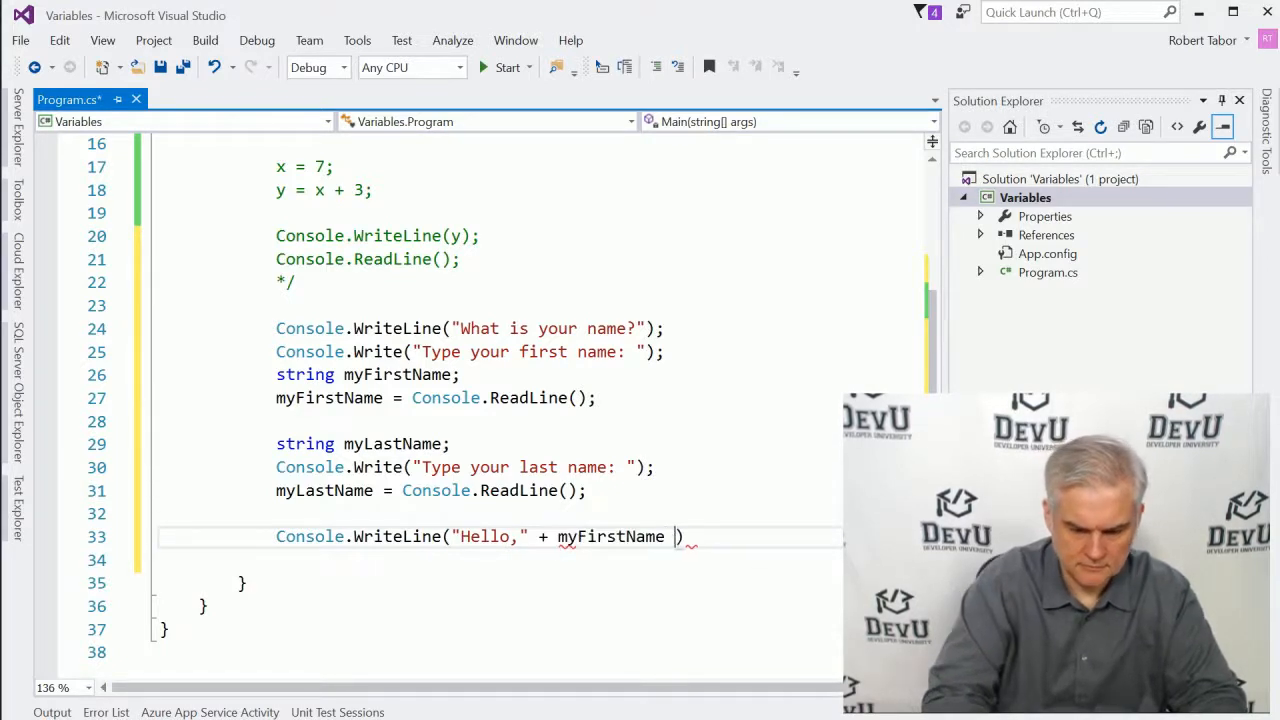
{"action": "type", "text": "+ \" \""}
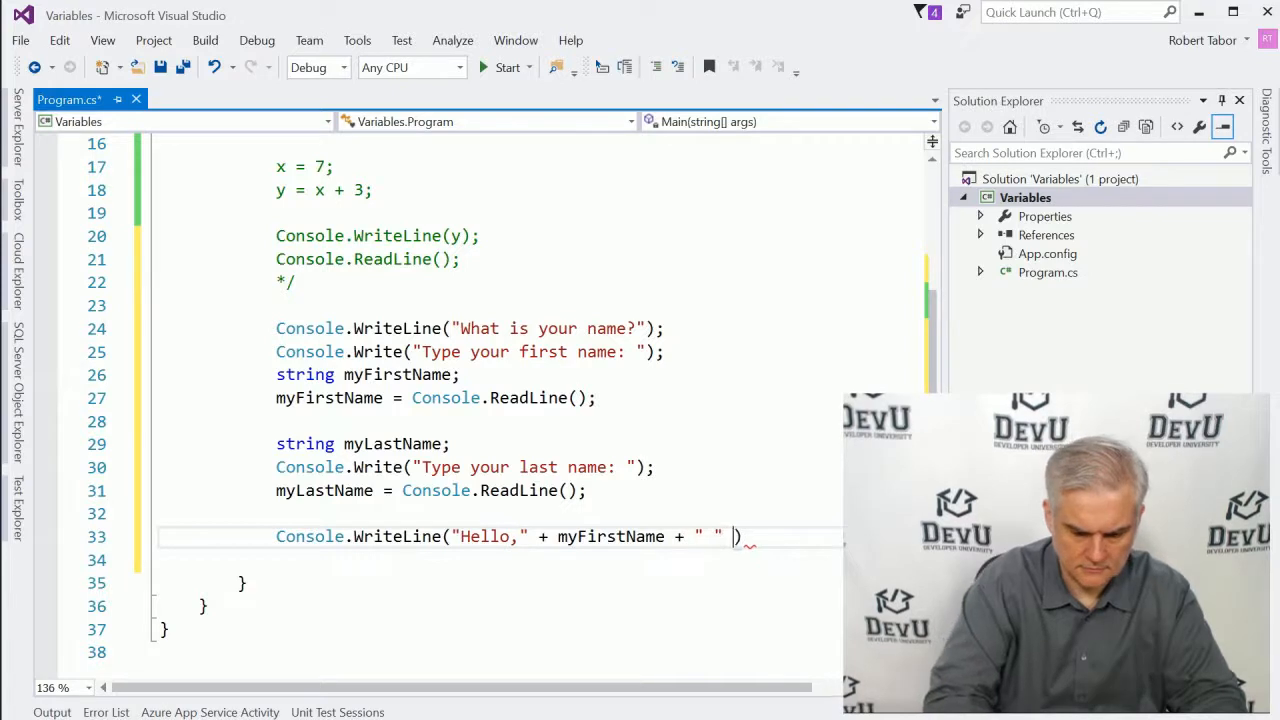
{"action": "type", "text": "+ myLastName"}
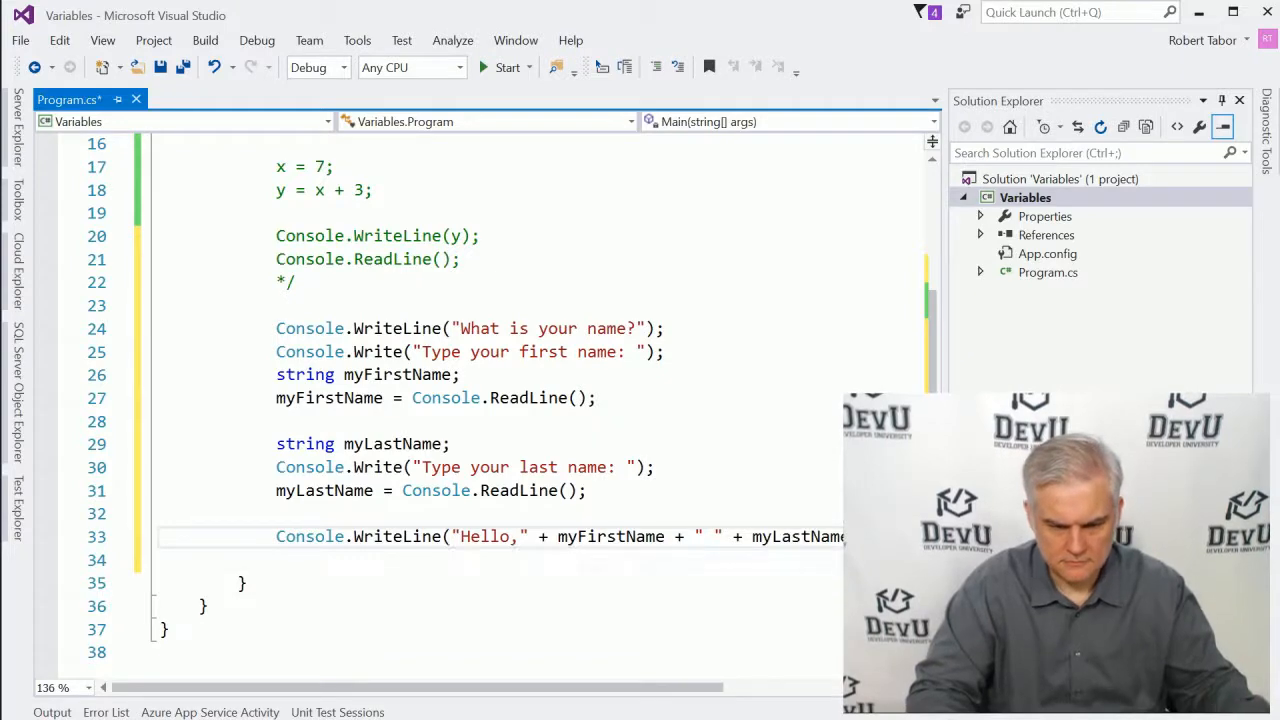
{"action": "type", "text": "\" \""}
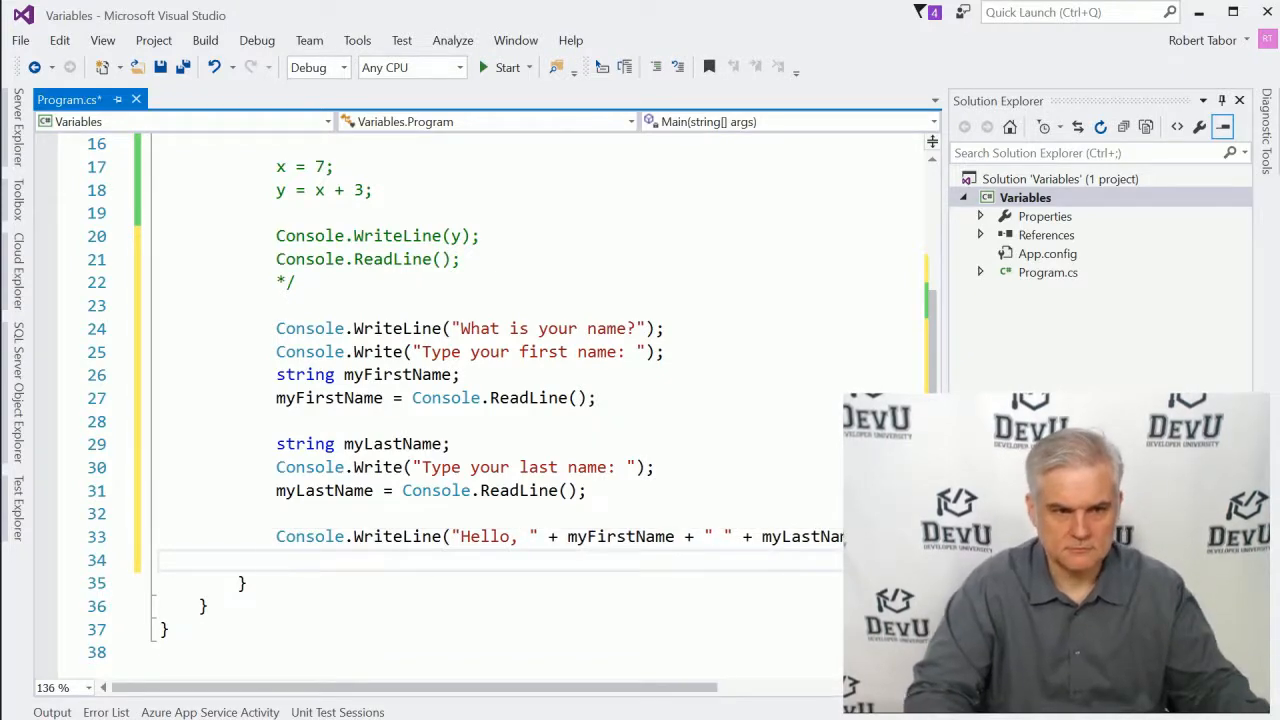
{"action": "scroll", "scroll_direction": "down", "scroll_amount": 3}
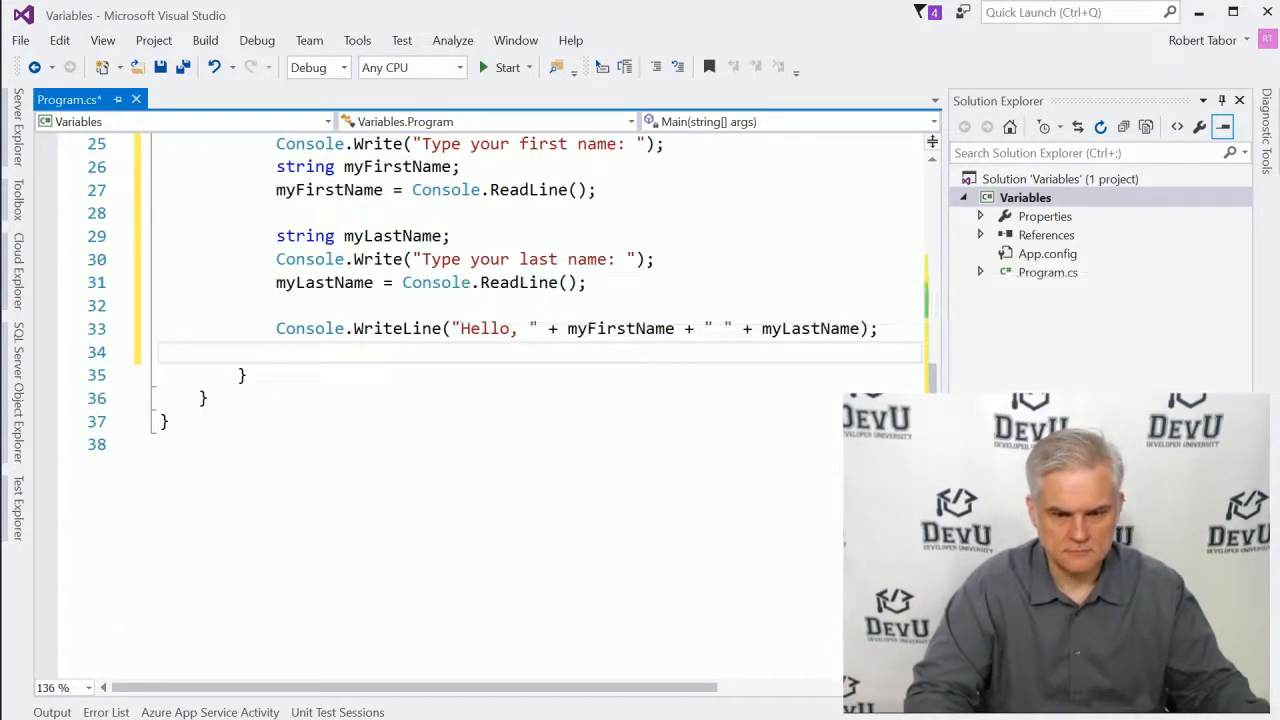
Place the cursor on the blank line after the greeting statement
{"action": "left_click", "coordinate": [19, 40]}
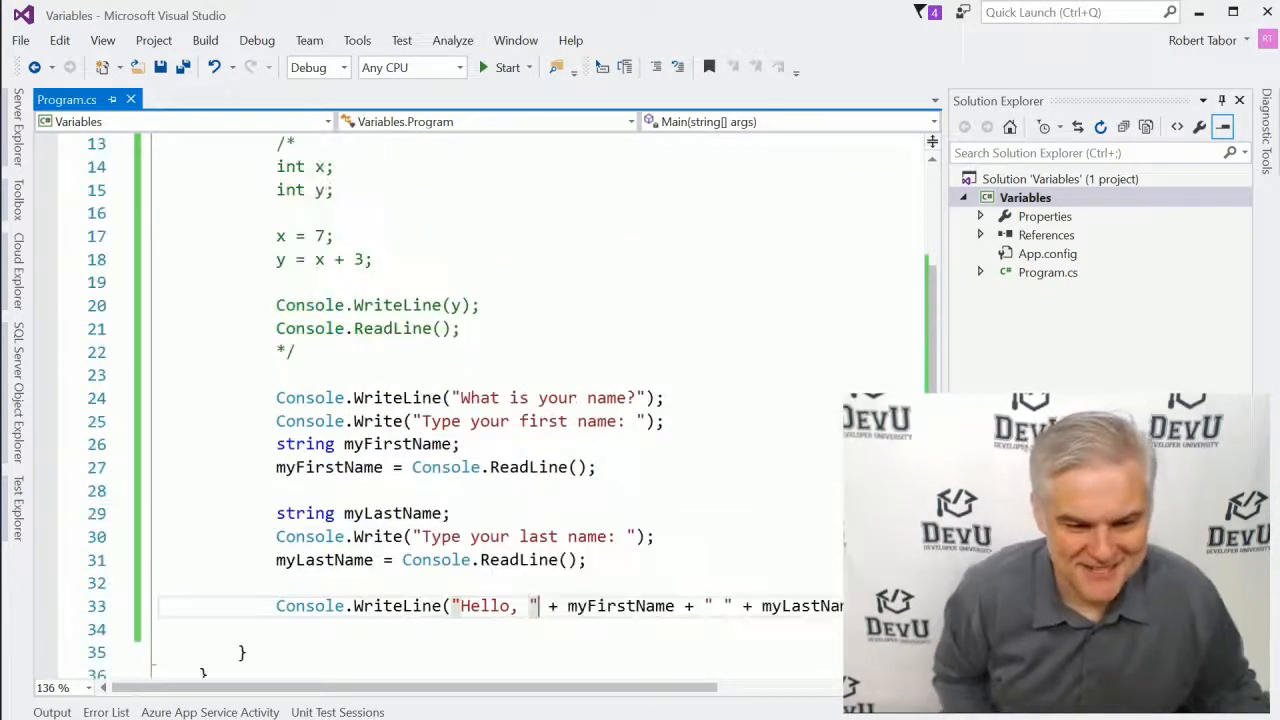
{"action": "scroll", "scroll_direction": "down", "scroll_amount": 3}
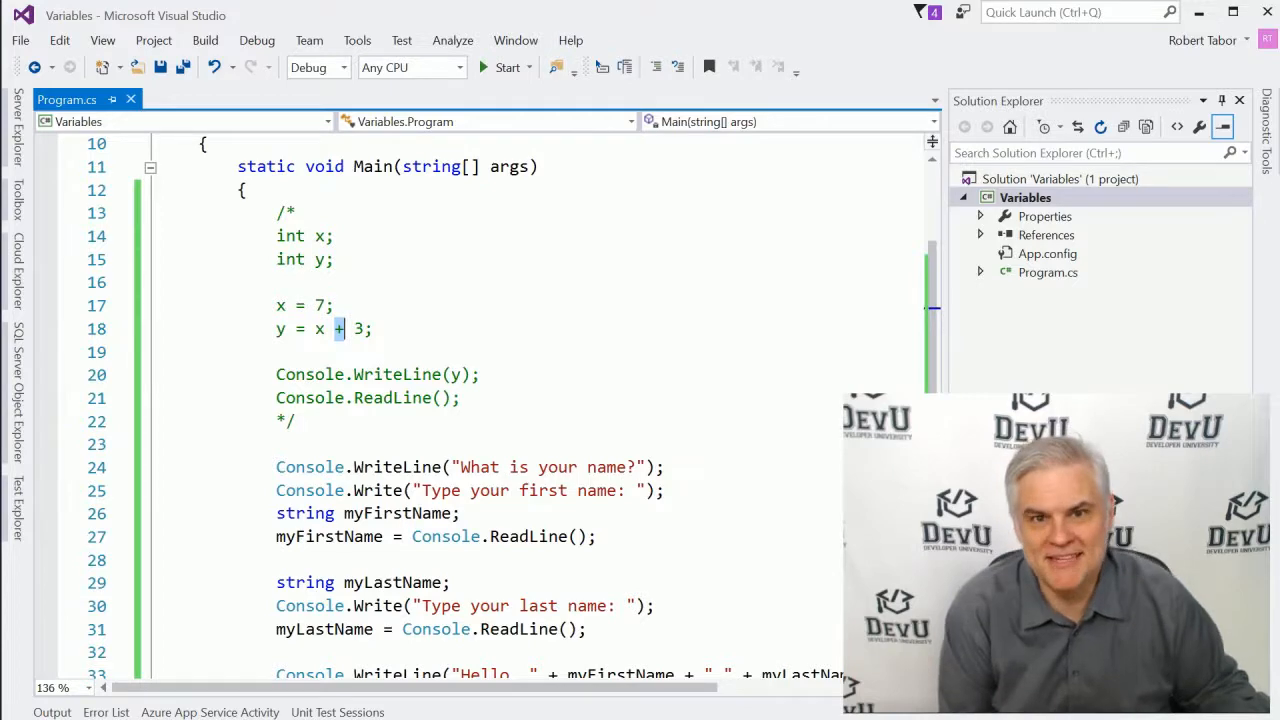
{"action": "scroll", "scroll_direction": "down", "scroll_amount": 3}
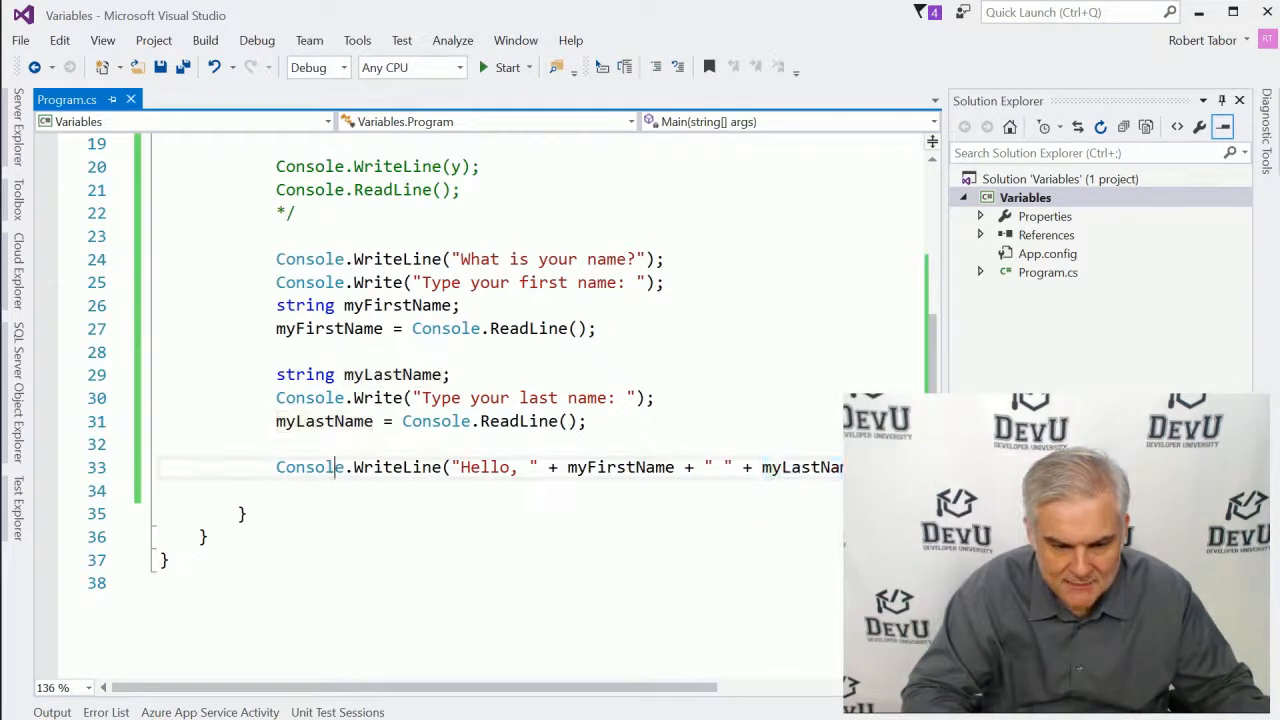
Add Console.ReadLine(); after the greeting line
{"action": "type", "text": "Con"}
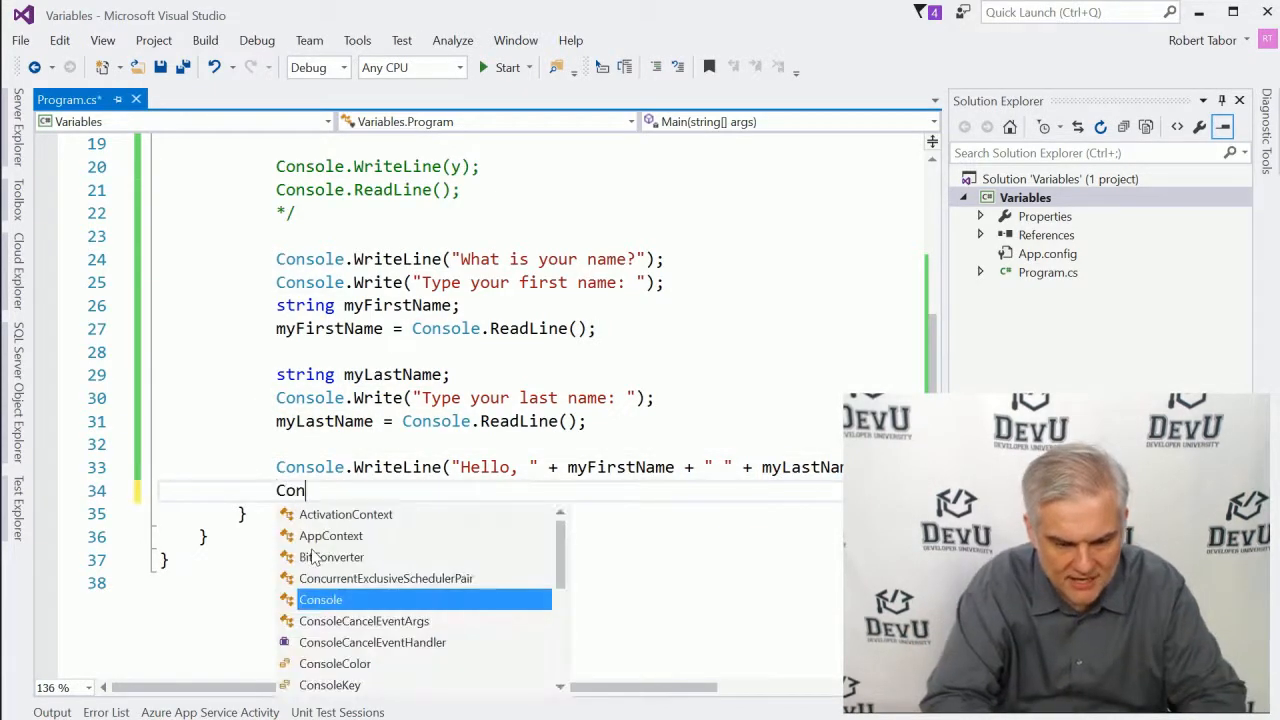
{"action": "type", "text": ".ReadLine"}
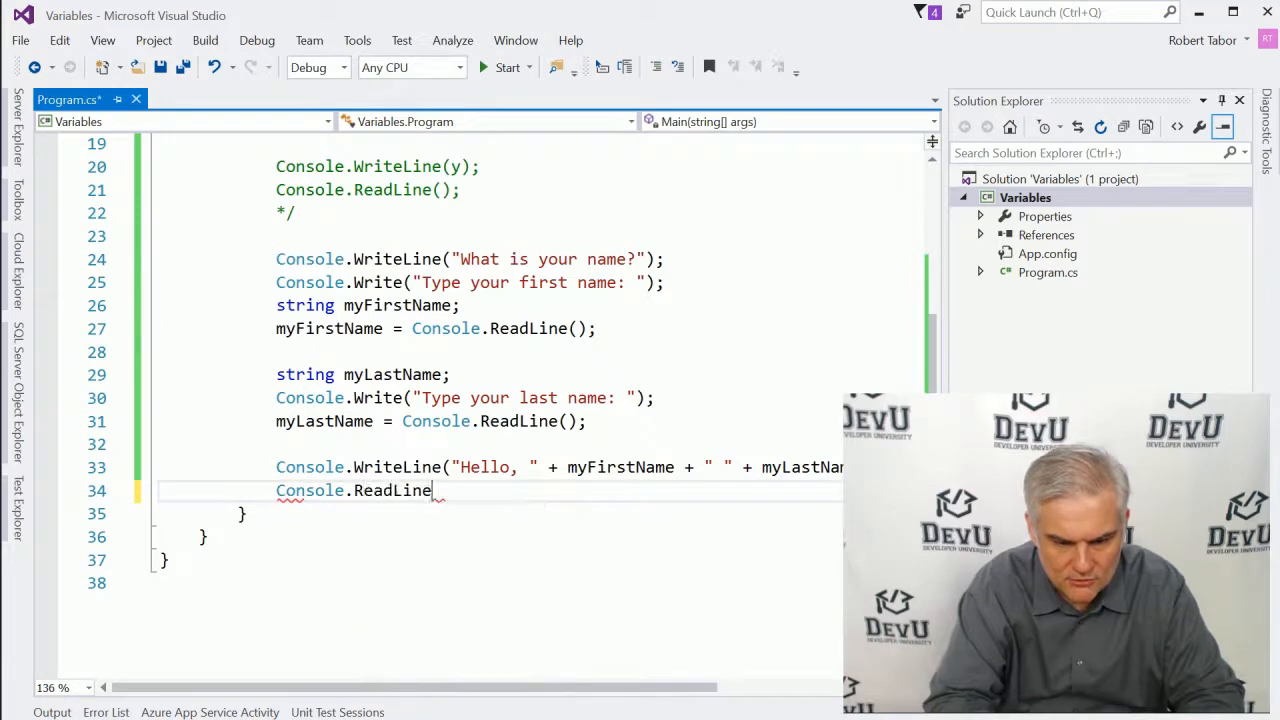
{"action": "type", "text": "();"}
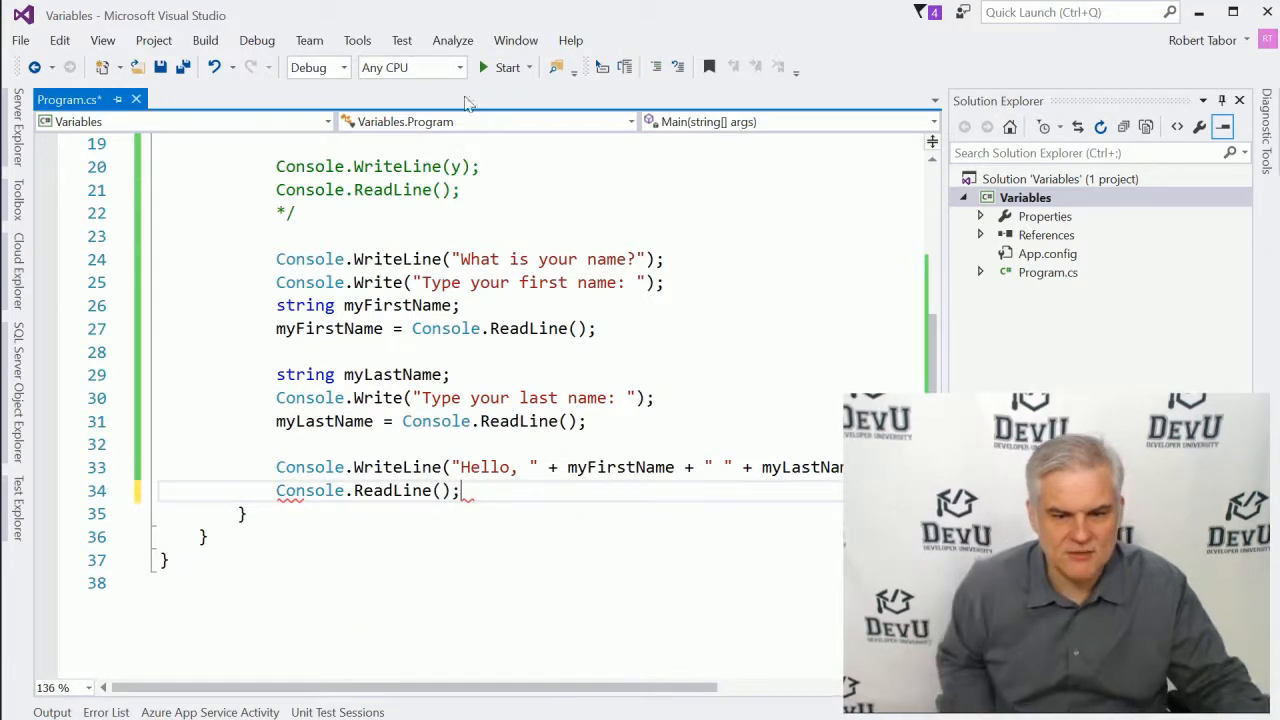
Run the program, enter Bob and Tabor, then close the console window
{"action": "left_click", "coordinate": [507, 67]}
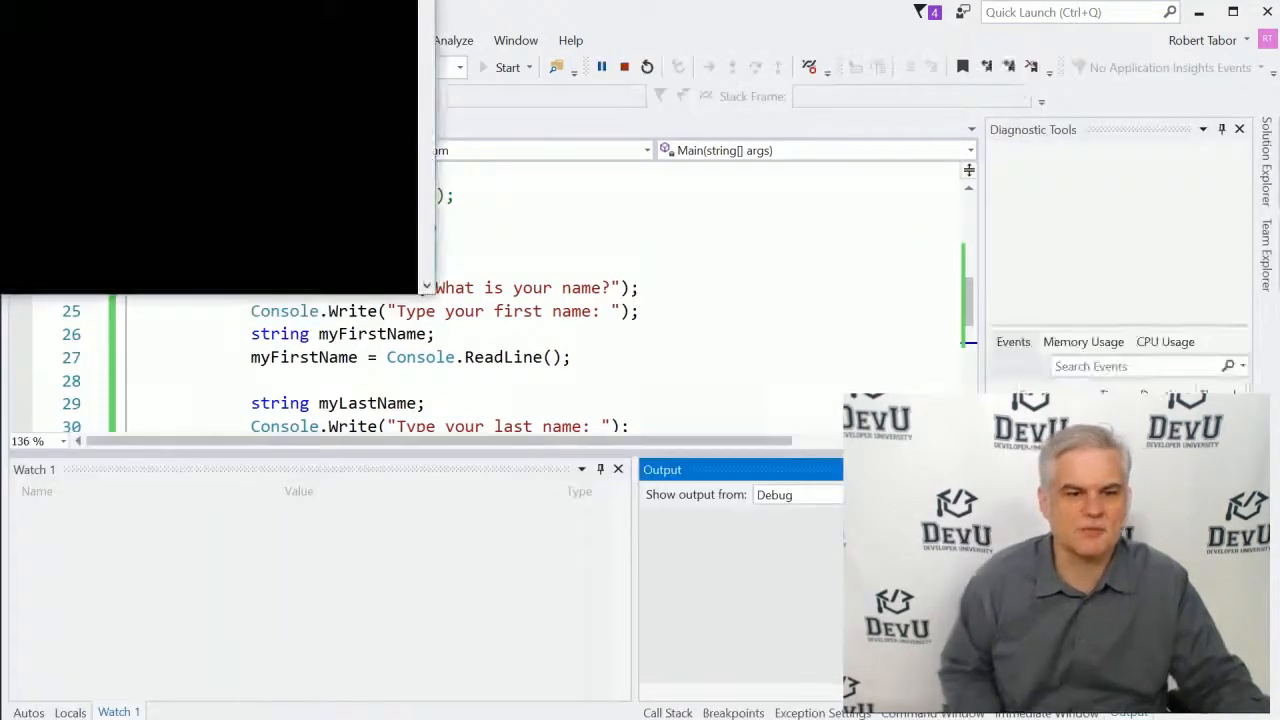
{"action": "left_click", "coordinate": [507, 67]}
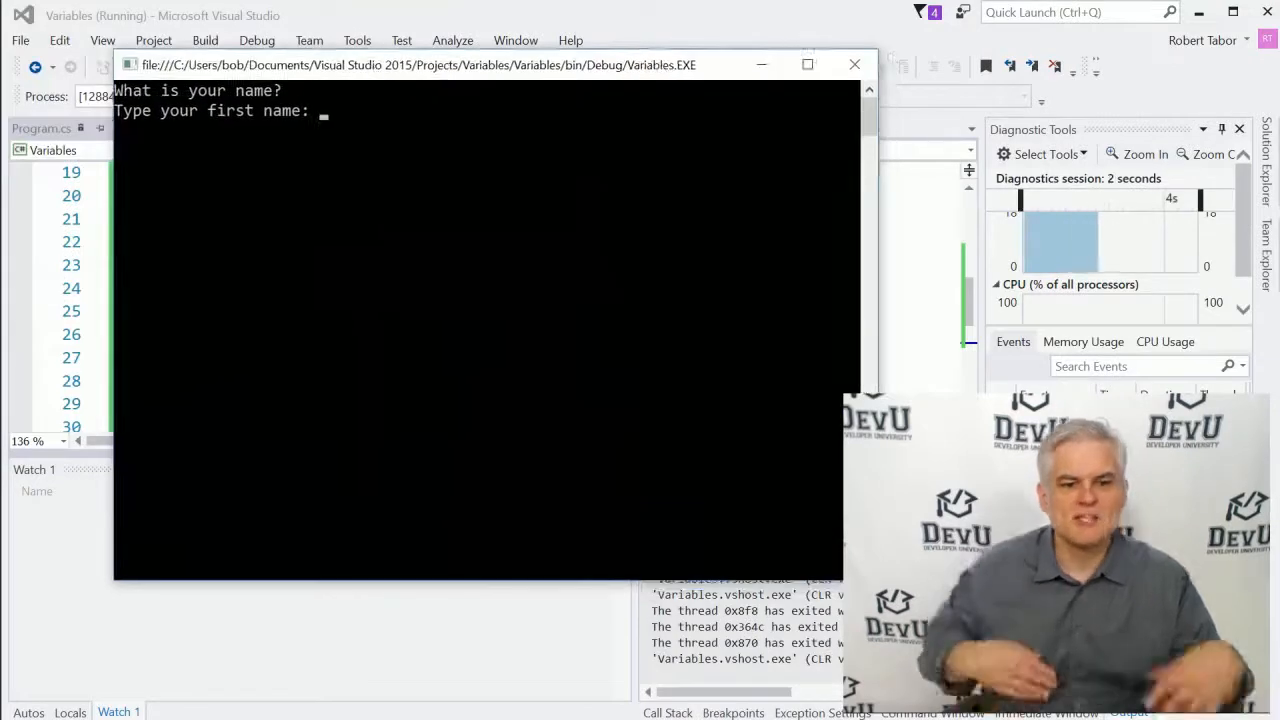
{"action": "type", "text": "Bob"}
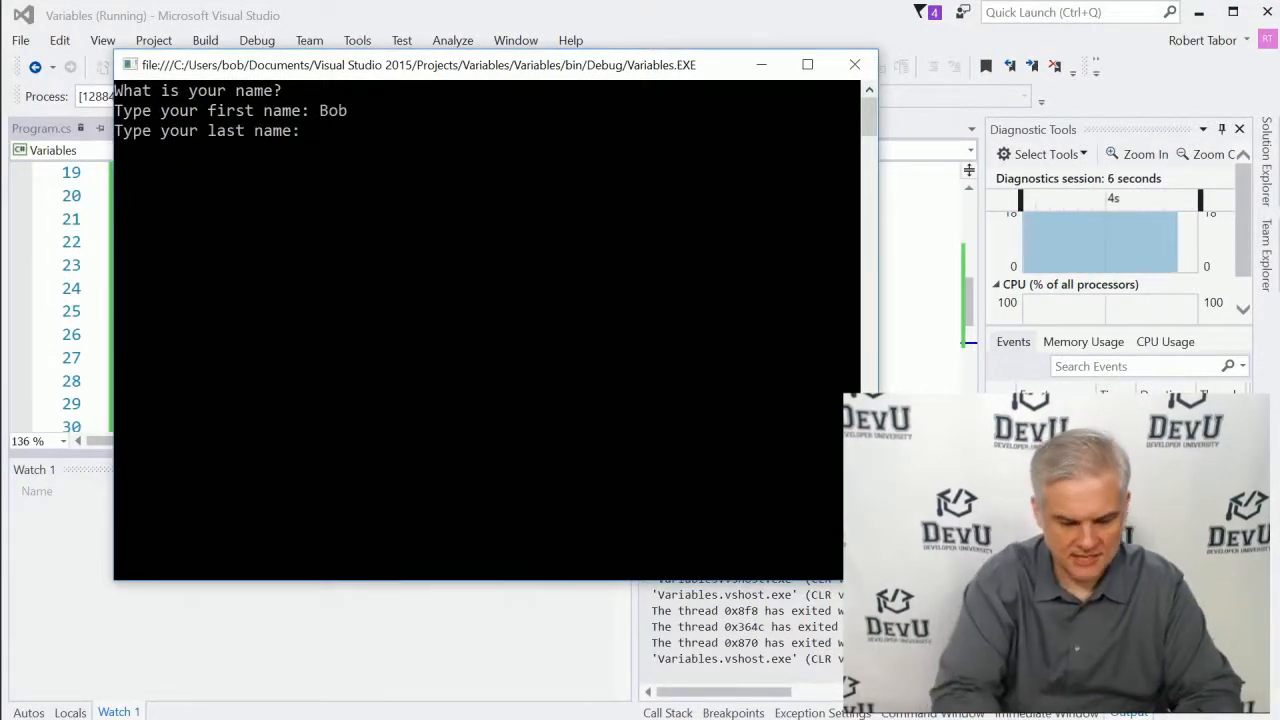
{"action": "type", "text": "Tabor"}
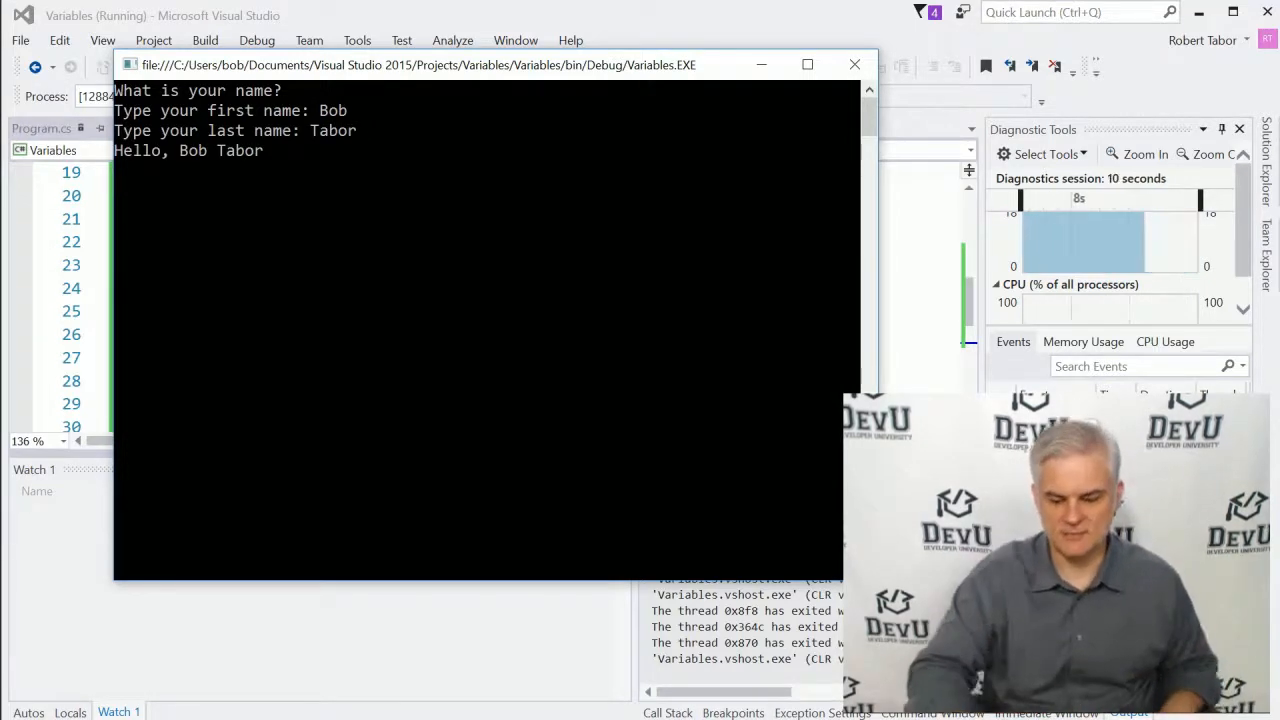
{"action": "left_click", "coordinate": [854, 64]}
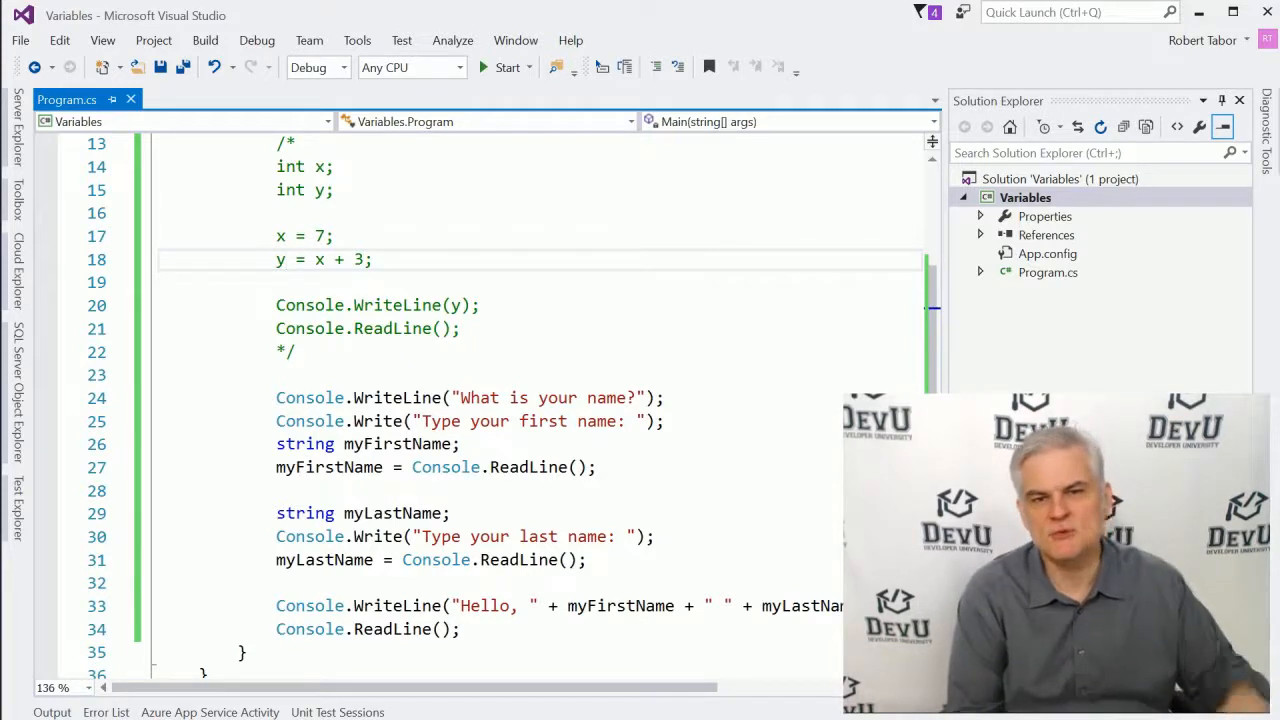
Replace myFirstName with x in the line 26 declaration
{"action": "left_click", "coordinate": [285, 259]}
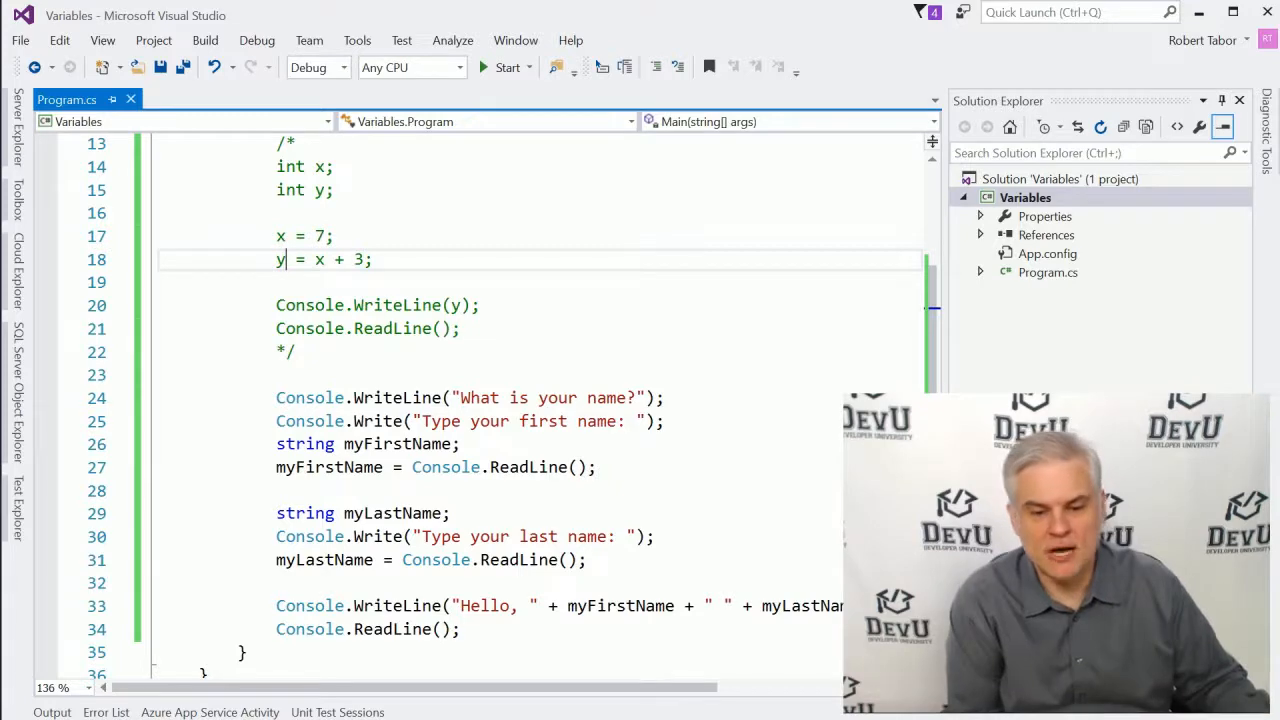
{"action": "scroll", "scroll_direction": "down", "scroll_amount": 3}
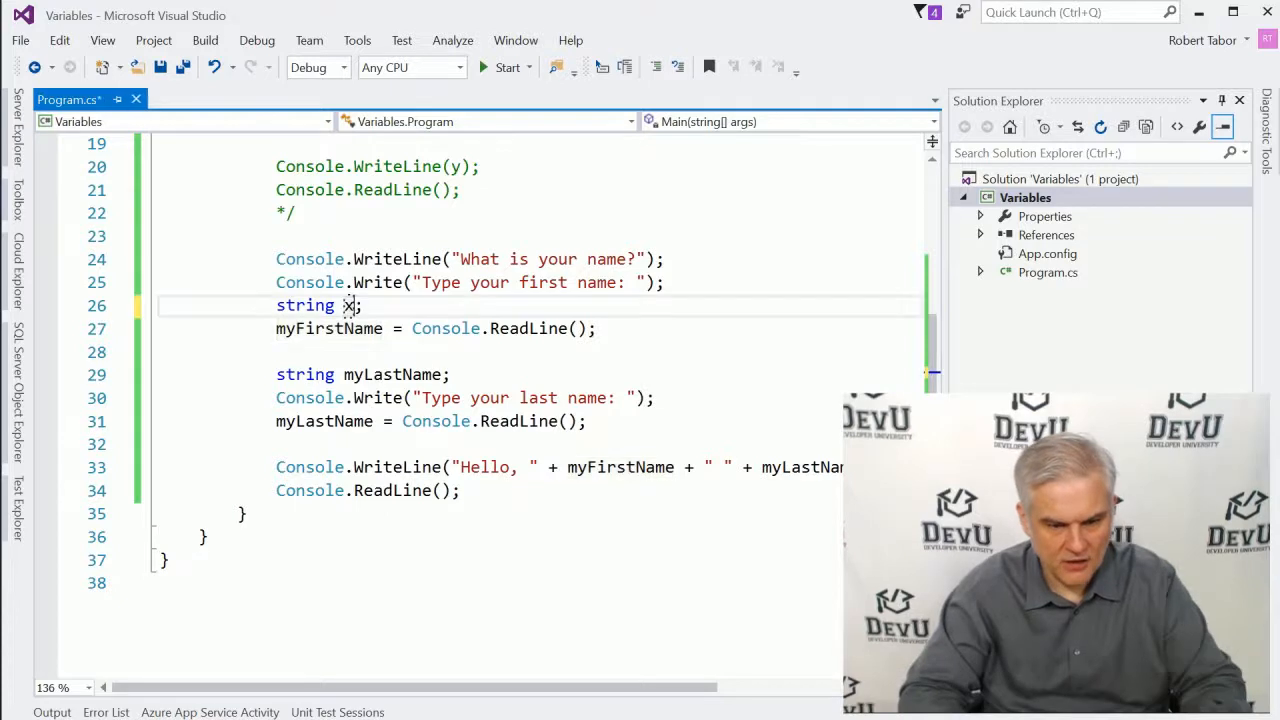
{"action": "double_click", "coordinate": [329, 328]}
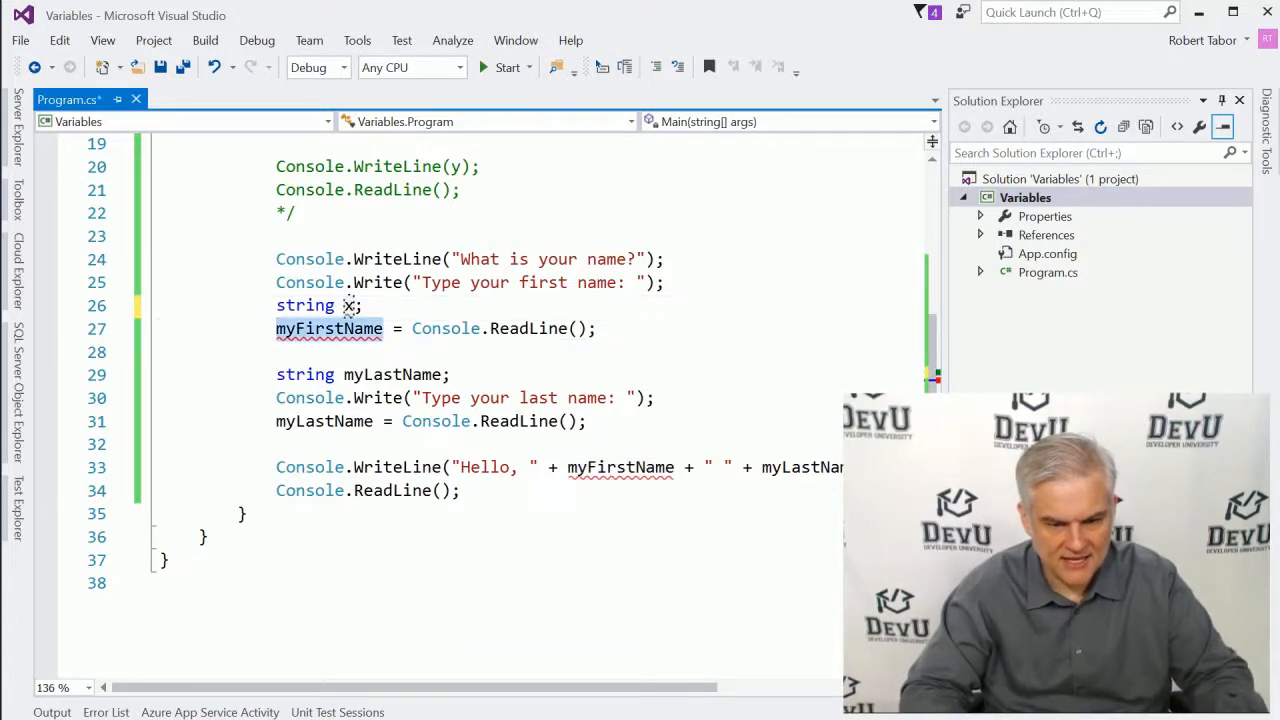
{"action": "type", "text": "x"}
{"action": "left_click", "coordinate": [560, 467]}
{"action": "type", "text": "x"}
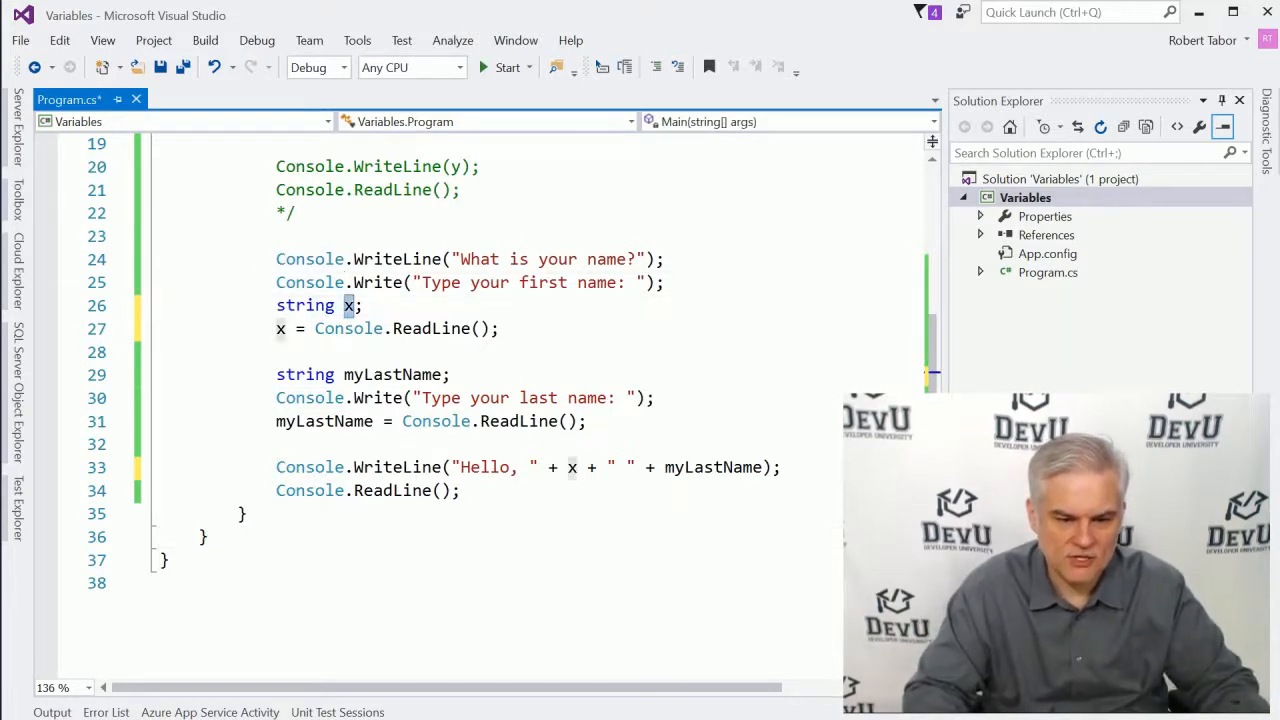
Type myFirstName over the selected x in the declaration
{"action": "type", "text": "myFirs"}
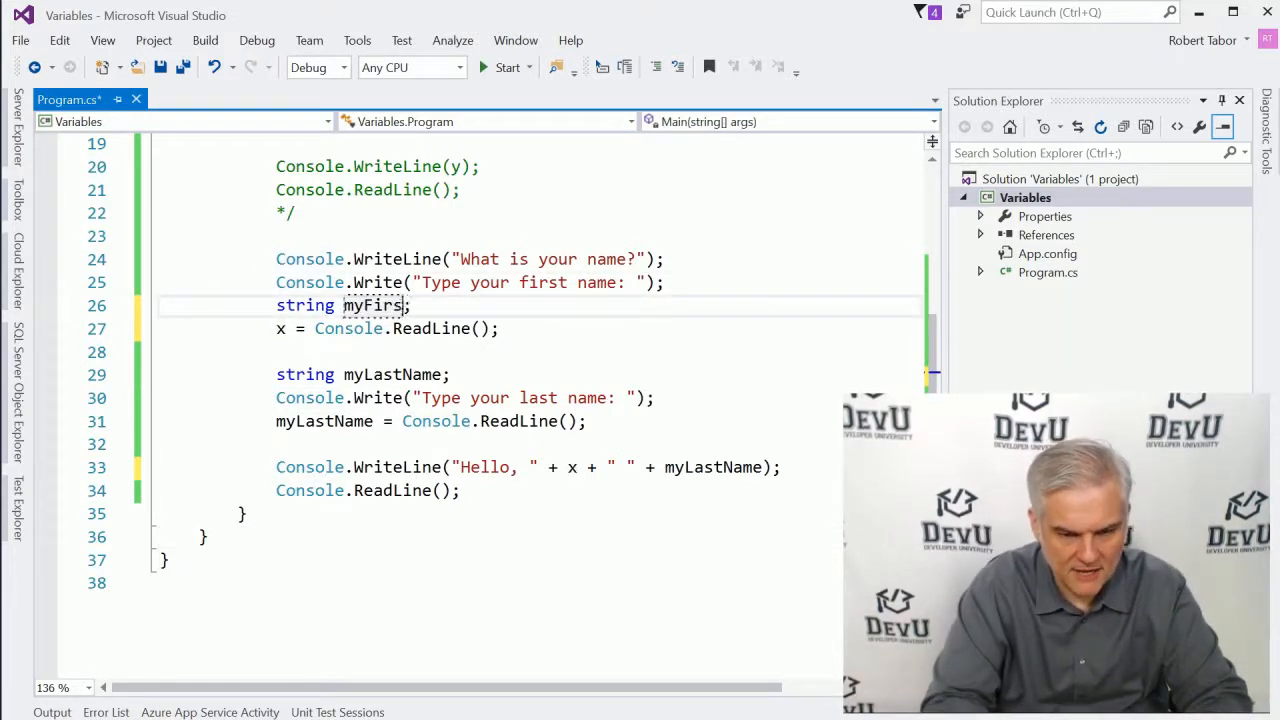
{"action": "type", "text": "tName"}
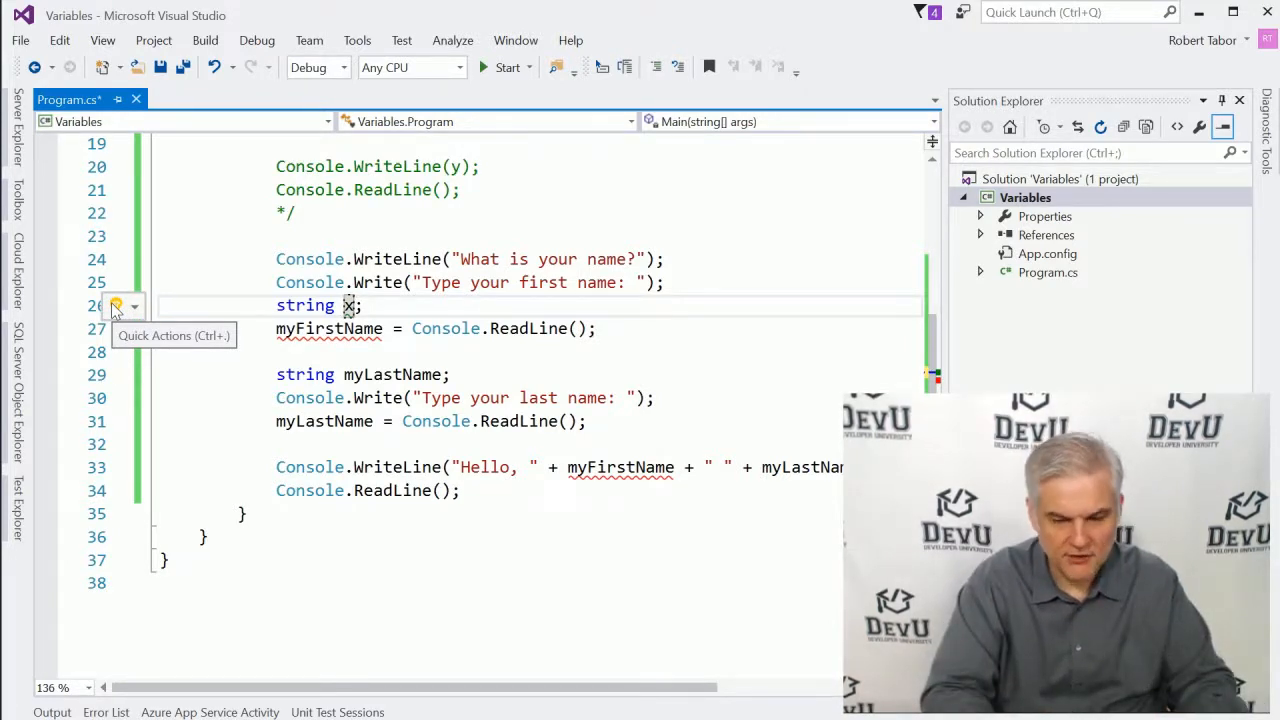
Retype myFirstName over x and apply the rename to all references
{"action": "left_click", "coordinate": [118, 305]}
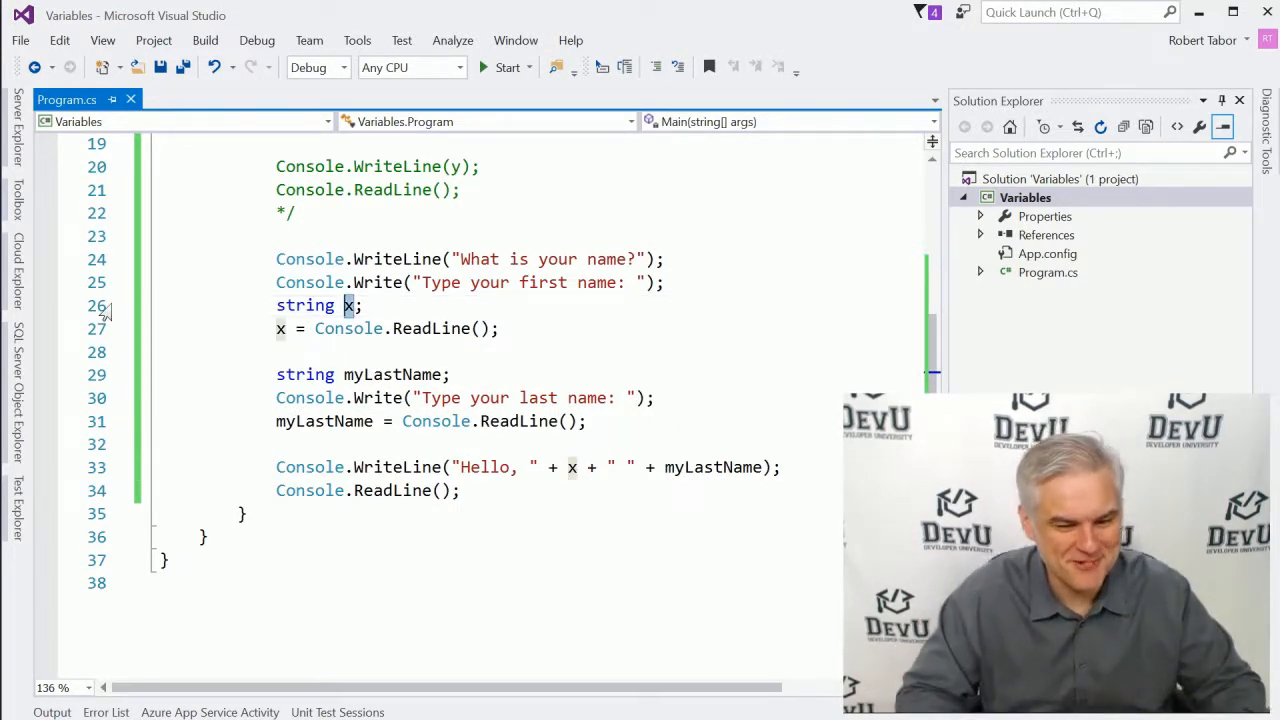
{"action": "type", "text": "myFir"}
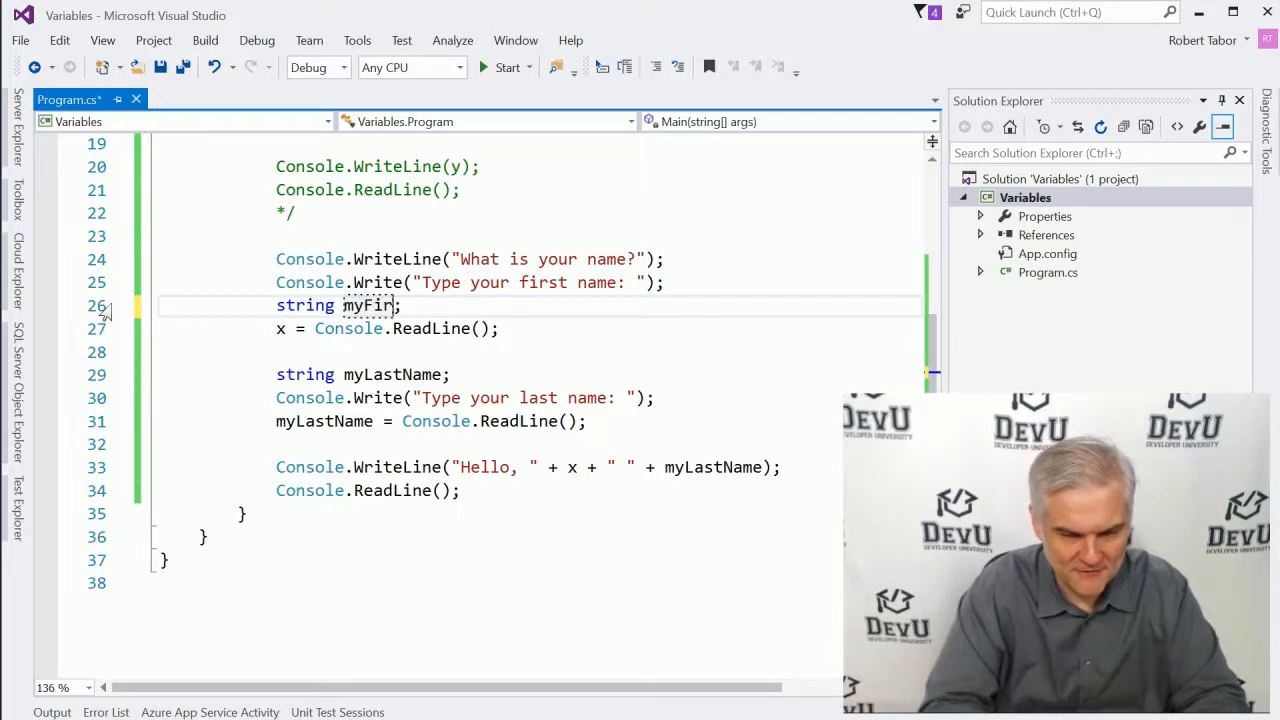
{"action": "type", "text": "stName"}
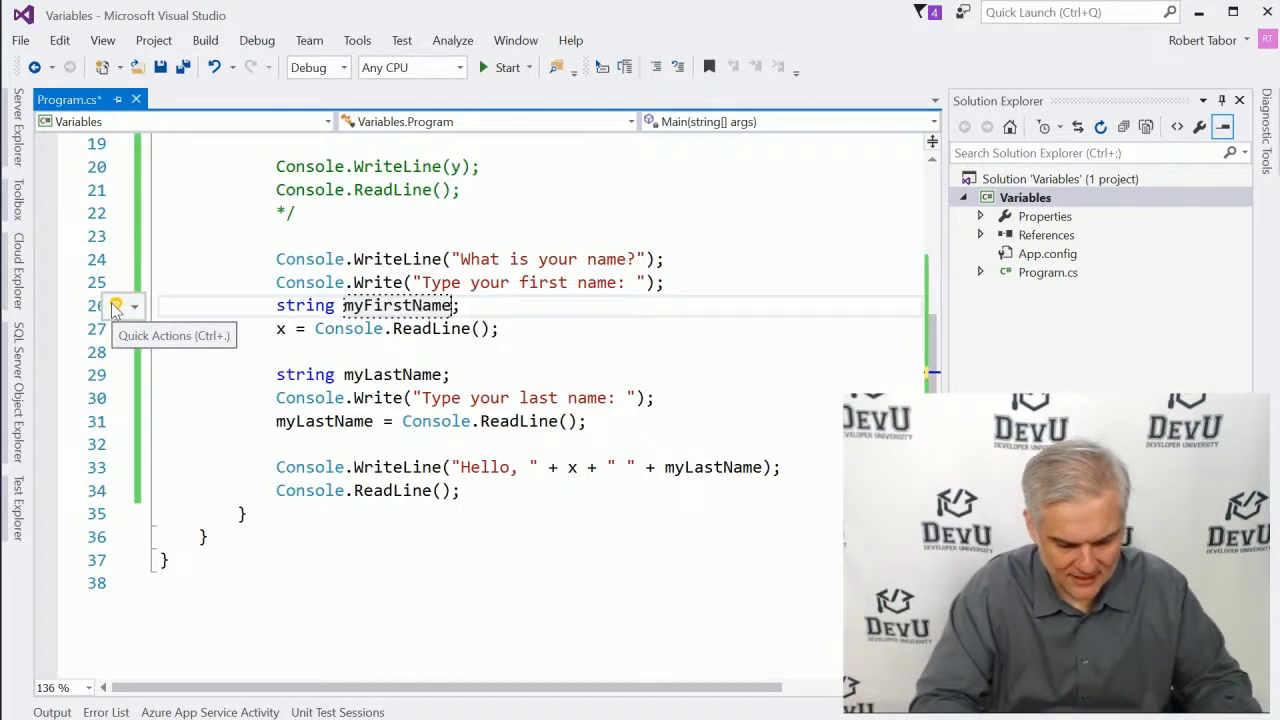
{"action": "left_click", "coordinate": [115, 305]}
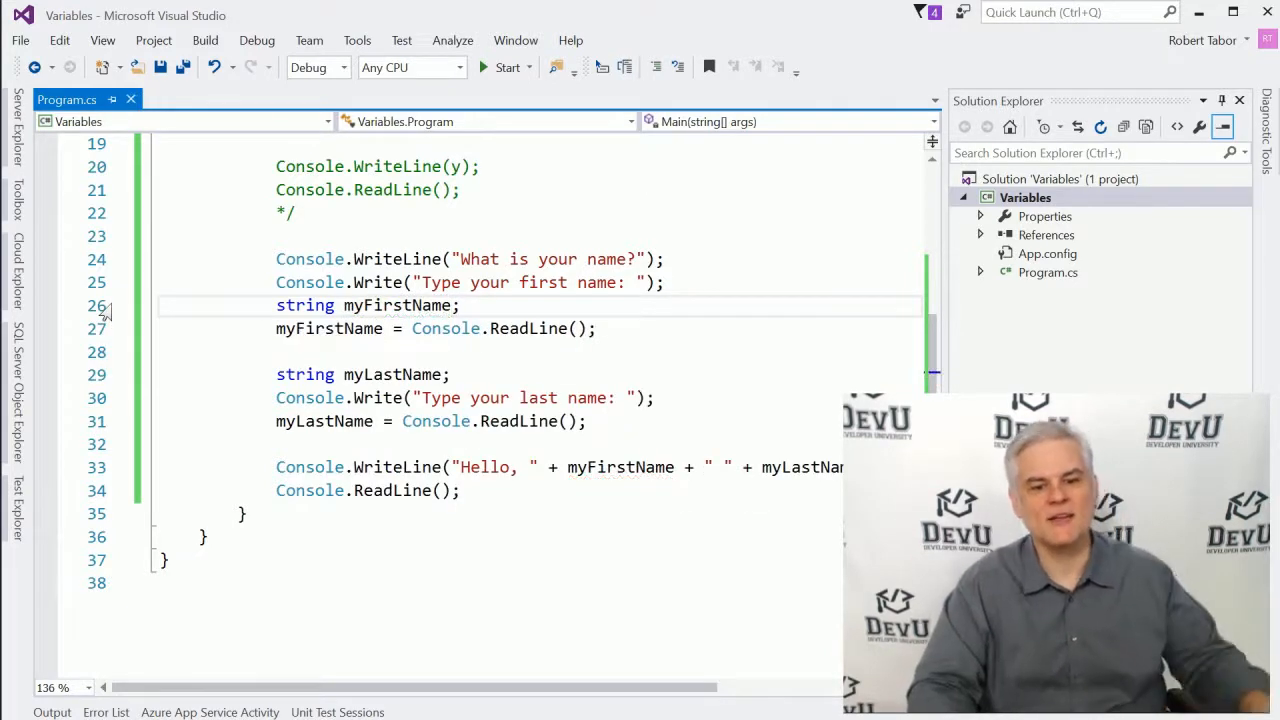
{"action": "double_click", "coordinate": [397, 305]}
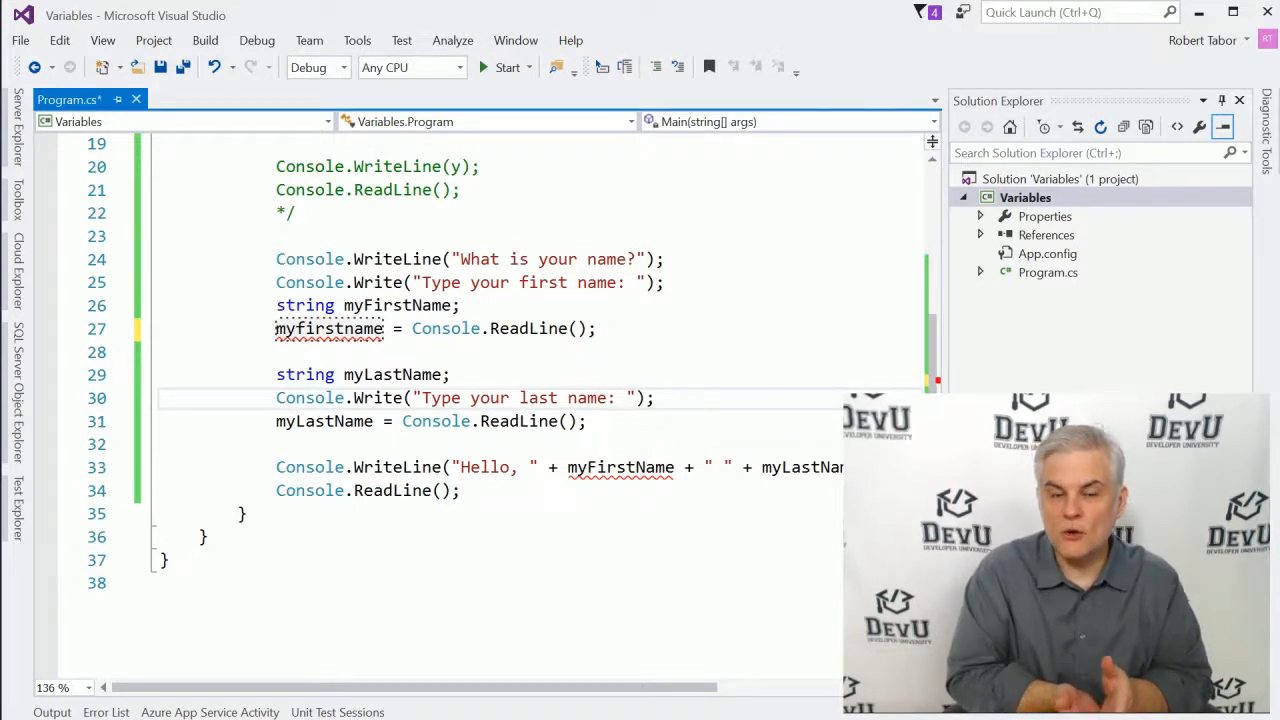
{"action": "mouse_move", "coordinate": [330, 328]}
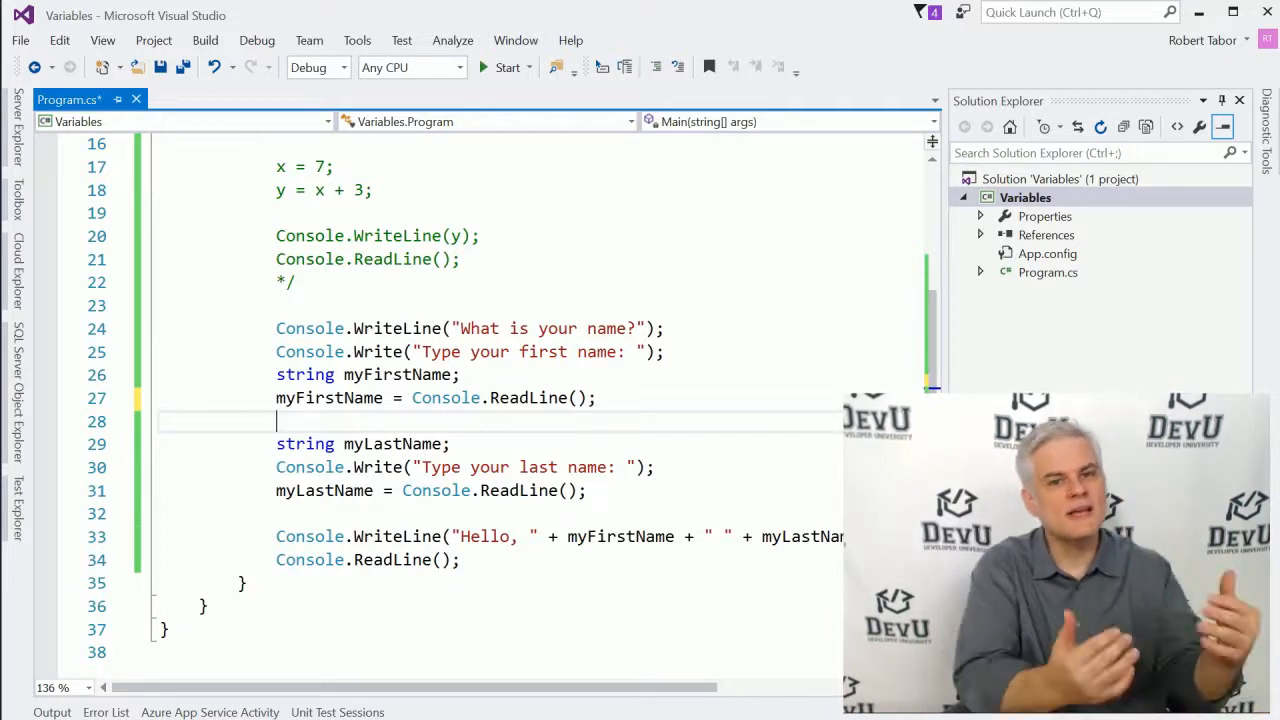
{"action": "type", "text": "my"}
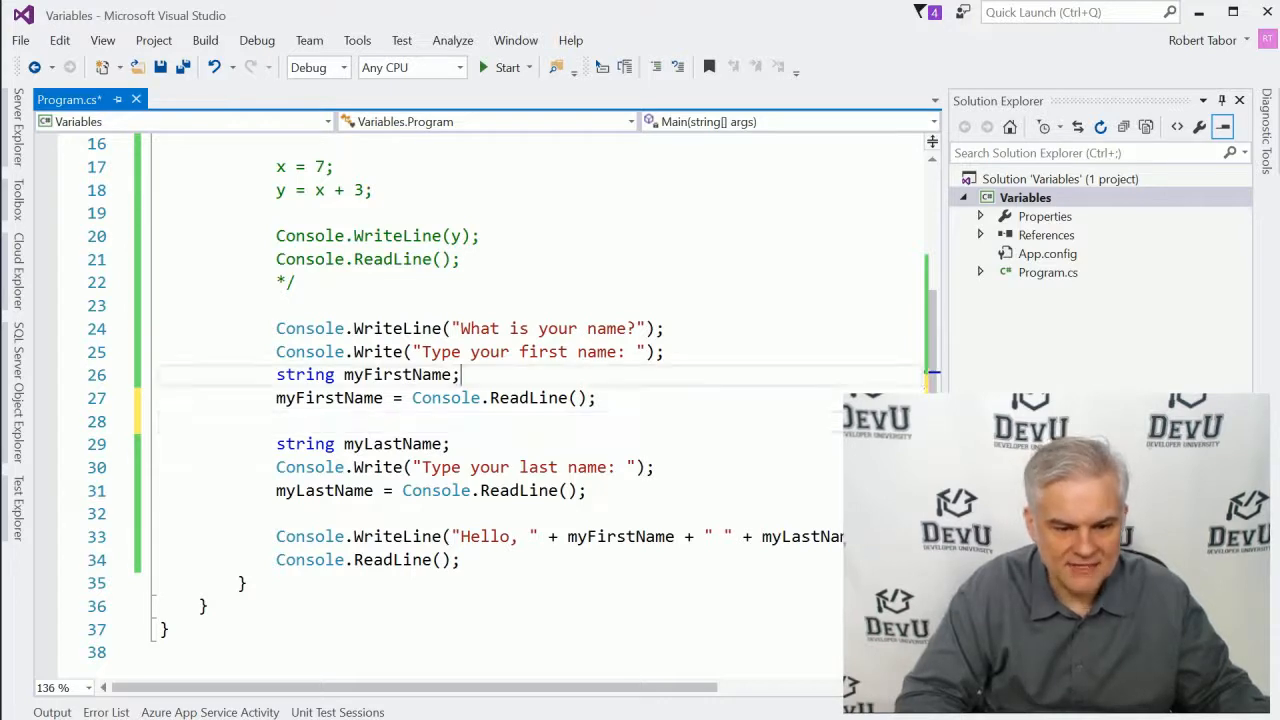
{"action": "key", "text": "Enter"}
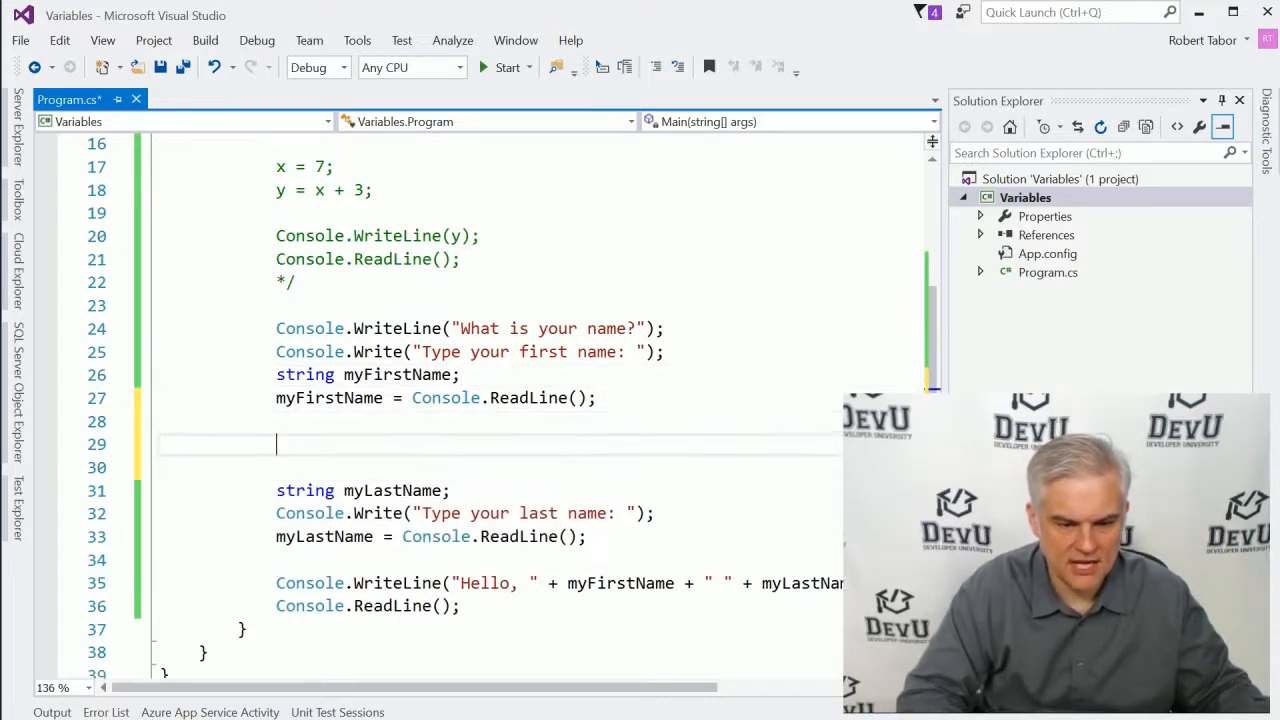
{"action": "type", "text": "string m"}
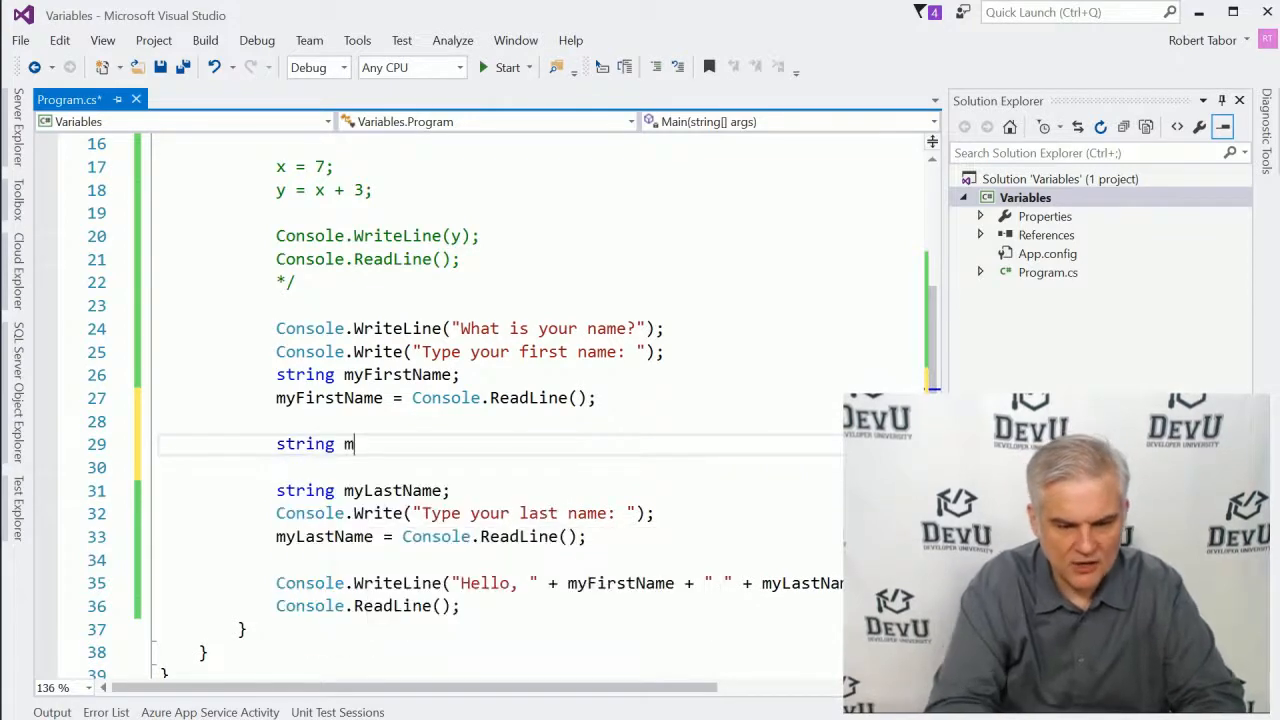
{"action": "type", "text": "yFirstName;"}
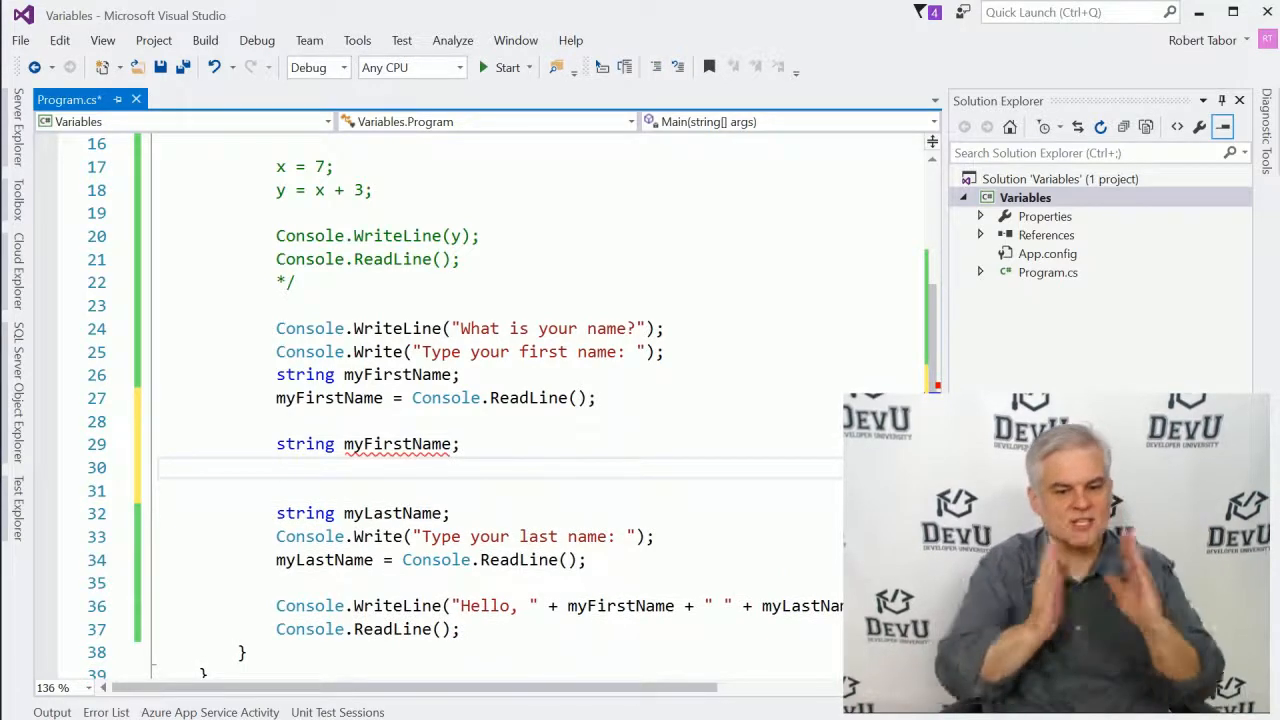
{"action": "mouse_move", "coordinate": [397, 444]}
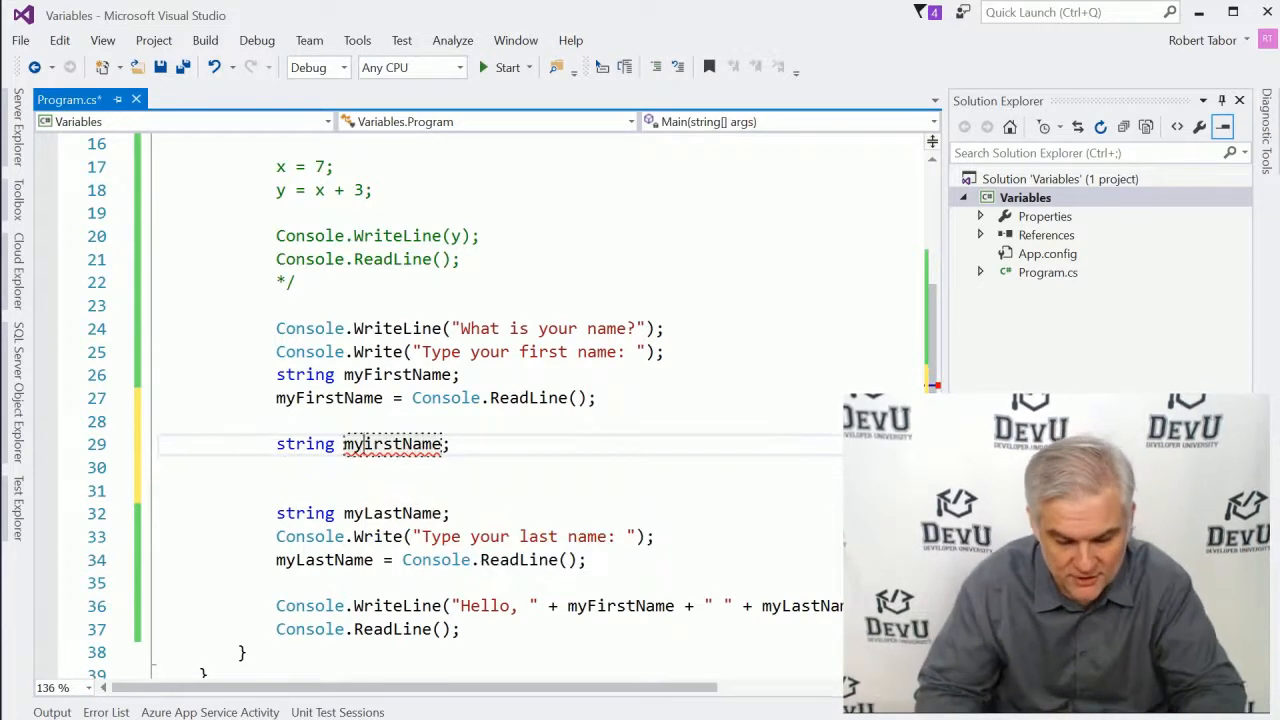
{"action": "type", "text": "myfirstname"}
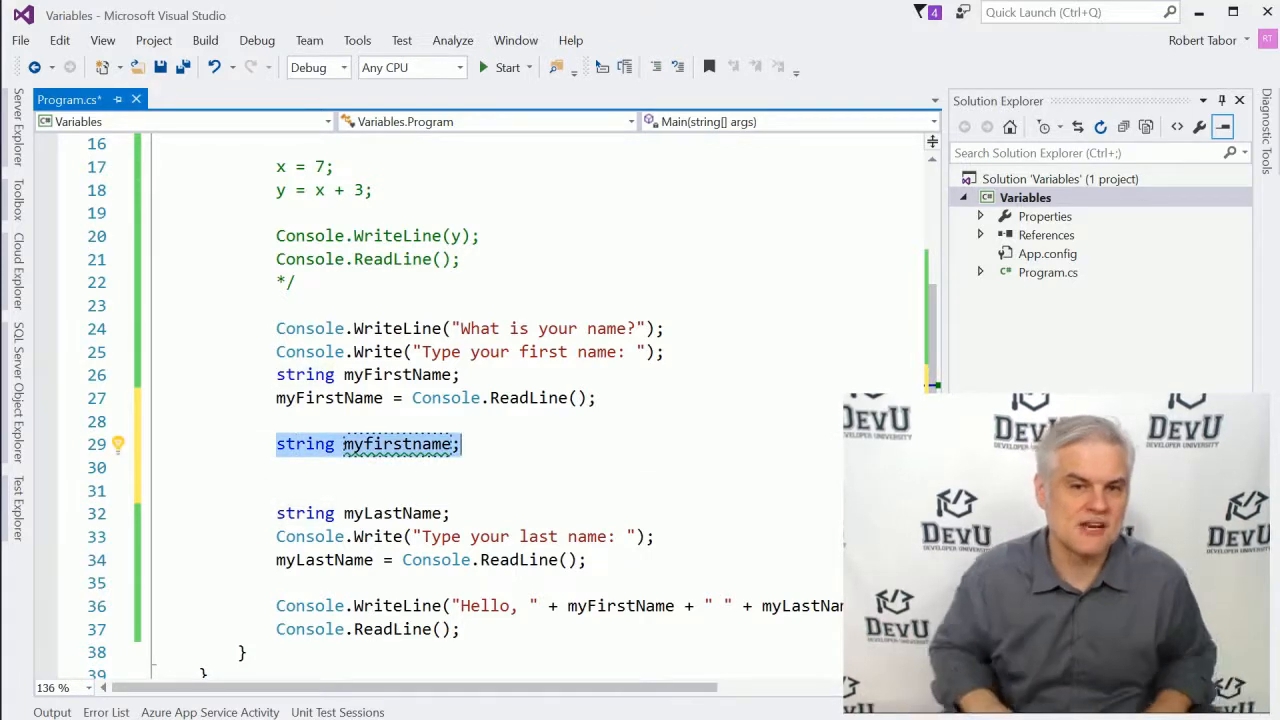
{"action": "key", "text": "Delete"}
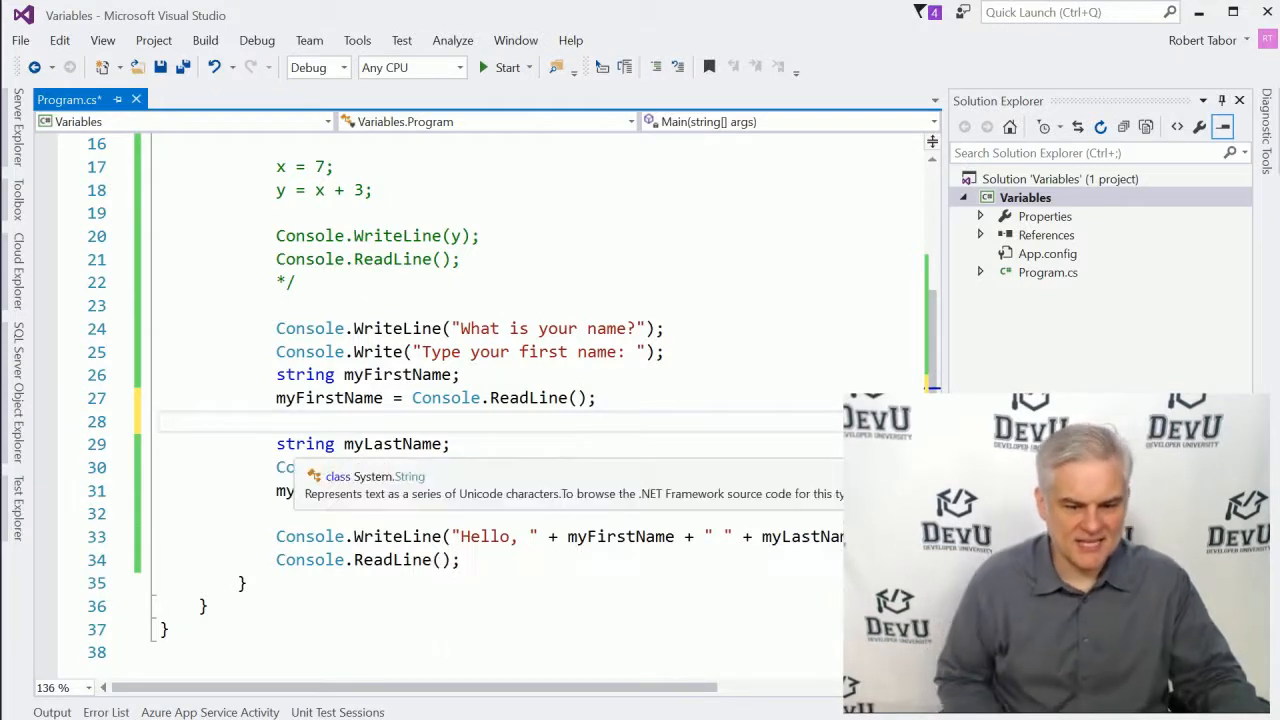
Type the last-name prompt and string myLastName = Console.ReadLine(); below the commented lines
{"action": "type", "text": "Console.Write(\"Type your last name: \");"}
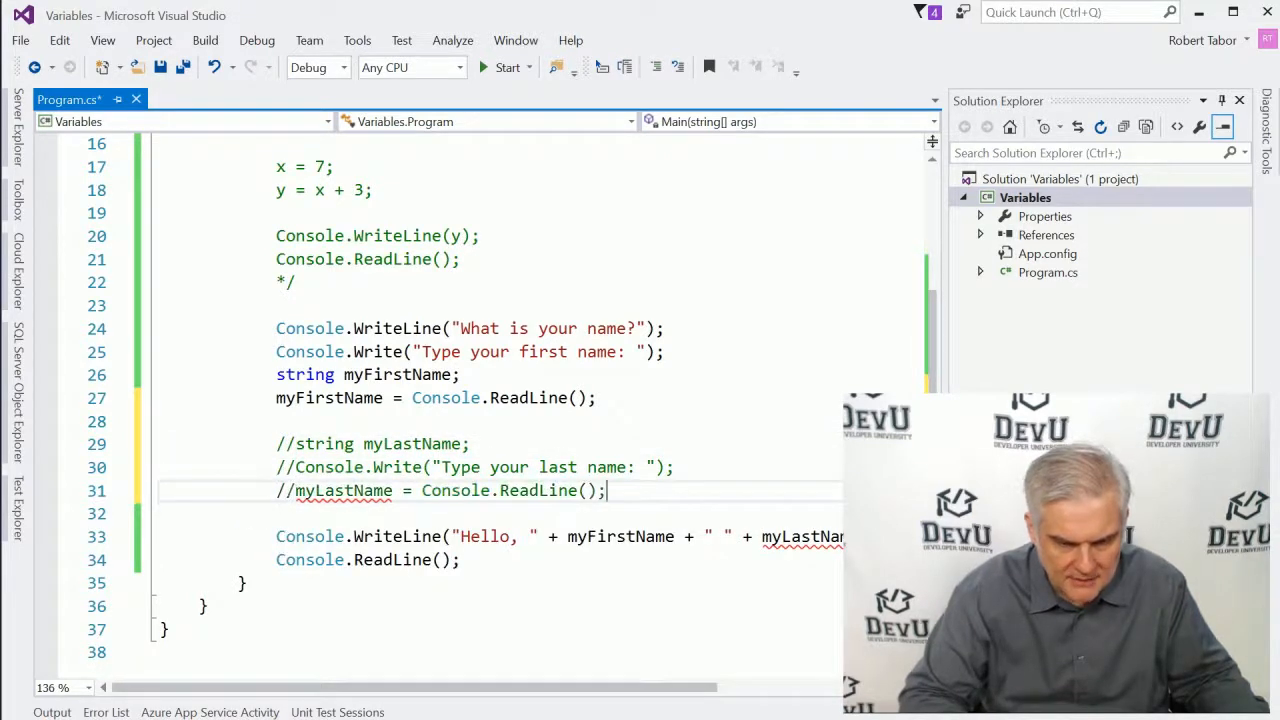
{"action": "key", "text": "enter"}
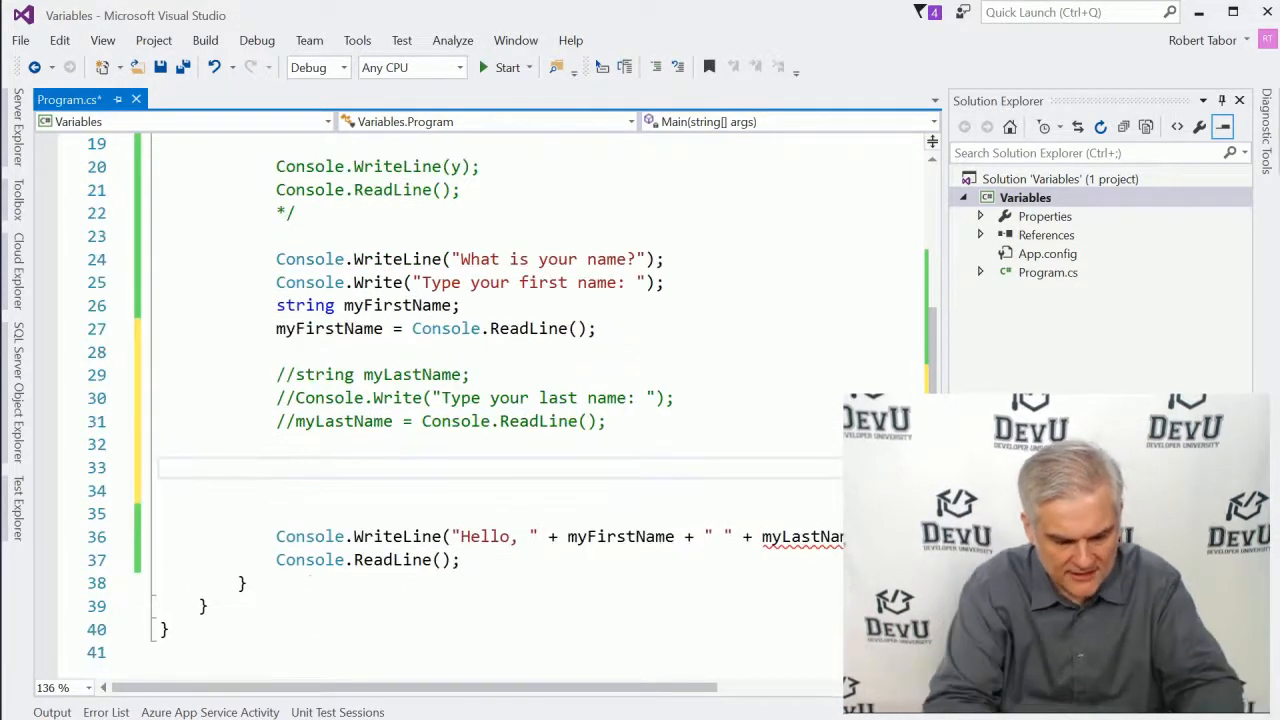
{"action": "type", "text": "string my"}
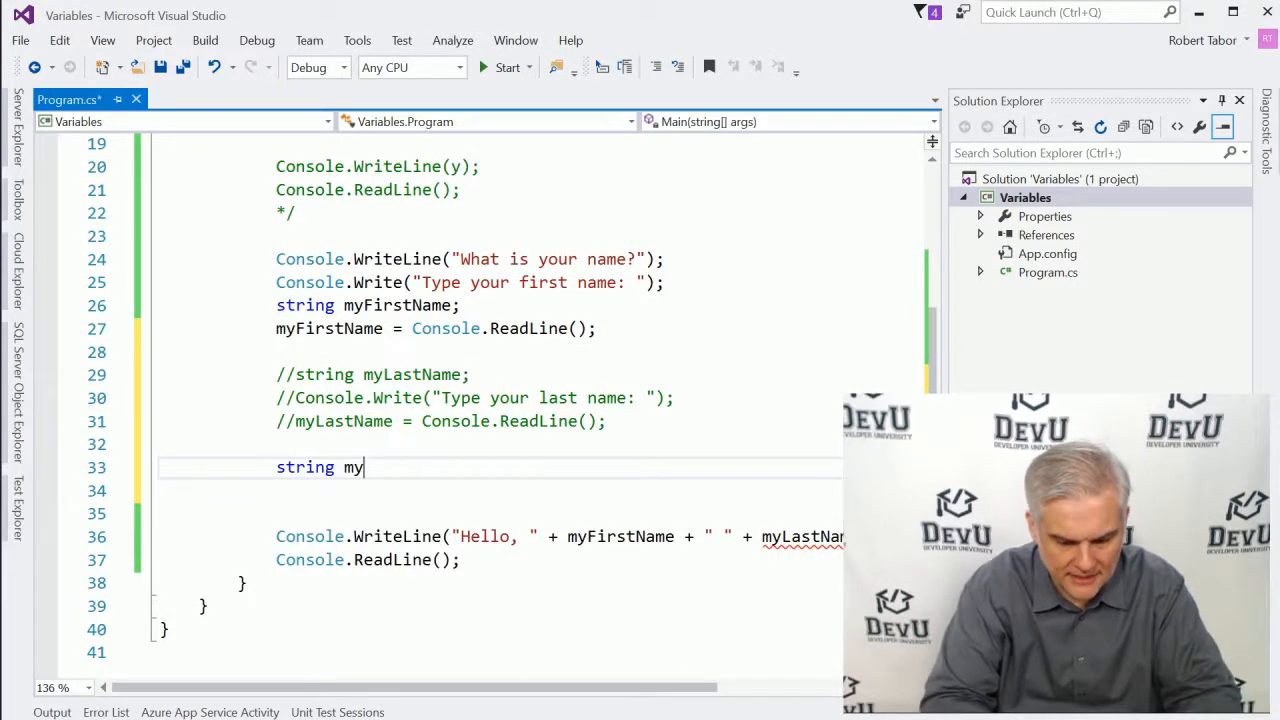
{"action": "type", "text": "LastName ="}
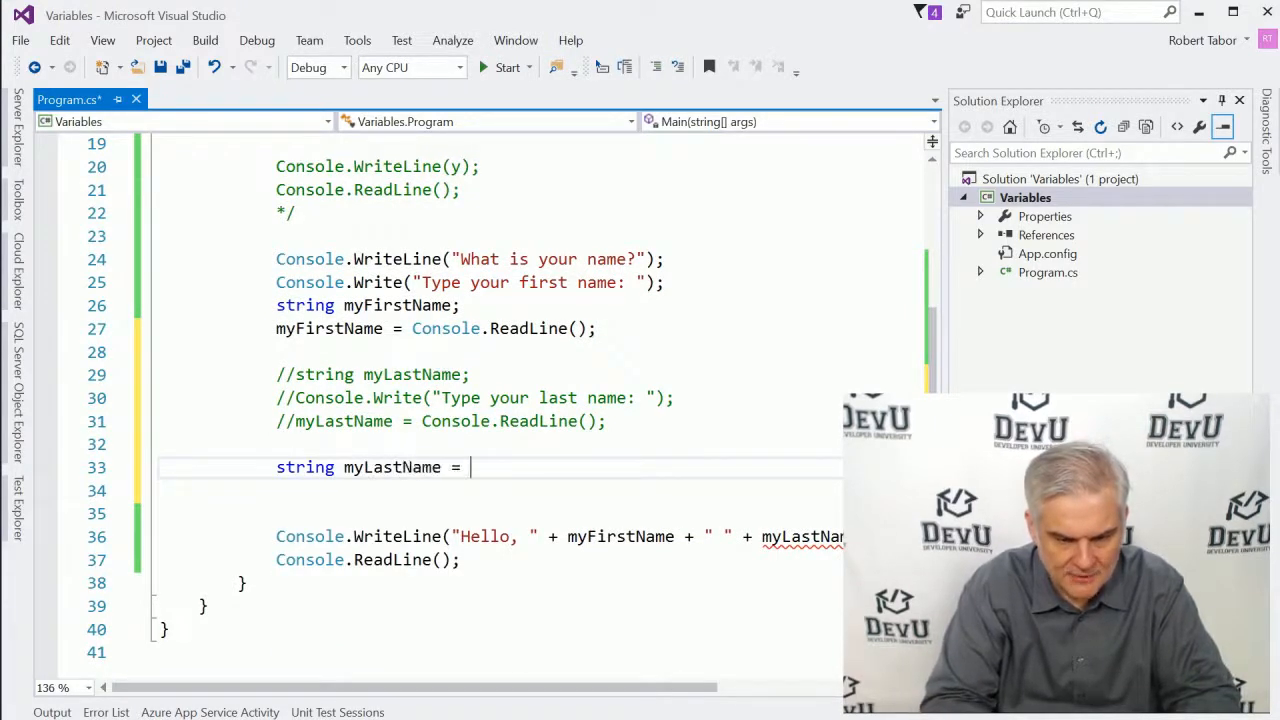
{"action": "type", "text": "Console.Rea"}
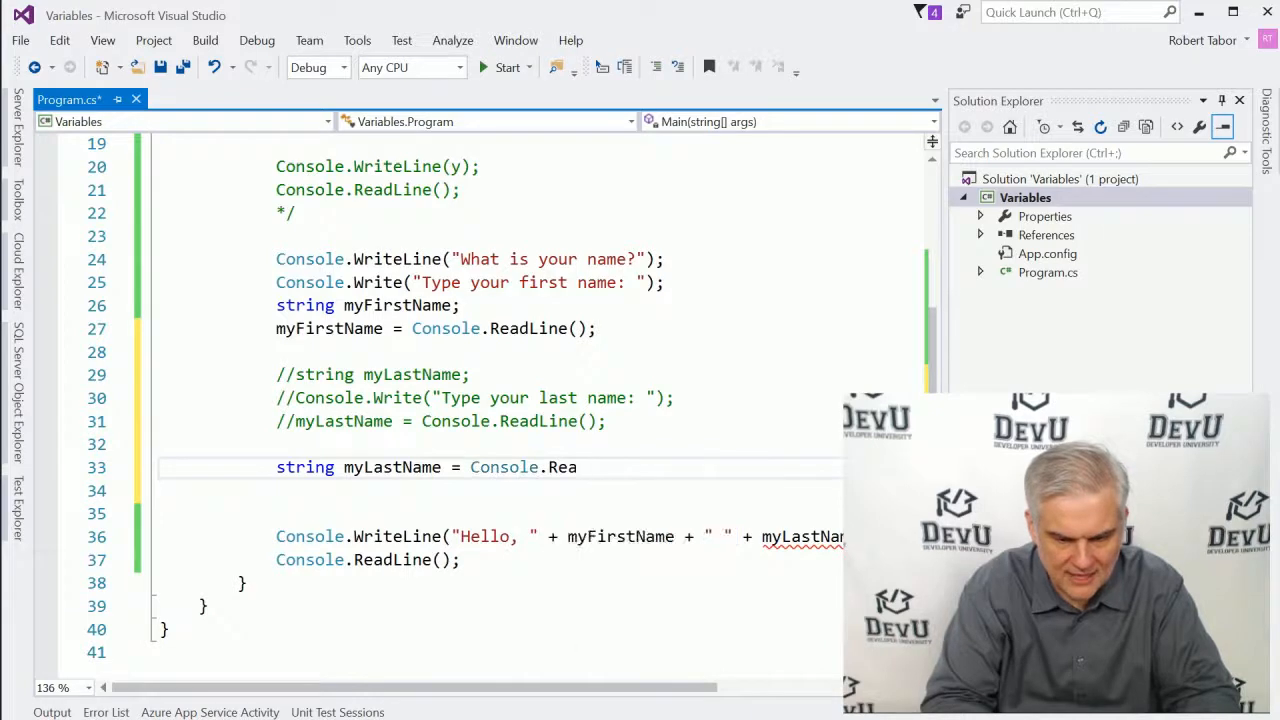
{"action": "type", "text": "dLine();"}
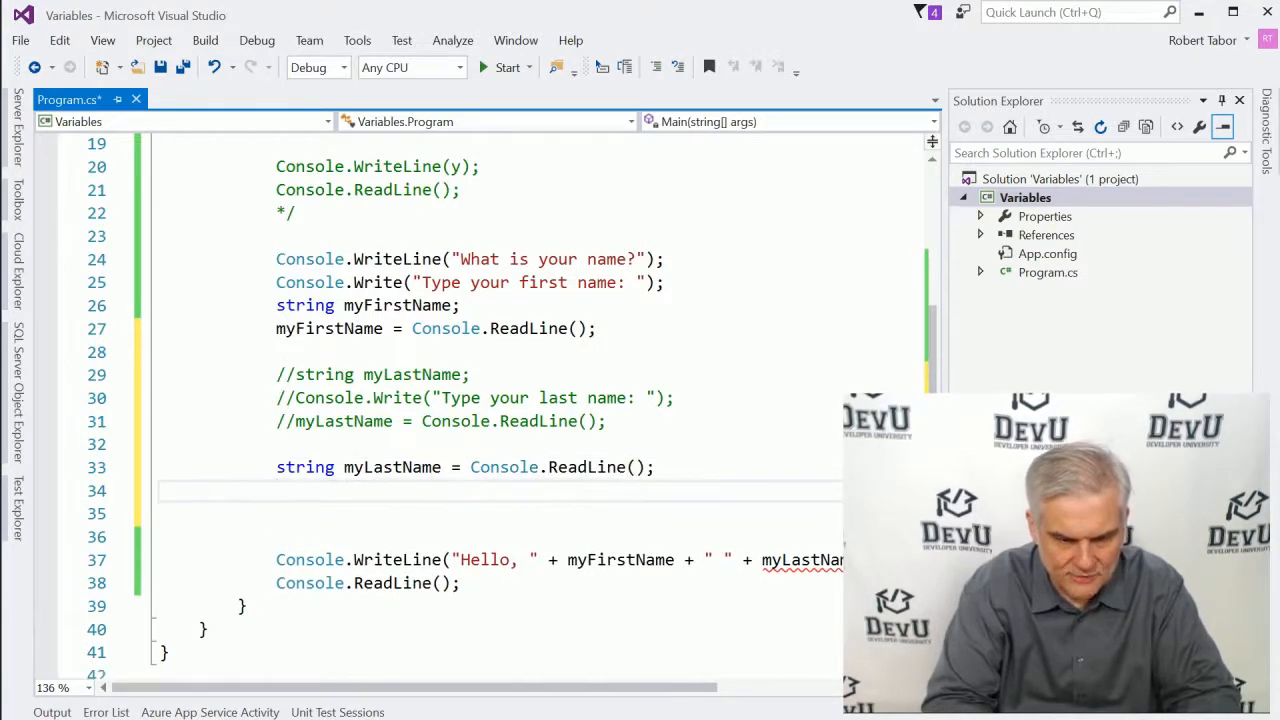
Retype the "Type your last name" prompt and the combined myLastName declaration
{"action": "type", "text": "Console.WriteLine"}
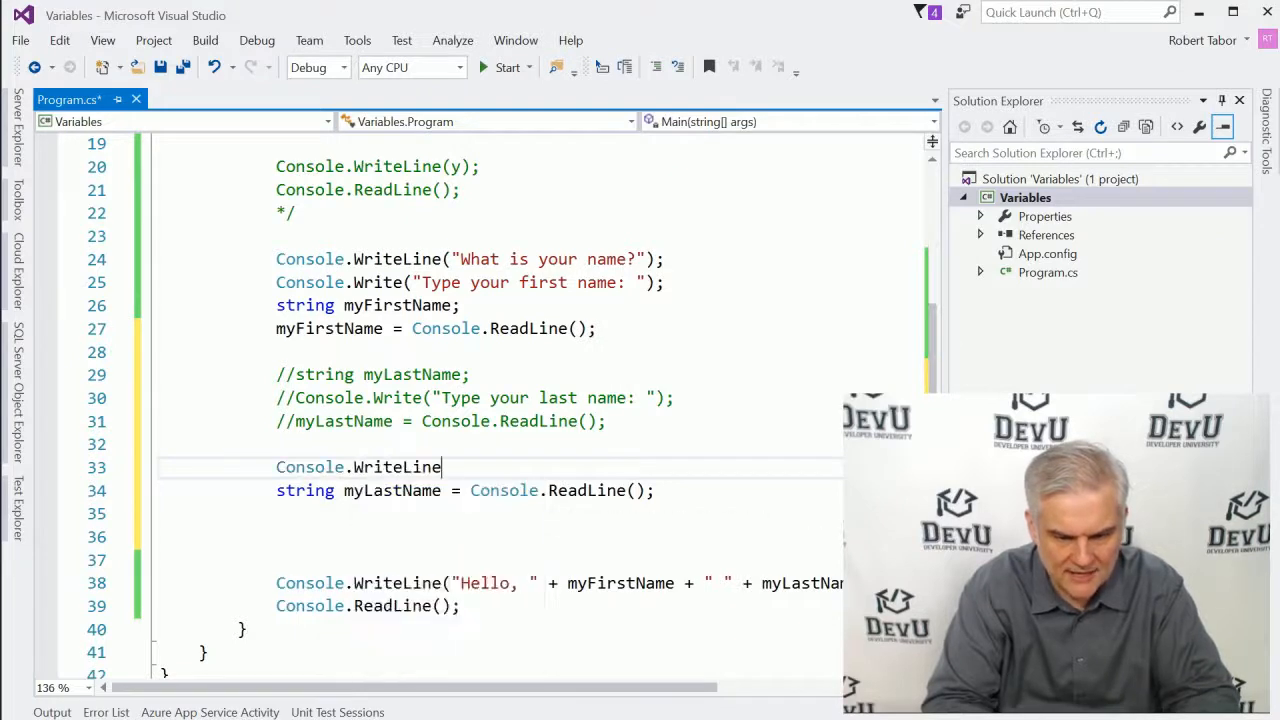
{"action": "type", "text": "(\"\")"}
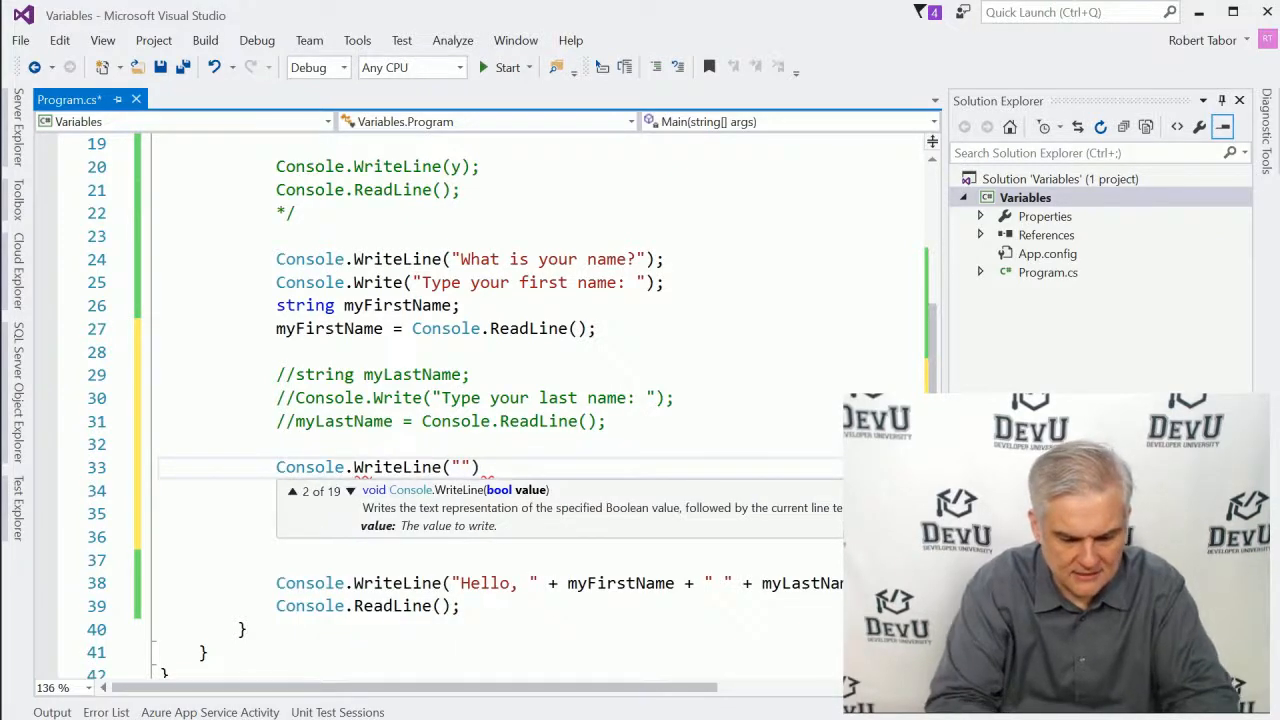
{"action": "type", "text": "Type your last name:"}
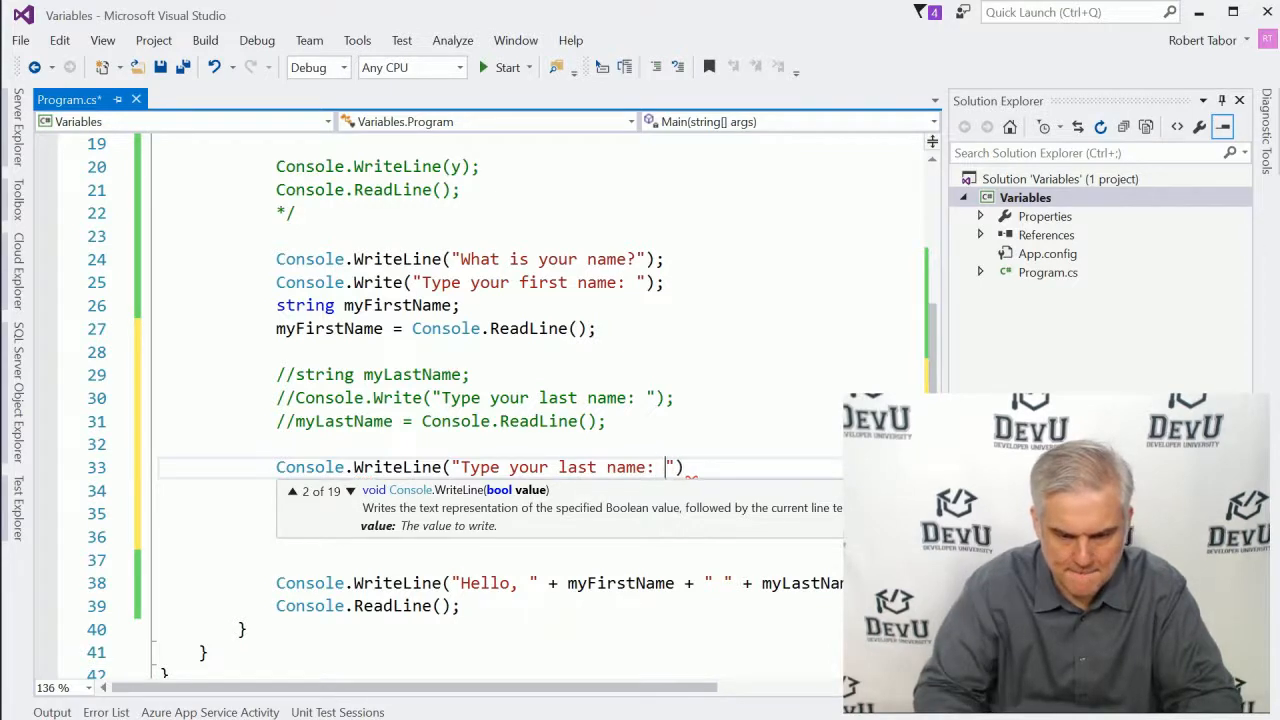
{"action": "type", "text": "string myLastName = Console.ReadLine();"}
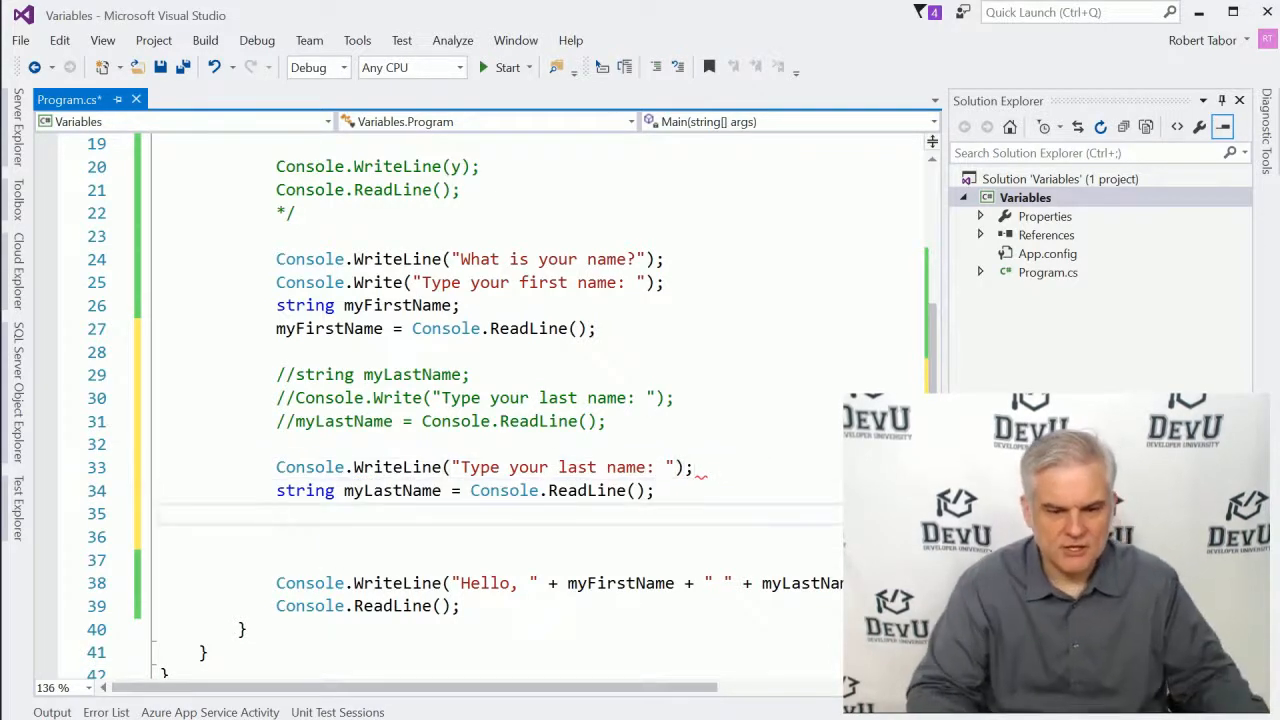
{"action": "left_click", "coordinate": [465, 397]}
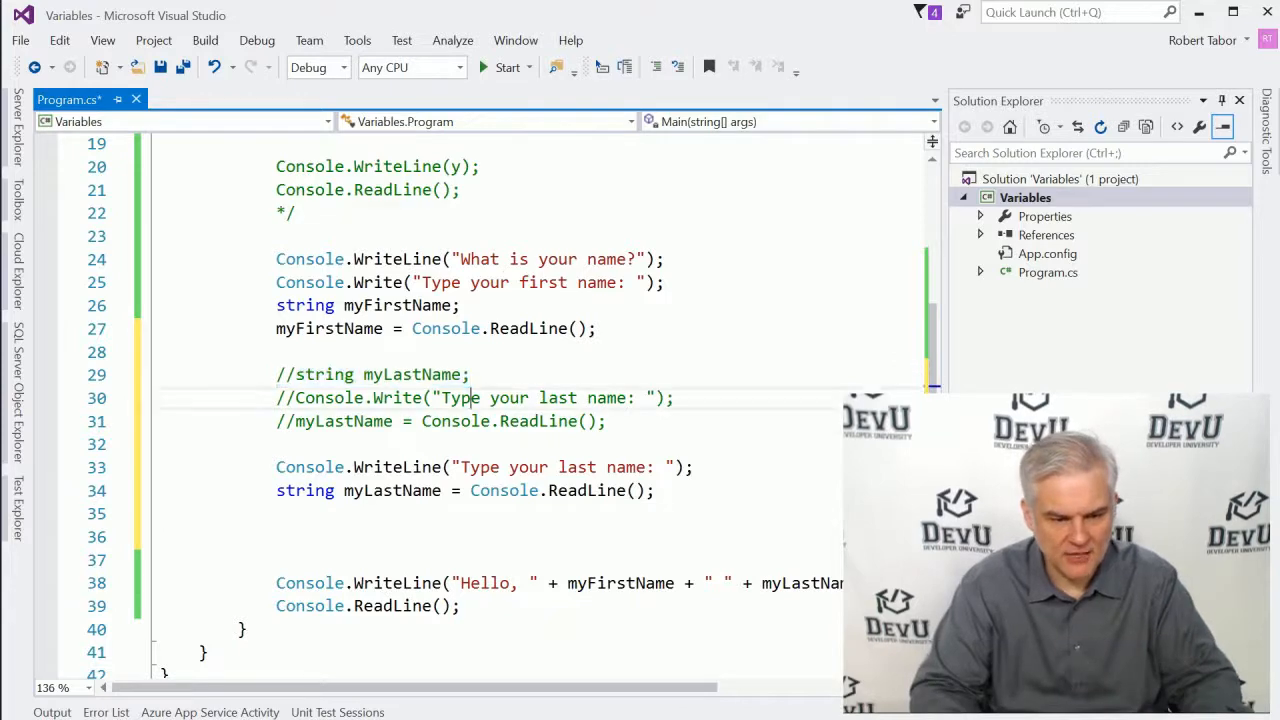